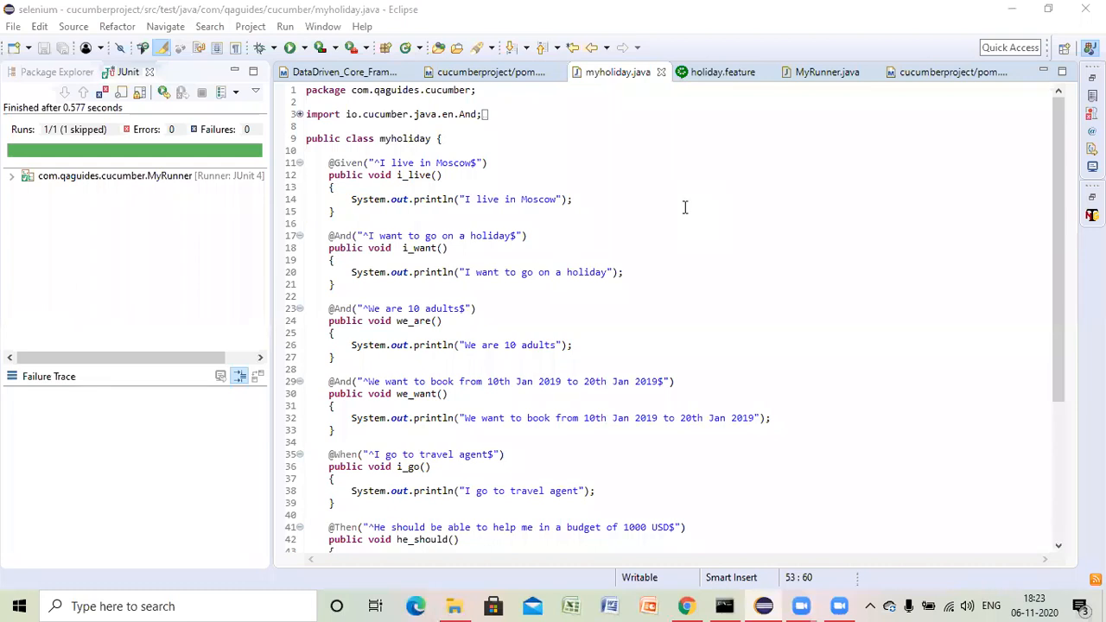
# - Review the step definitions and the holiday.feature scenario, then switch to MyRunner.java
pyautogui.click(1060, 547)
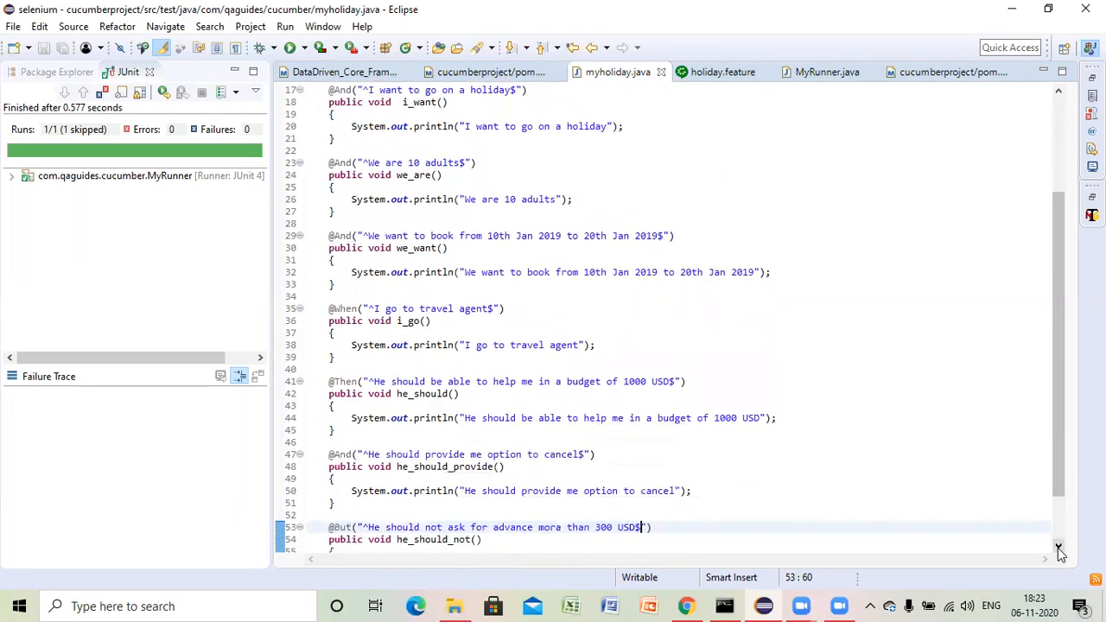
pyautogui.scroll(-3)
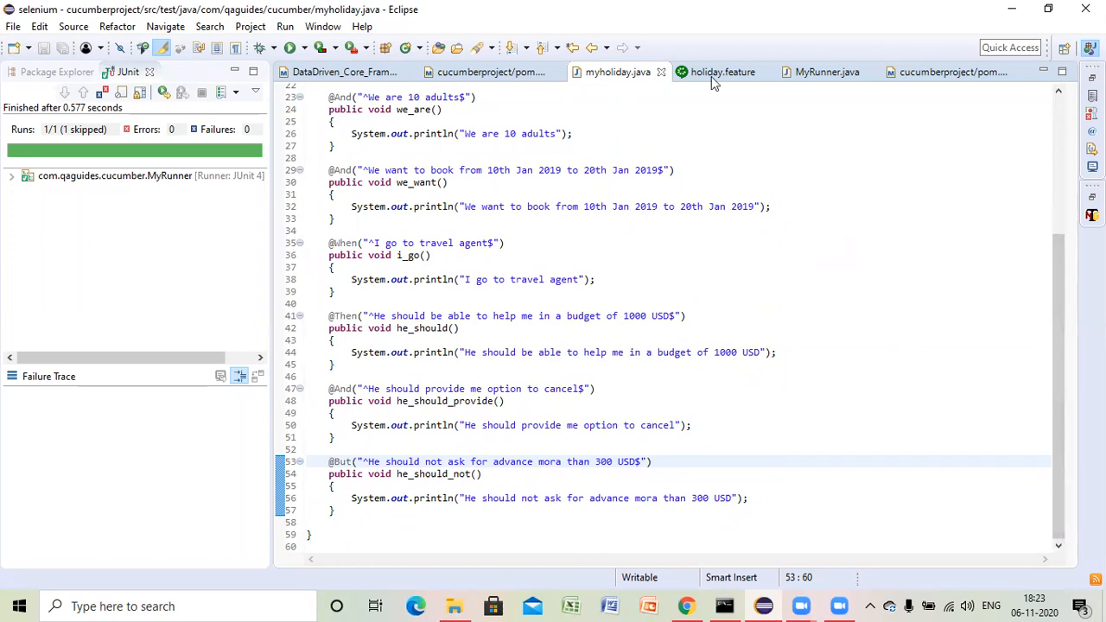
pyautogui.click(723, 72)
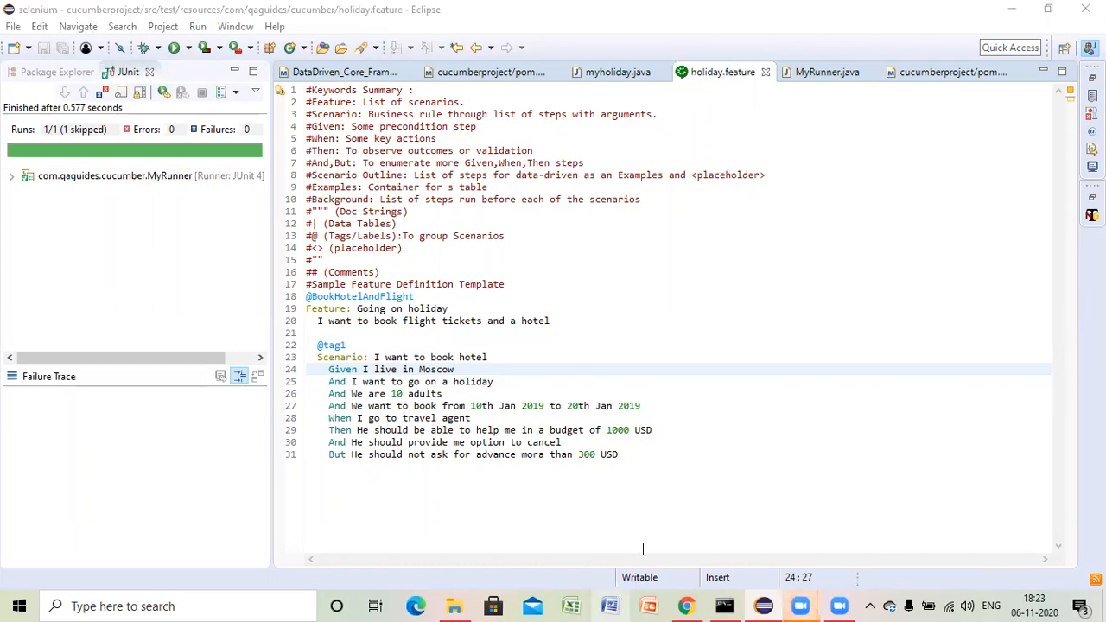
pyautogui.click(609, 606)
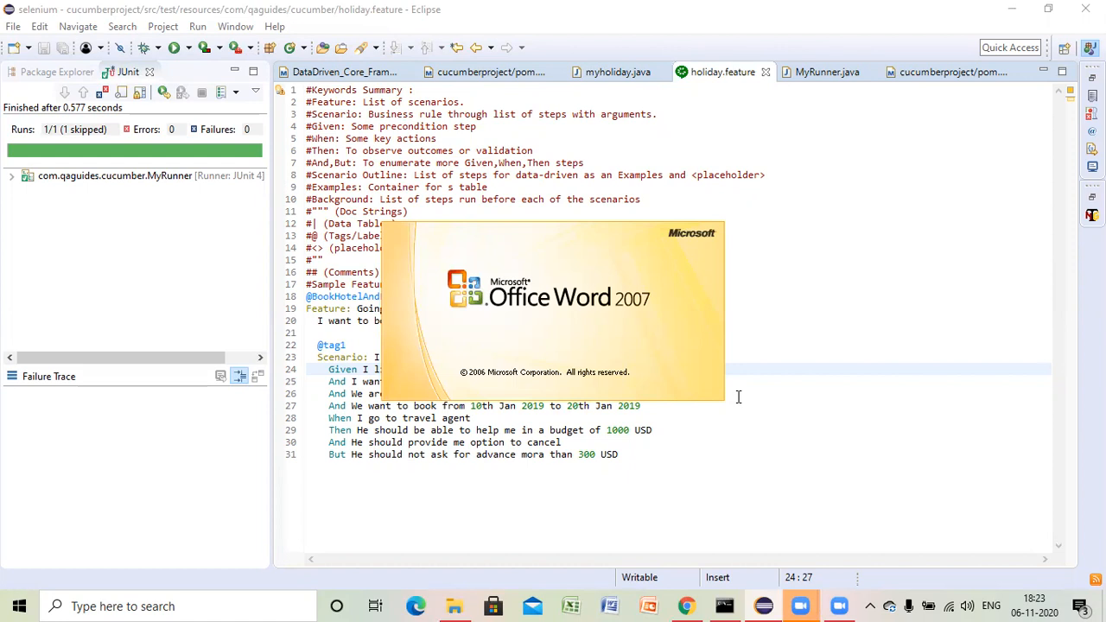
pyautogui.moveTo(854, 237)
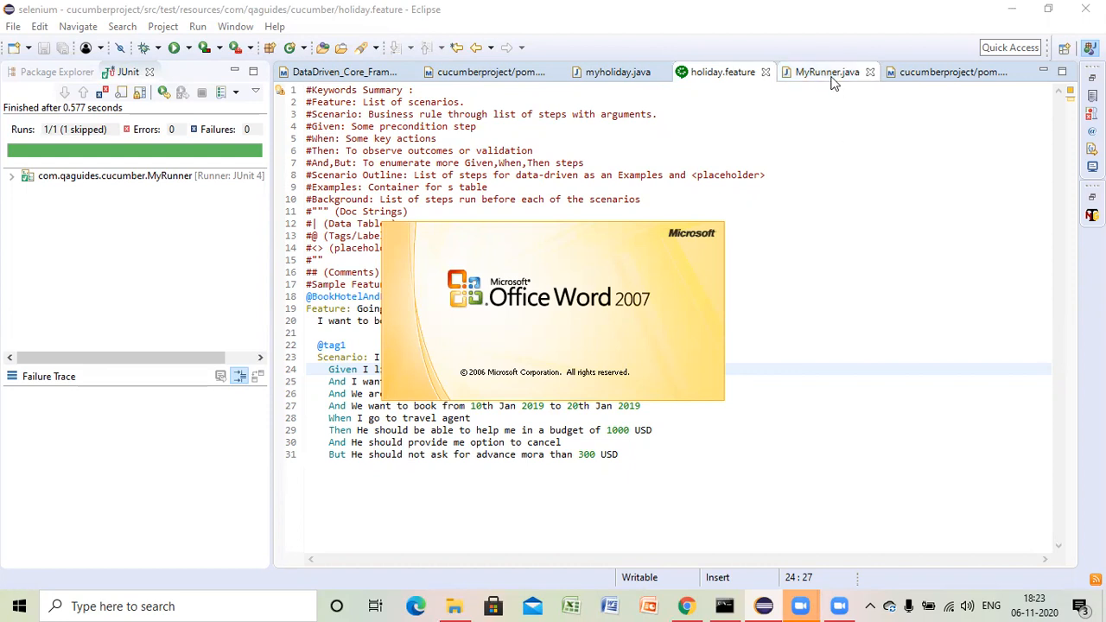
pyautogui.click(826, 72)
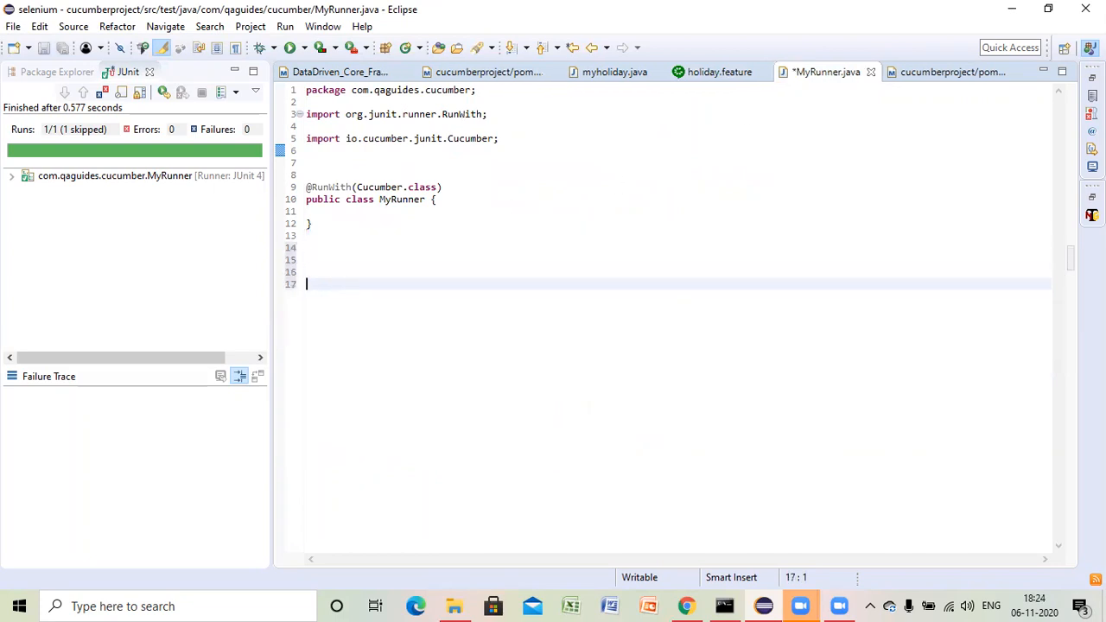
# - Add the comment '//[a-zA-Z]{1,} any alphabet atlest obce' below the MyRunner class
pyautogui.click(353, 260)
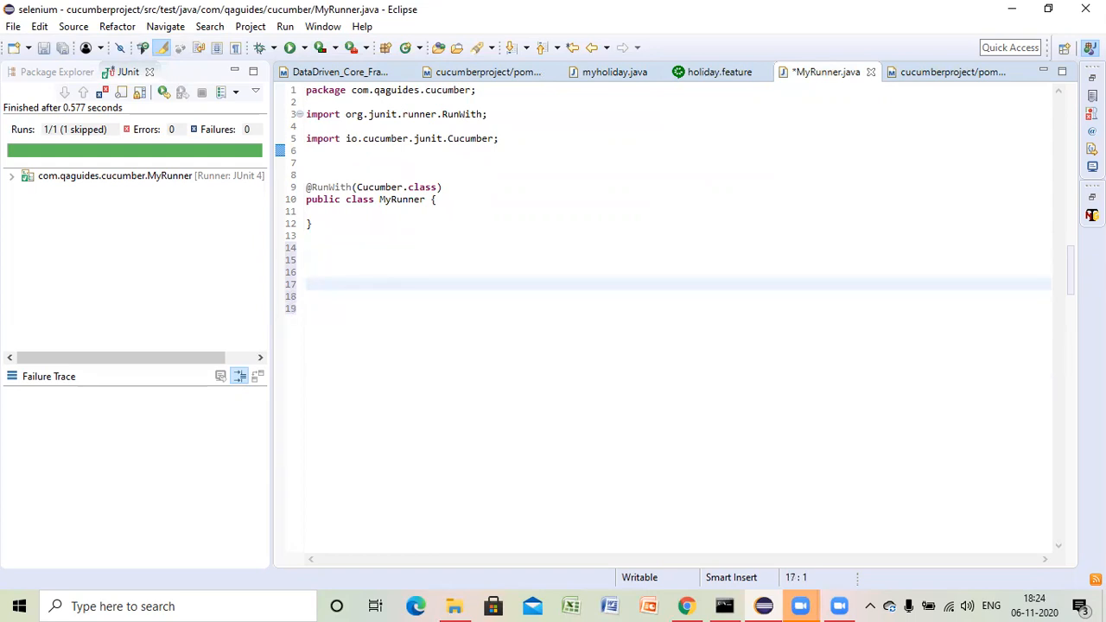
pyautogui.write('//')
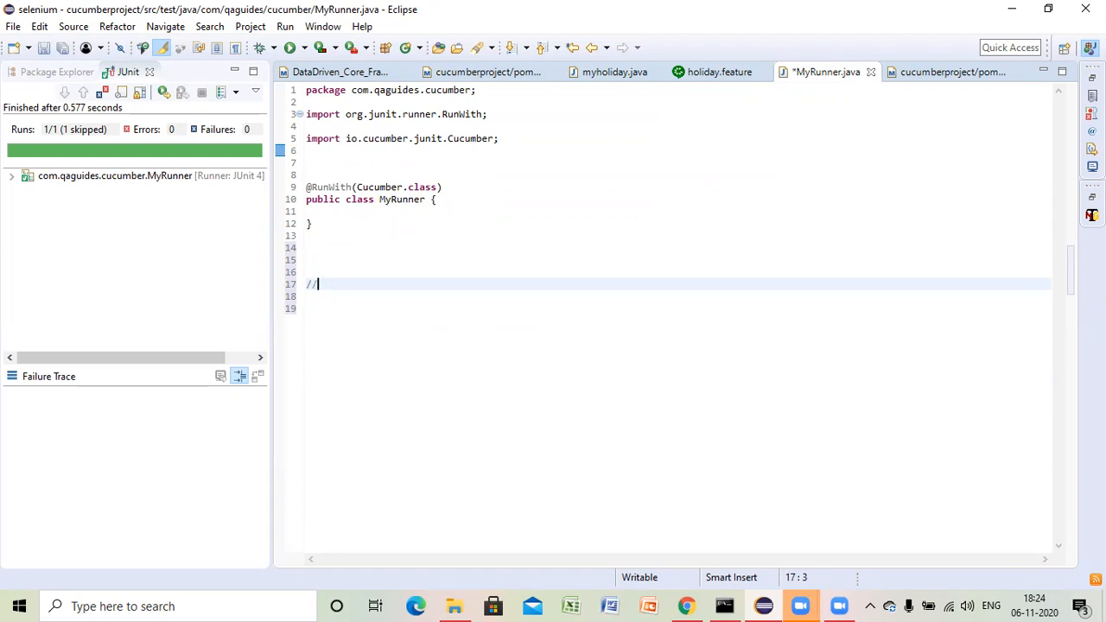
pyautogui.write('[')
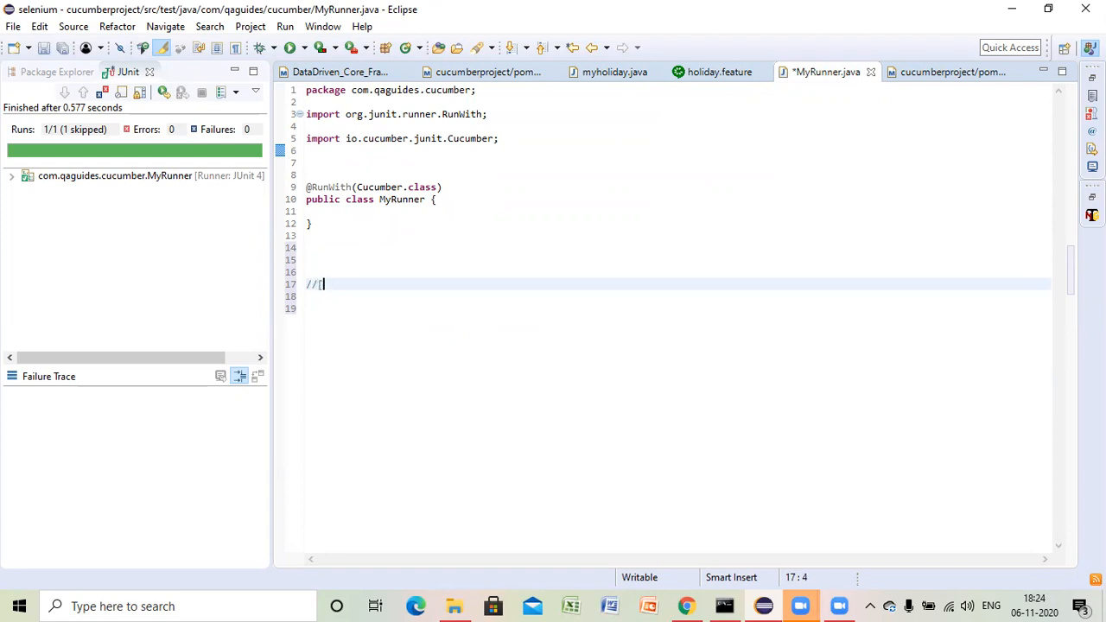
pyautogui.write('a-z')
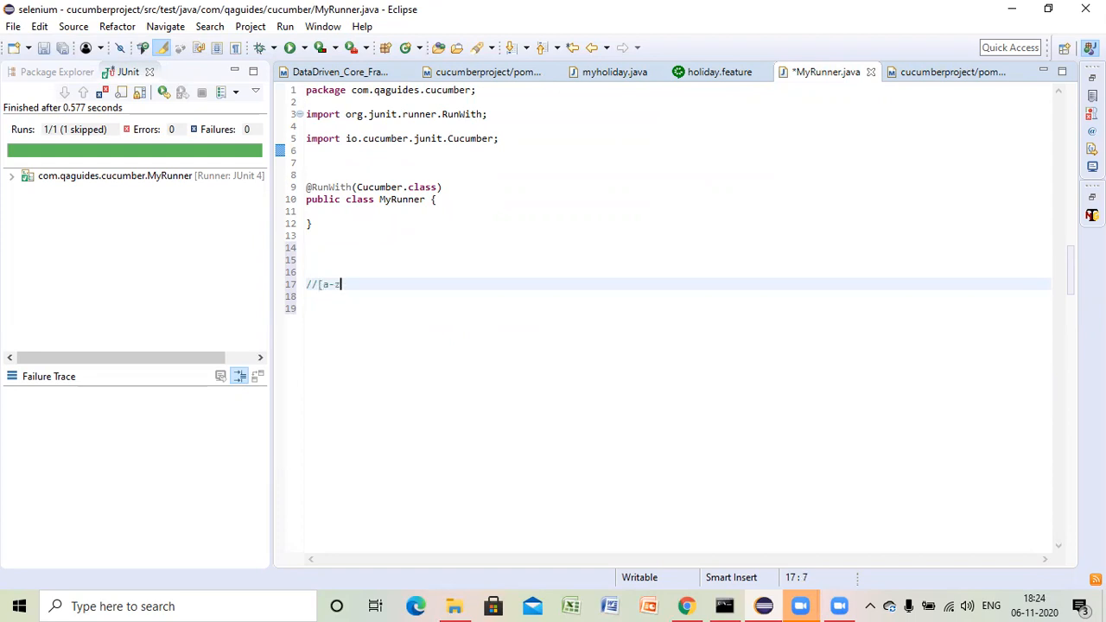
pyautogui.write('ZA-Z')
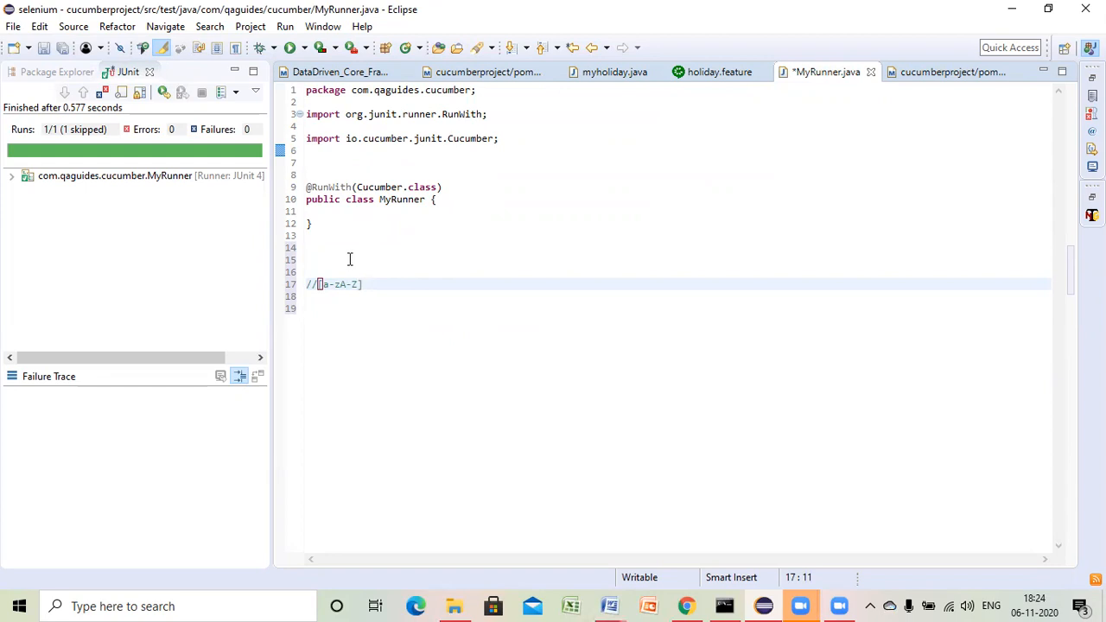
pyautogui.write('{')
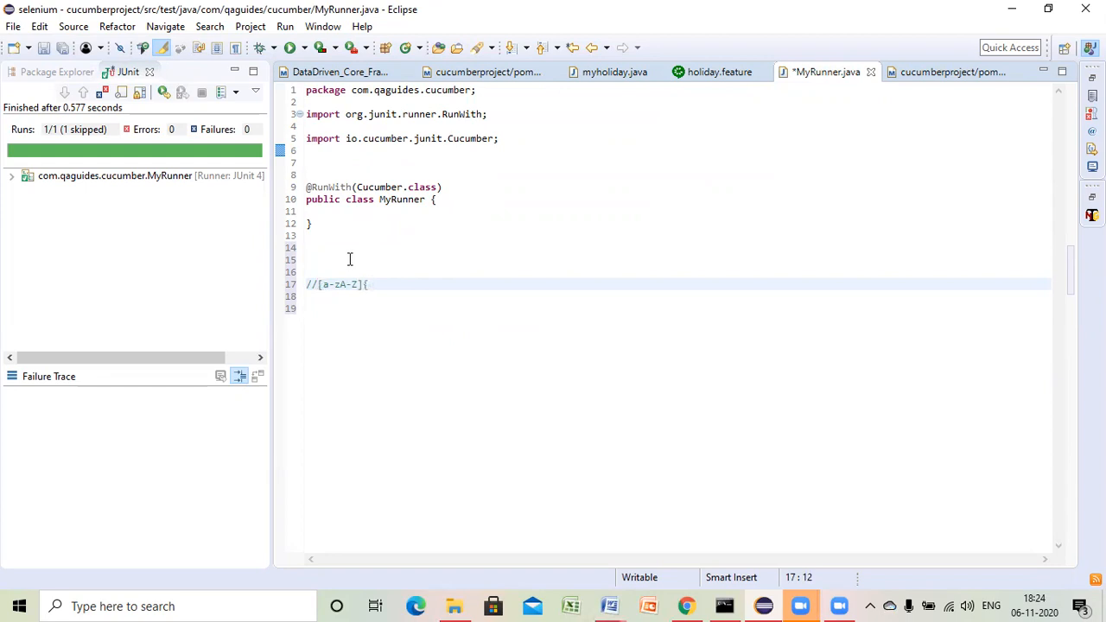
pyautogui.write('1,')
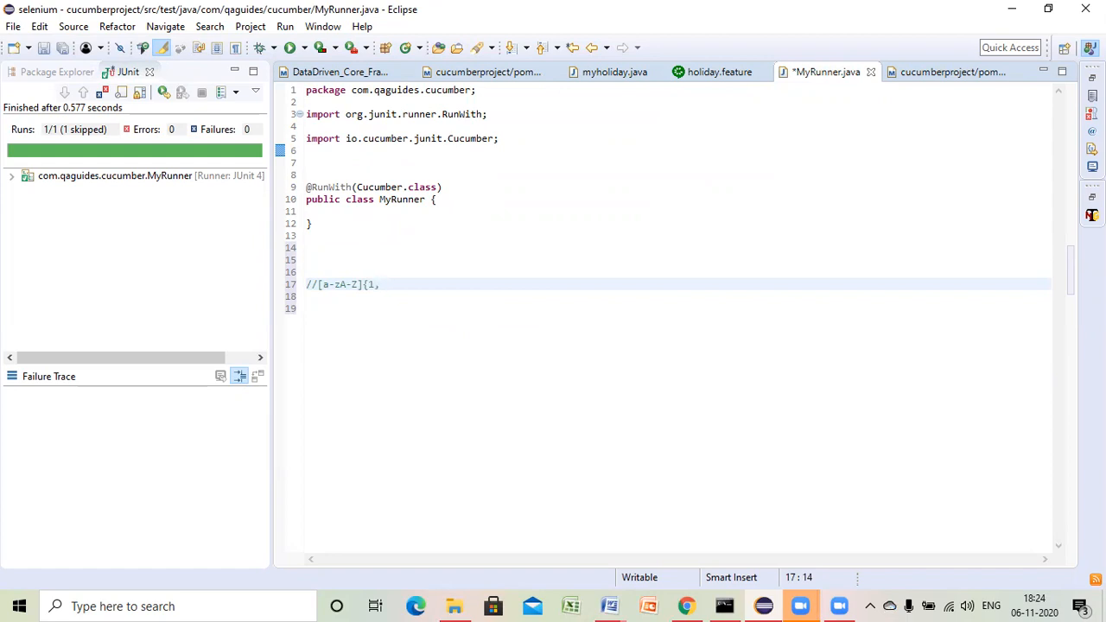
pyautogui.write('} any alphabet at')
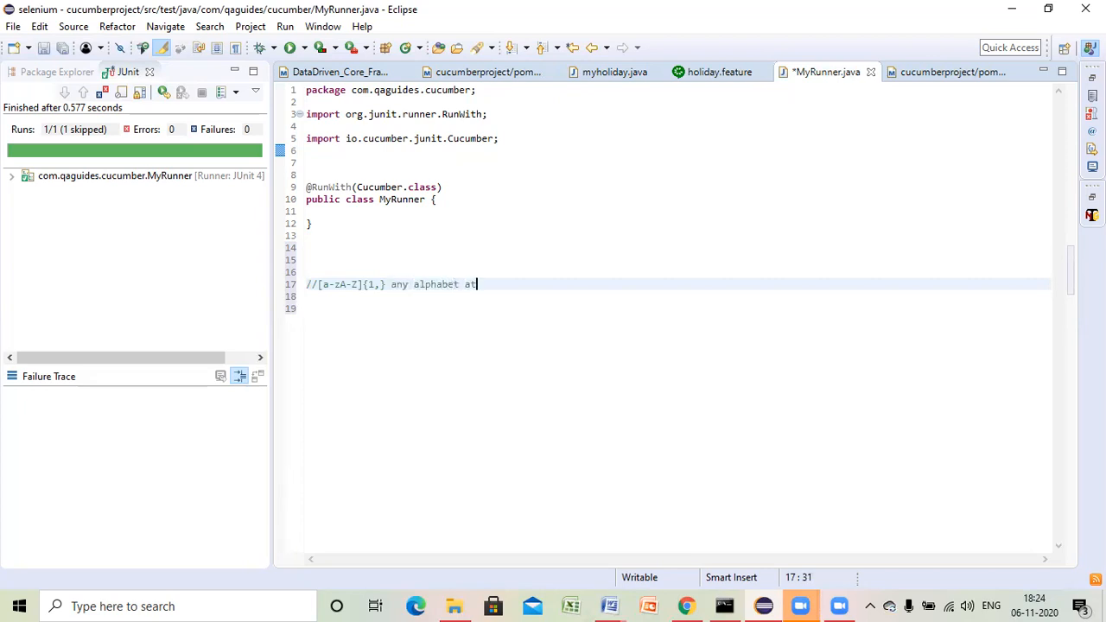
pyautogui.write('lest obce')
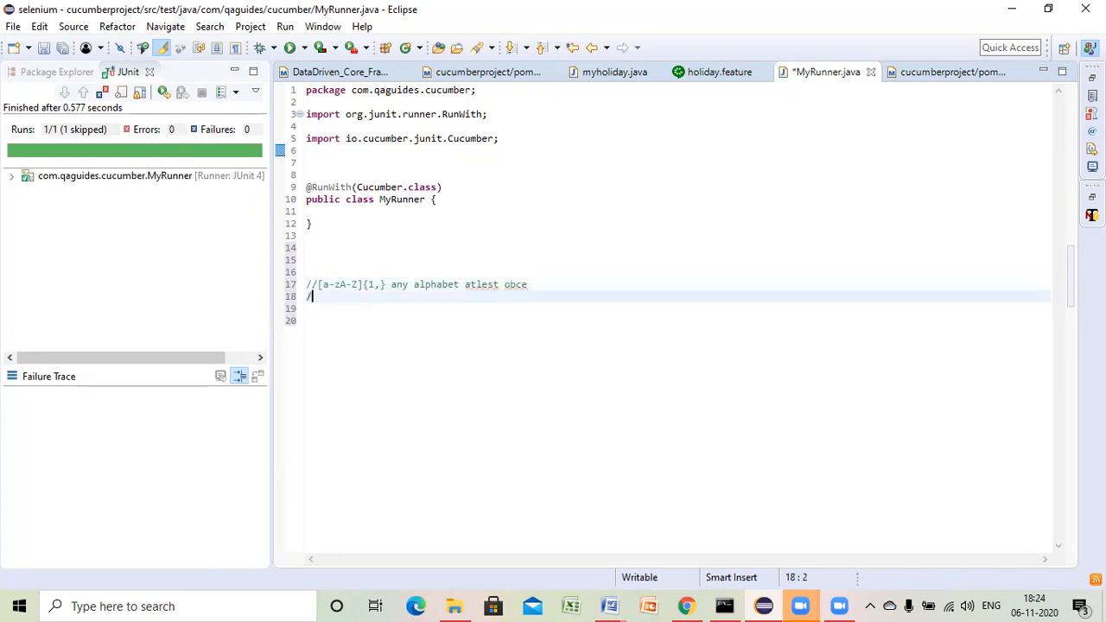
# - Add a second comment explaining \d+ as any number of digits, like 1, 2, 123
pyautogui.write('/')
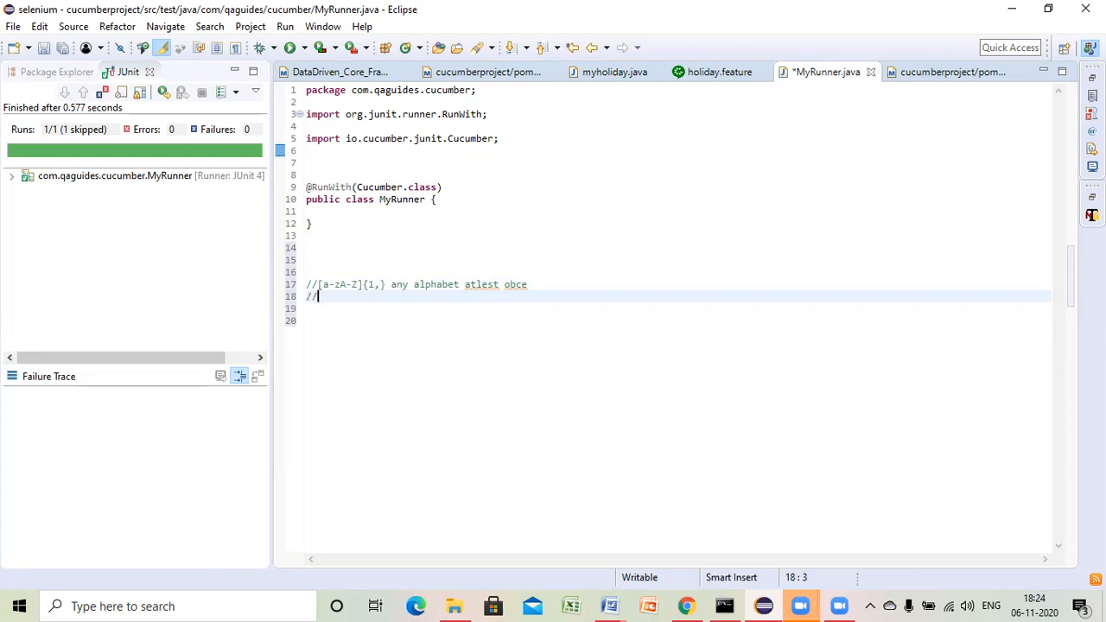
pyautogui.write('"  "')
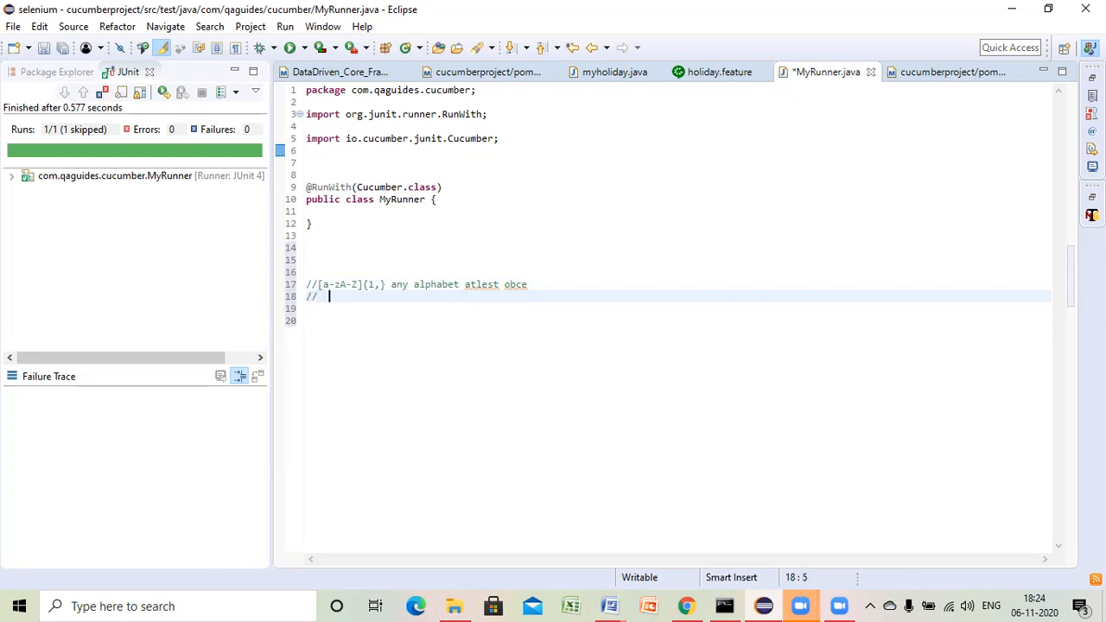
pyautogui.write('\\\\')
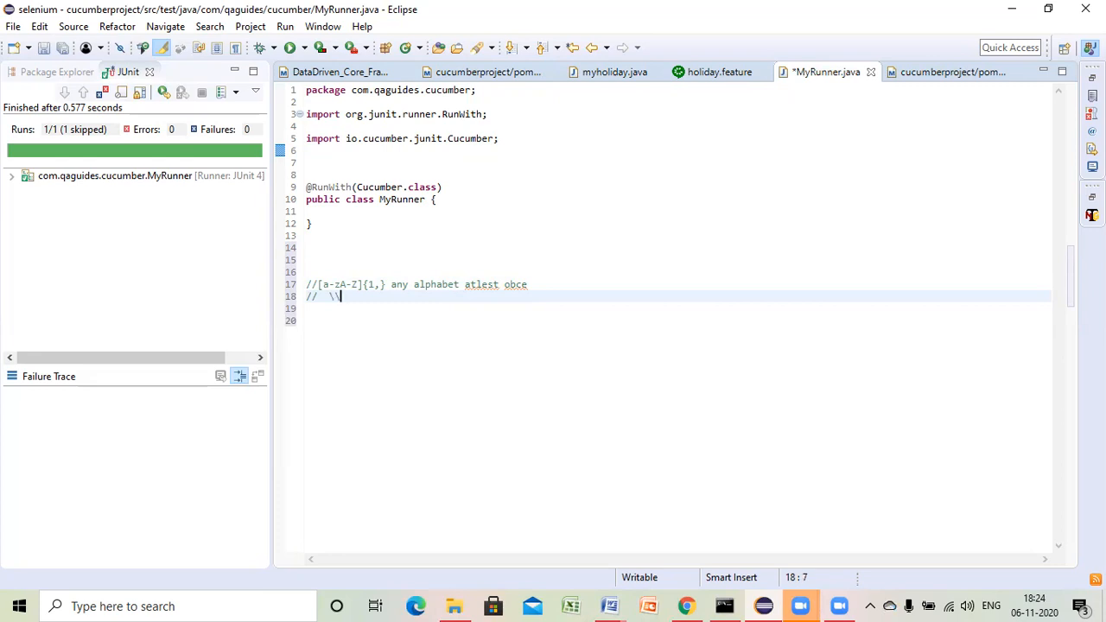
pyautogui.write('d+')
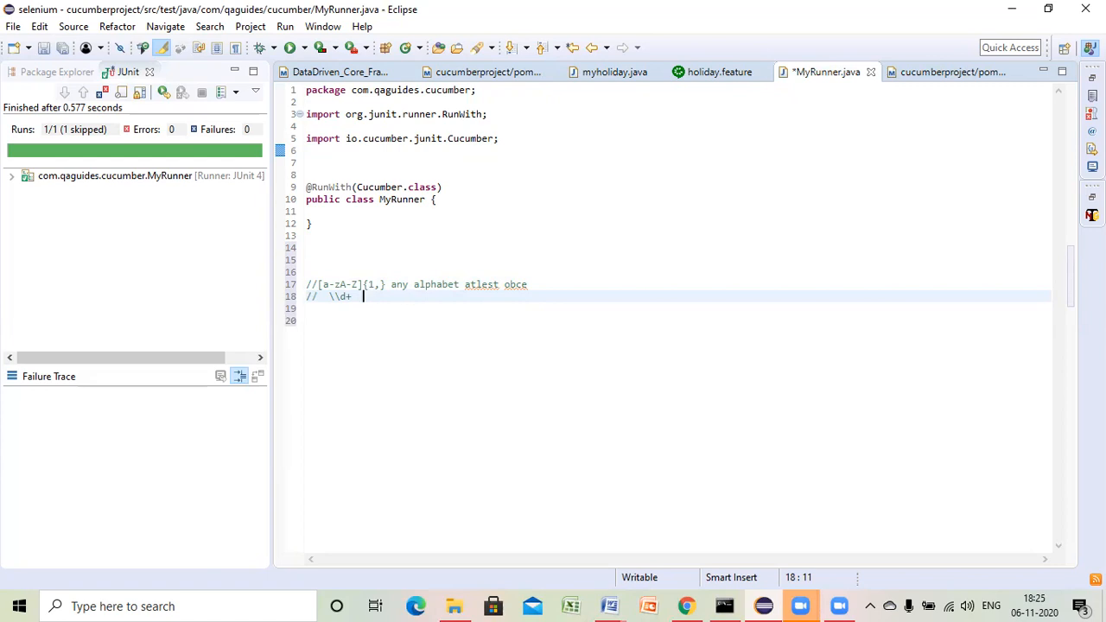
pyautogui.write('any number of d')
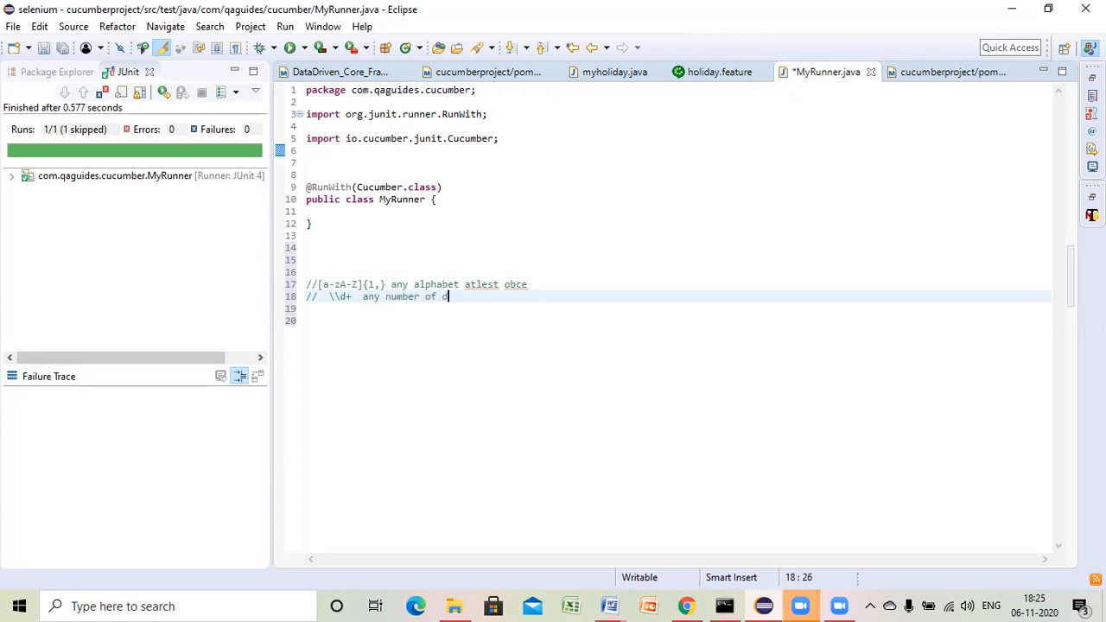
pyautogui.write('igits 1 1 2 123')
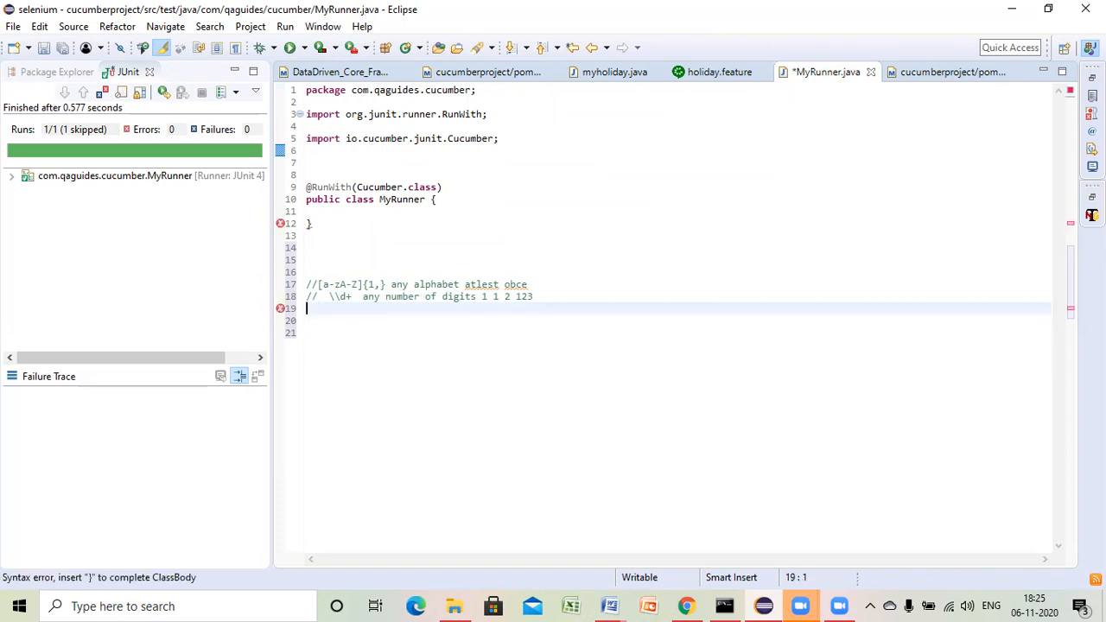
# - Write the comment '//[a-zA-Z0-9]{1,} alphanumeric' and begin another // comment line
pyautogui.write('//')
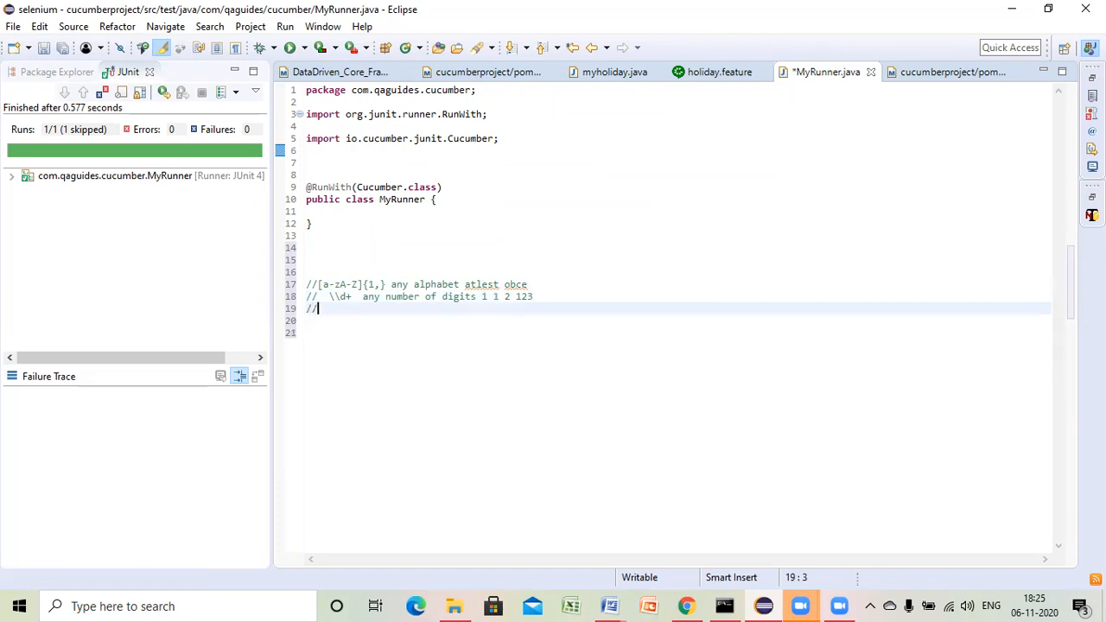
pyautogui.write('[a')
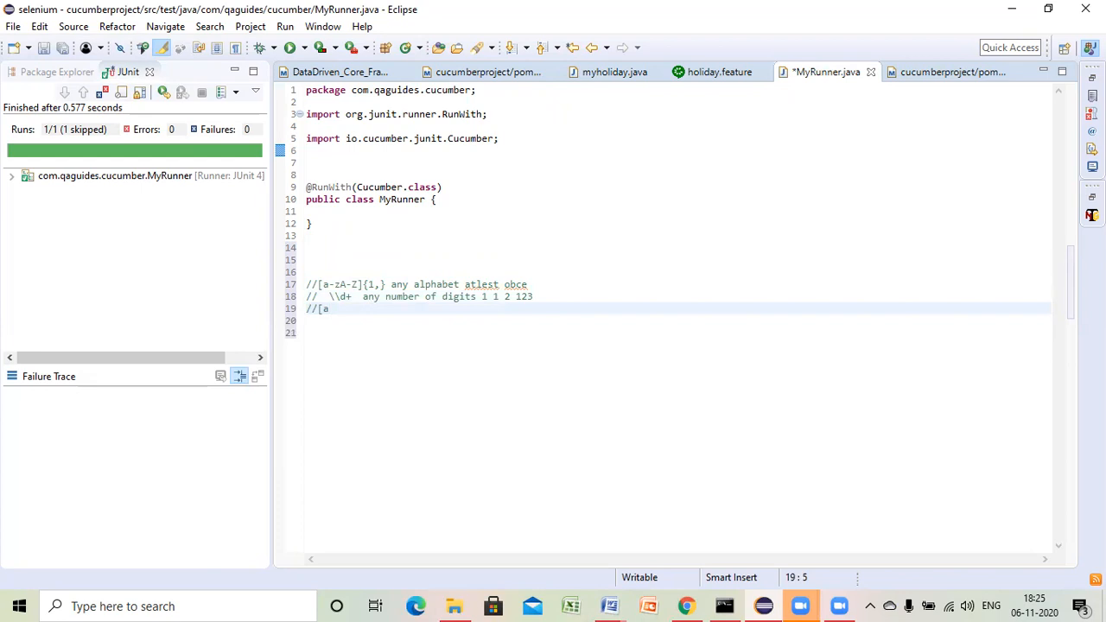
pyautogui.write('-z')
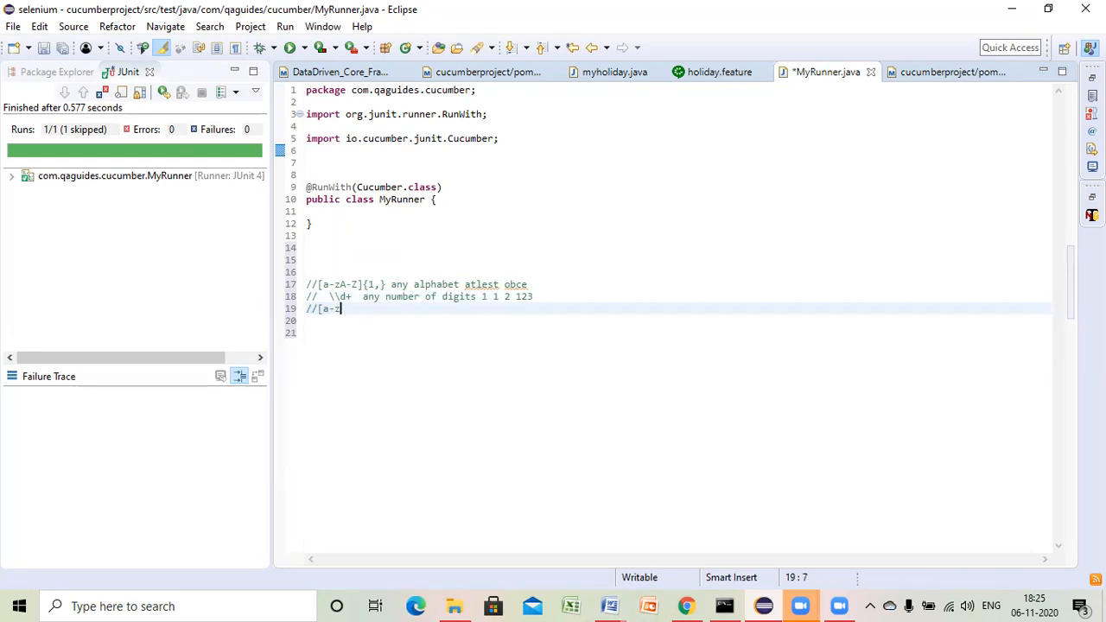
pyautogui.write('A-Z')
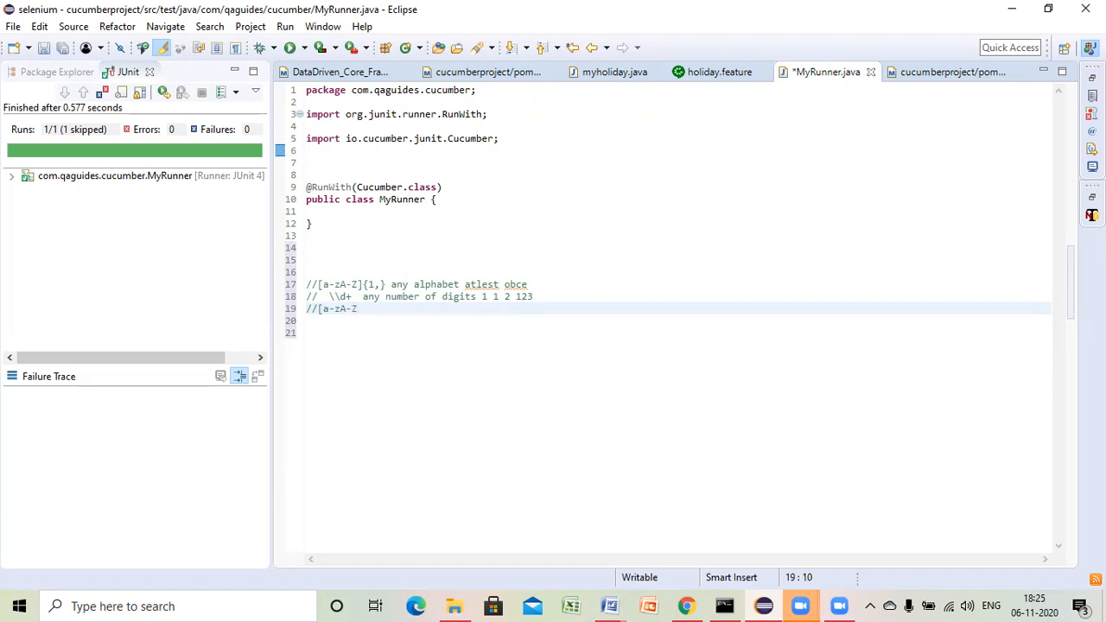
pyautogui.write('0-9')
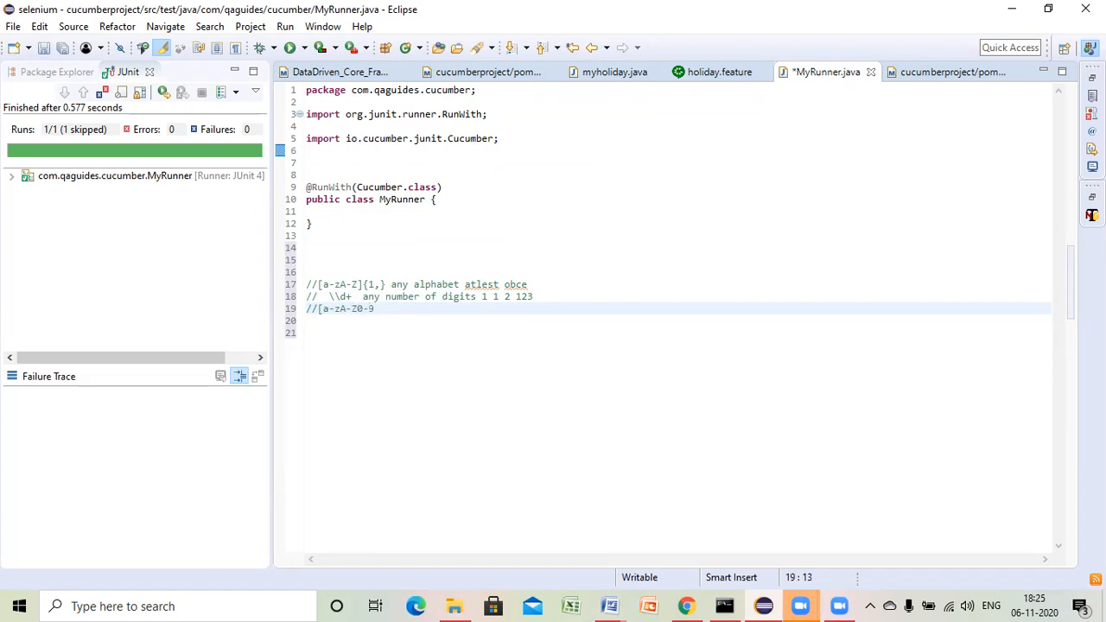
pyautogui.write('{')
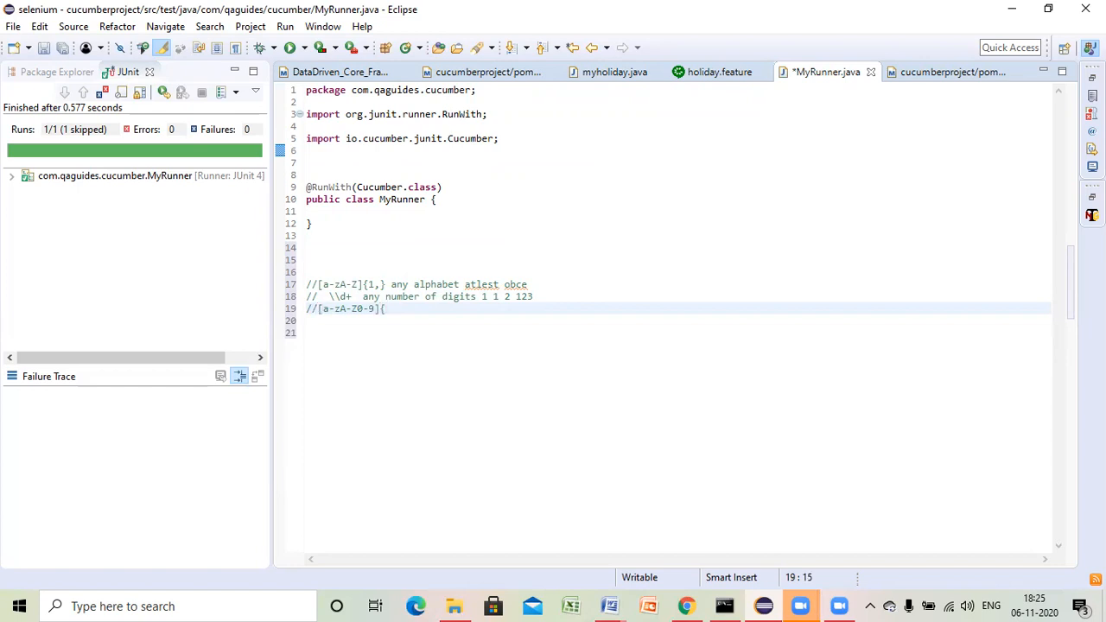
pyautogui.write('1}')
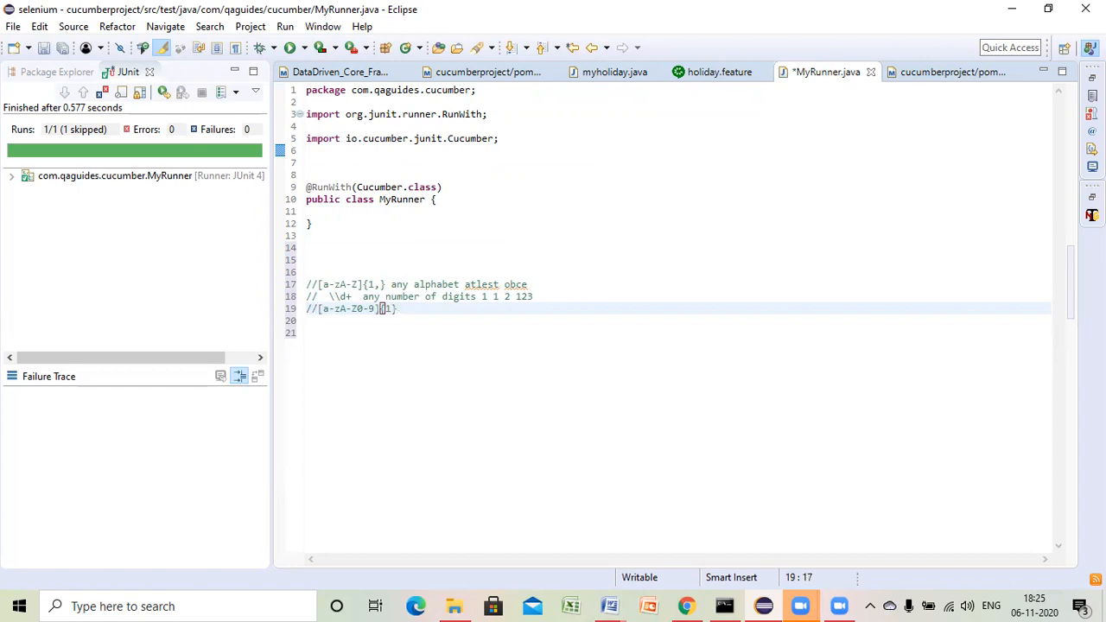
pyautogui.write(',}')
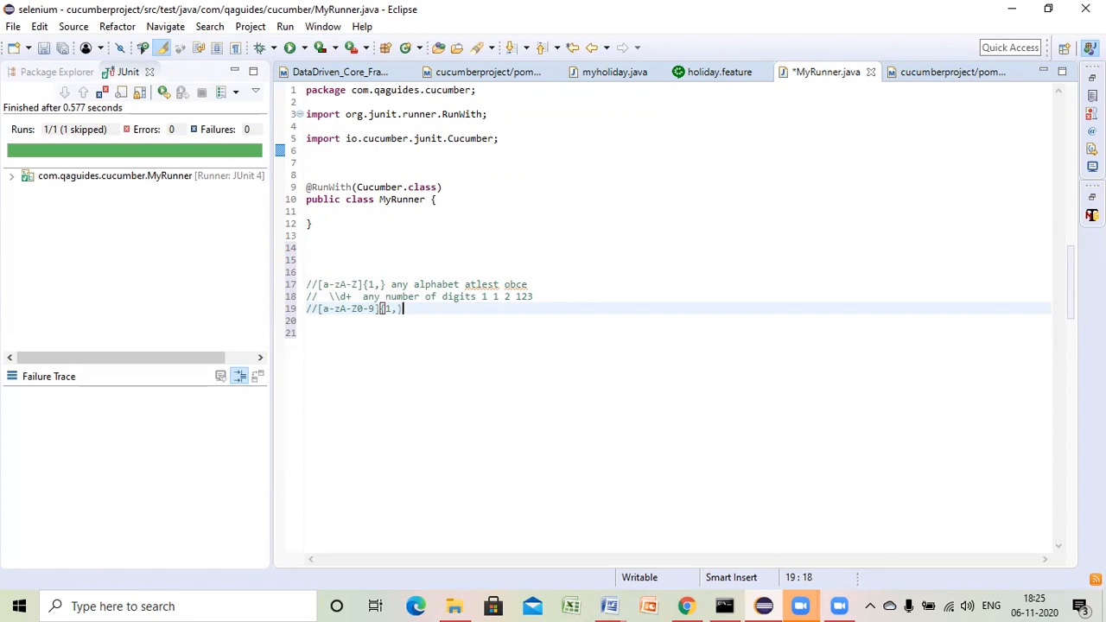
pyautogui.write('al')
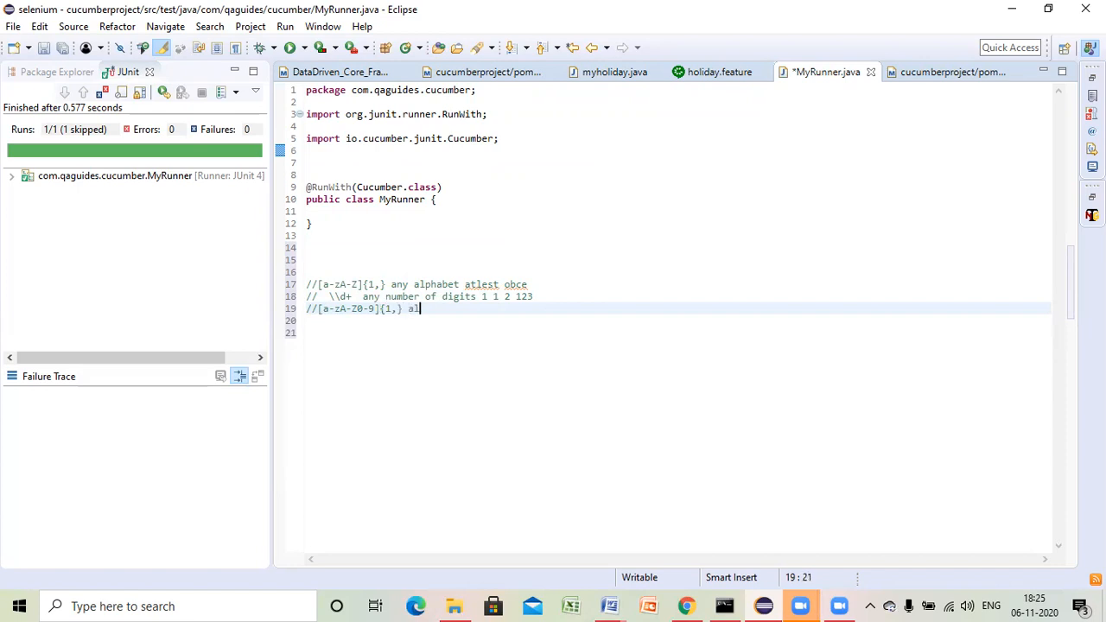
pyautogui.write('phanume')
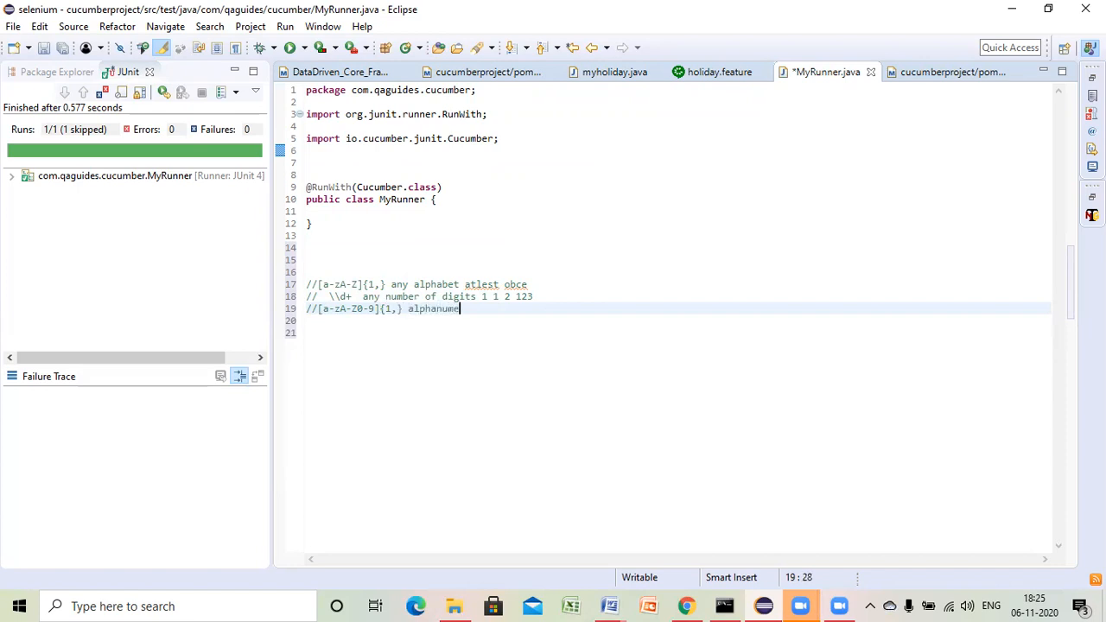
pyautogui.write('ric')
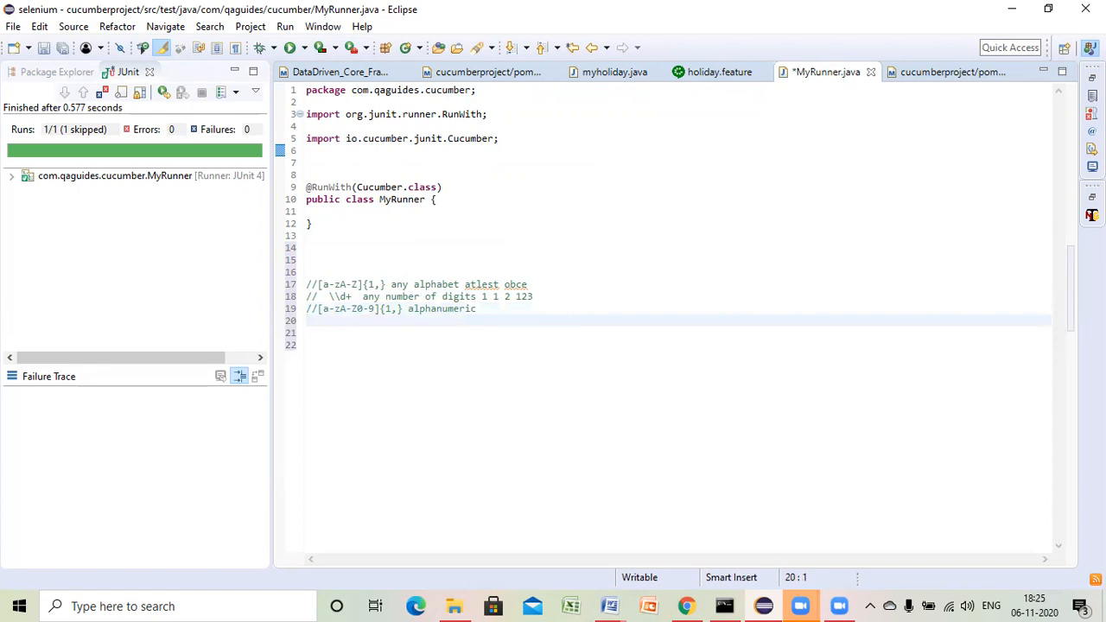
pyautogui.write('//')
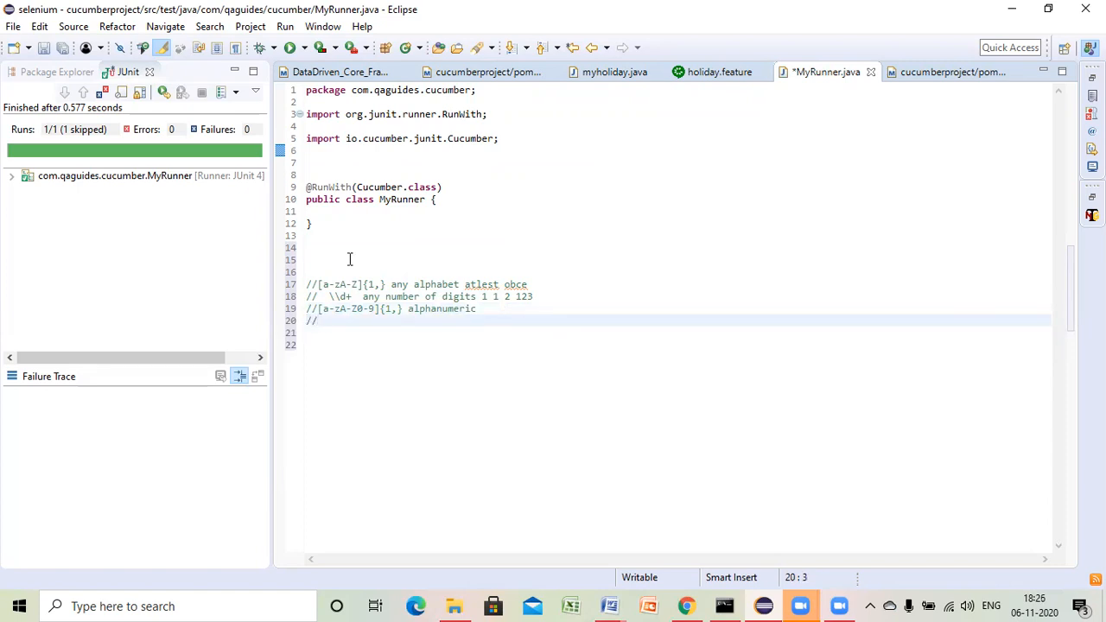
# - Complete the comment '[^\"]* \\ any thing' and save MyRunner.java
pyautogui.write('[')
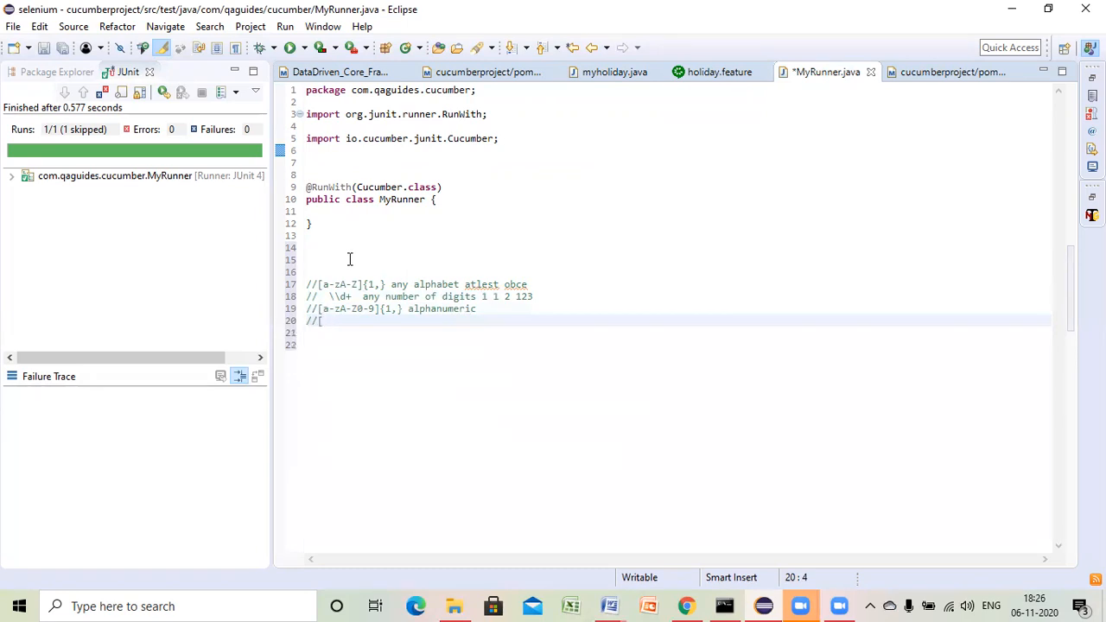
pyautogui.write('^')
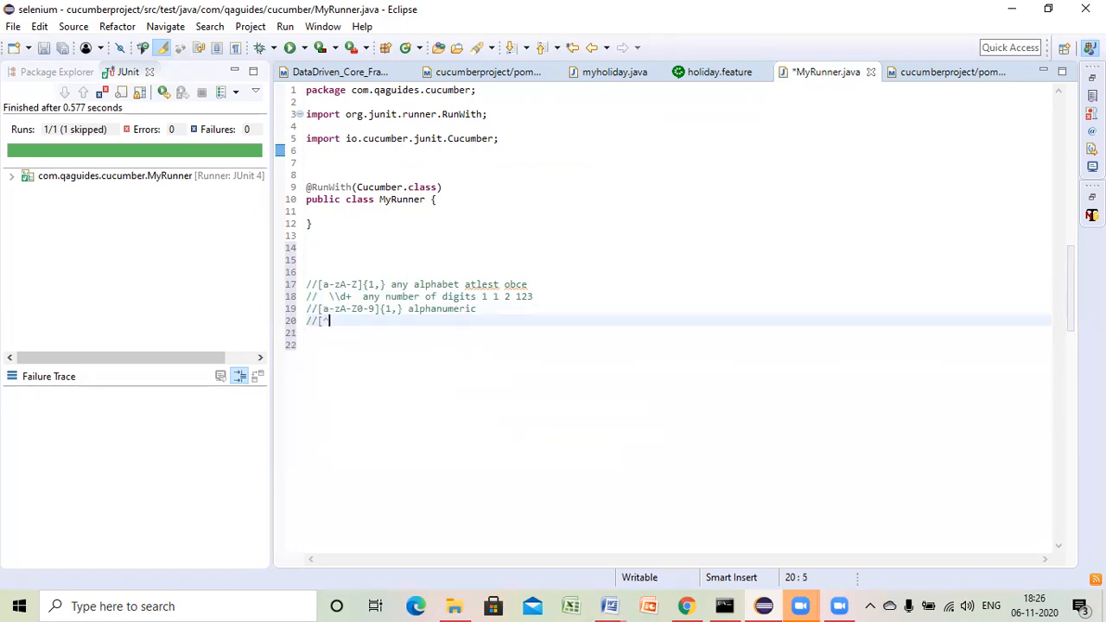
pyautogui.write('\\')
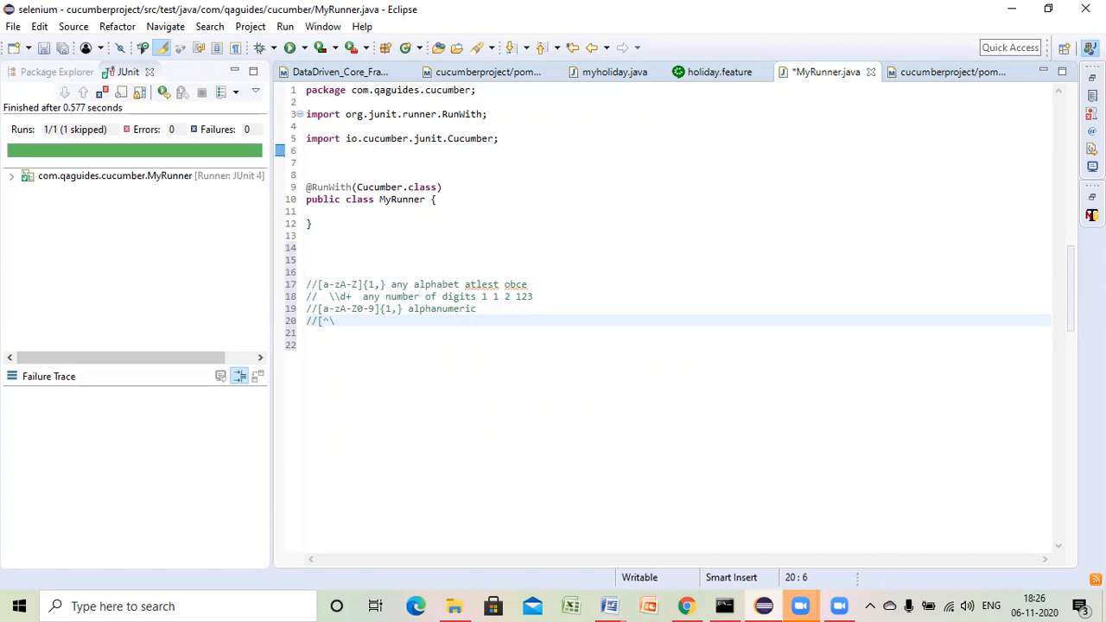
pyautogui.write('"]*')
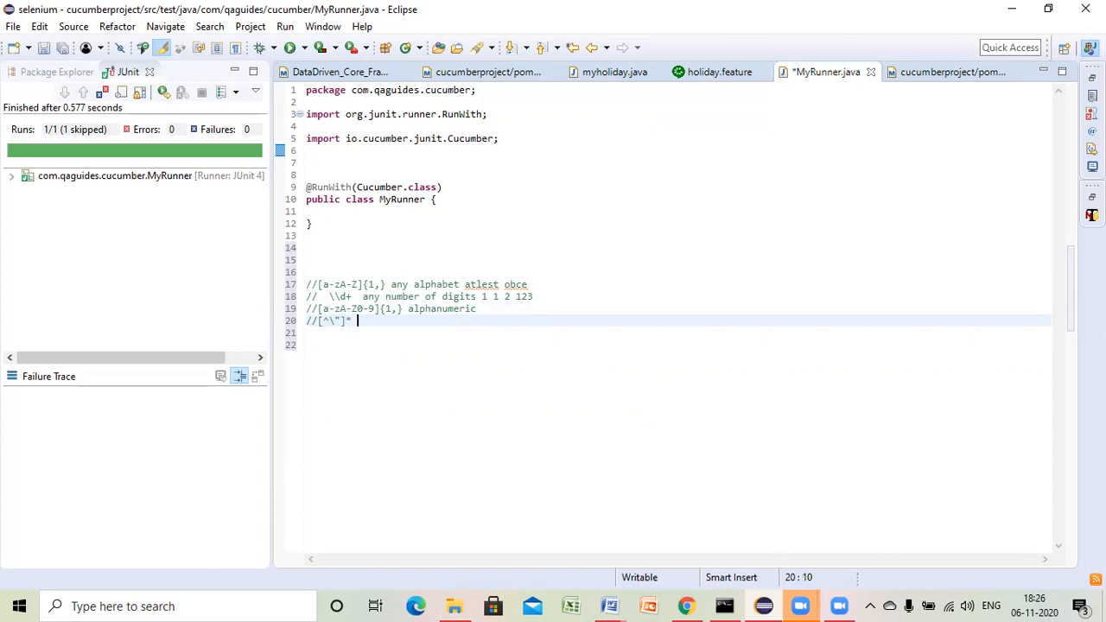
pyautogui.write('\\\\ any thi')
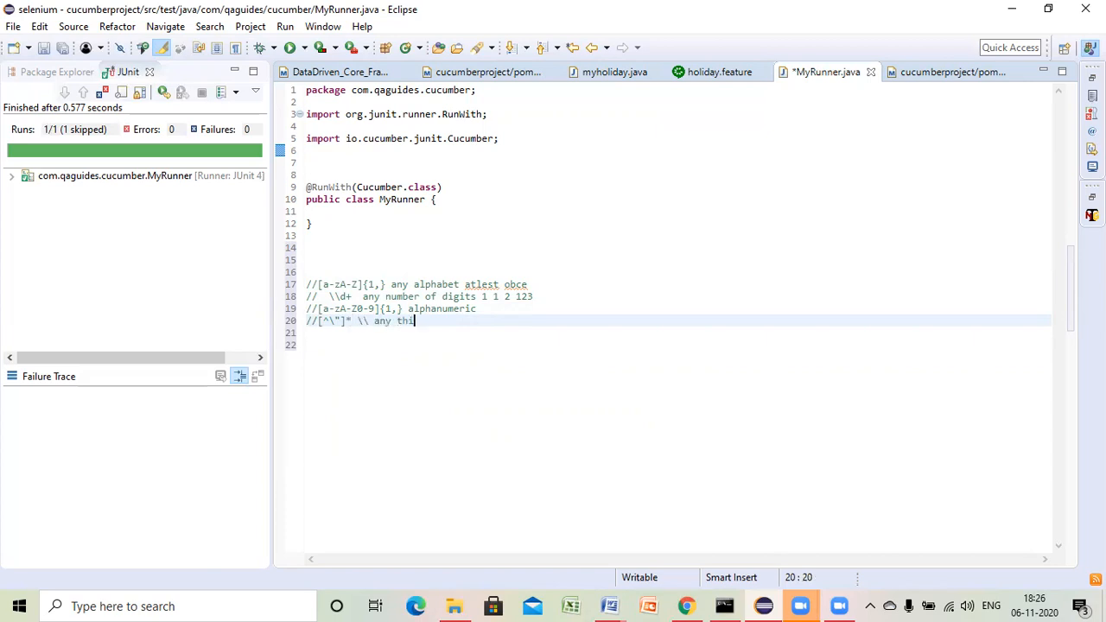
pyautogui.write('ng')
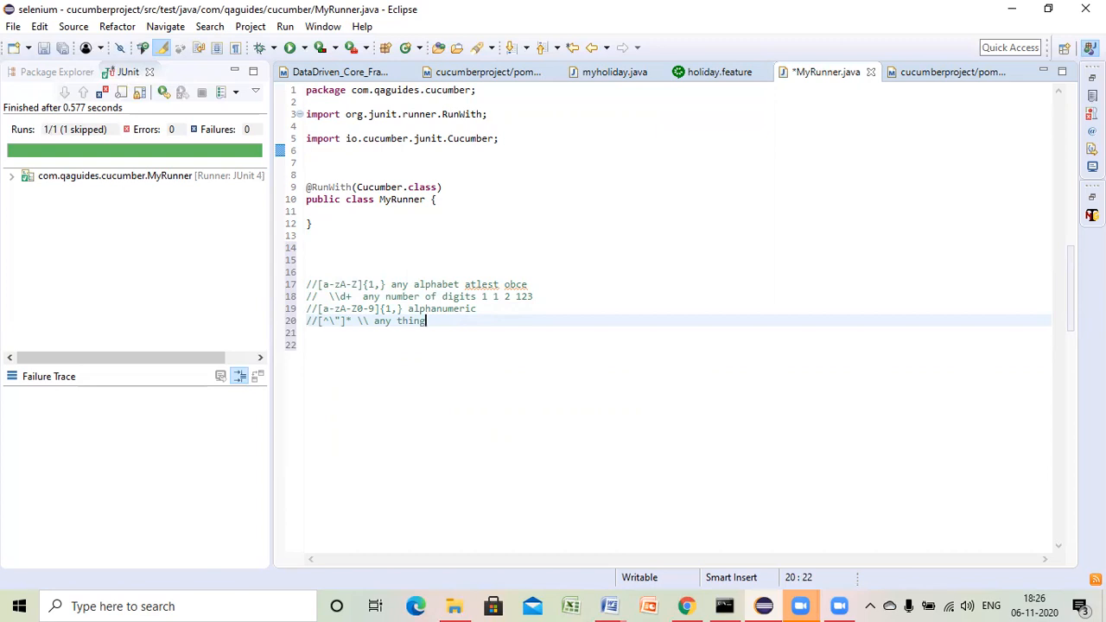
pyautogui.press('ctrl+s')
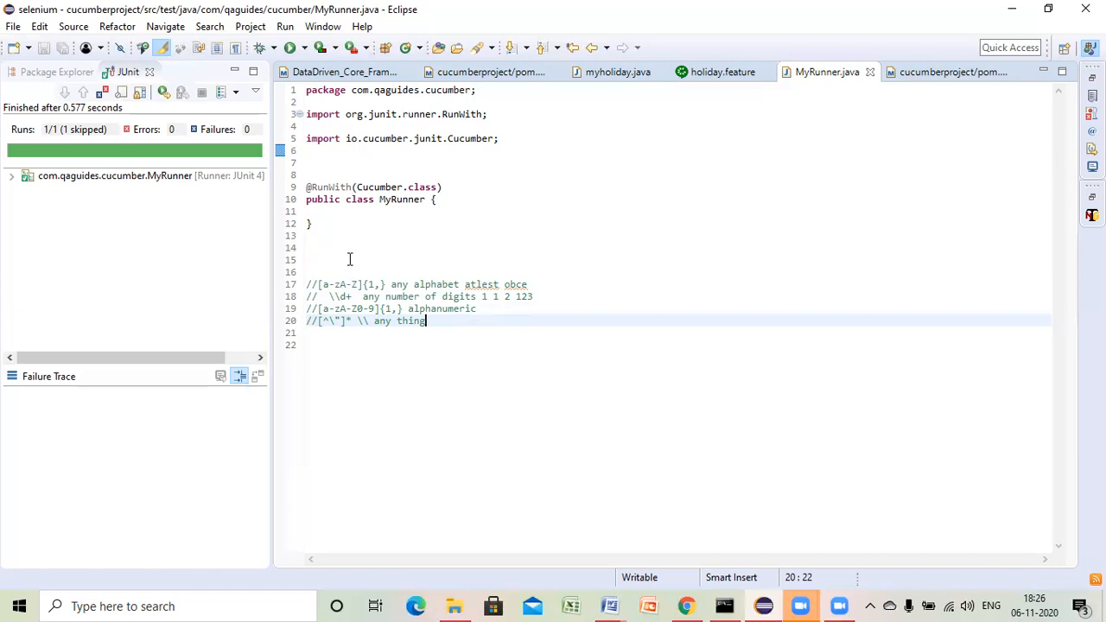
pyautogui.moveTo(902, 136)
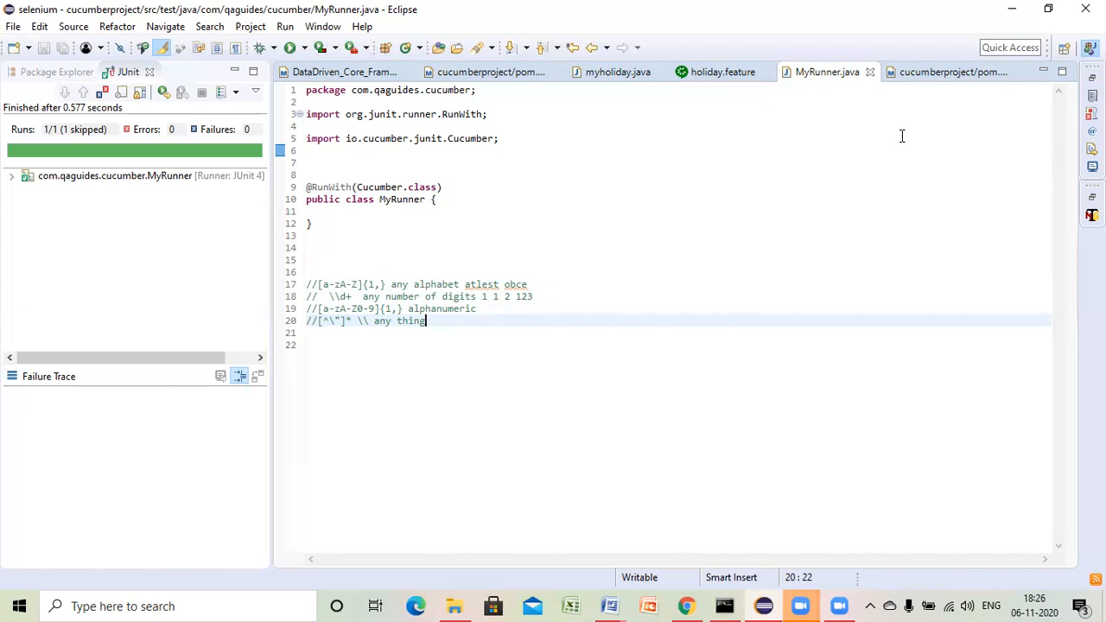
pyautogui.moveTo(753, 121)
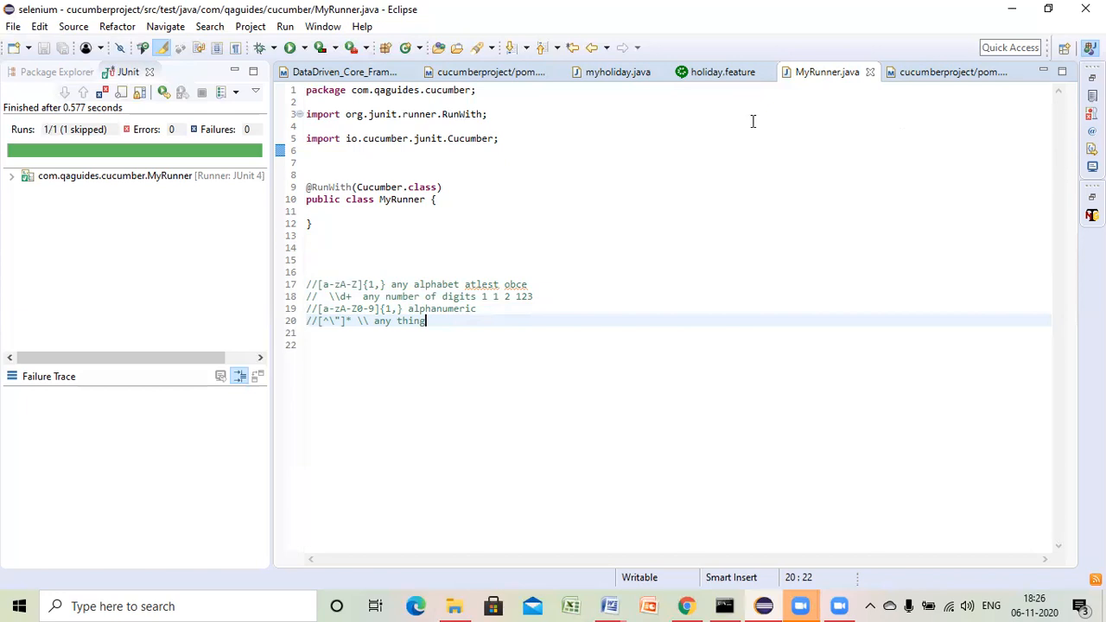
pyautogui.moveTo(640, 115)
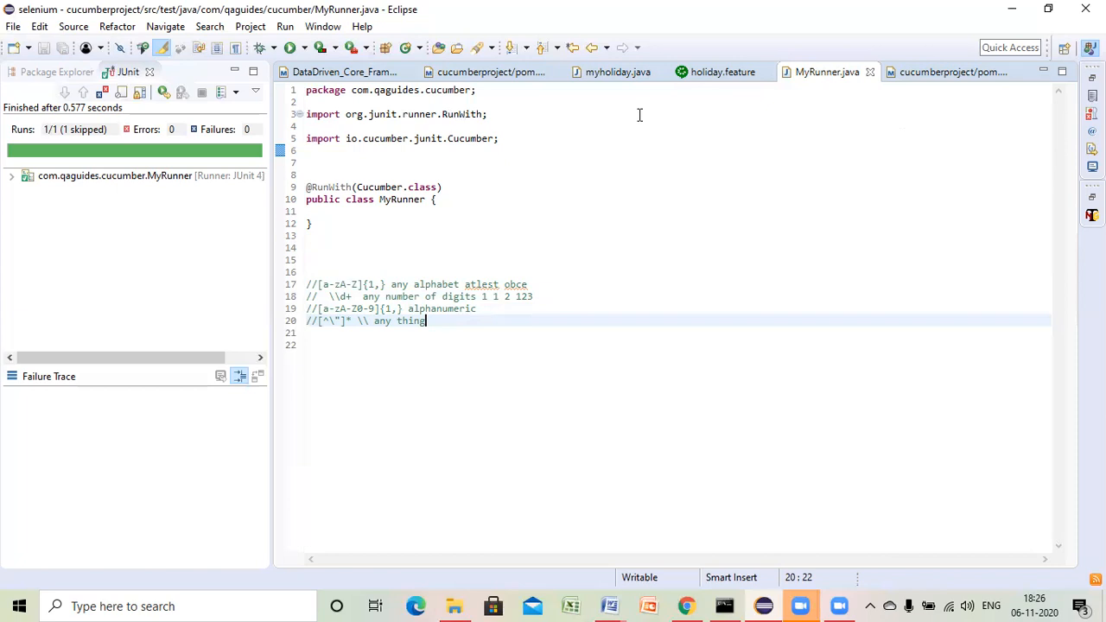
pyautogui.moveTo(419, 255)
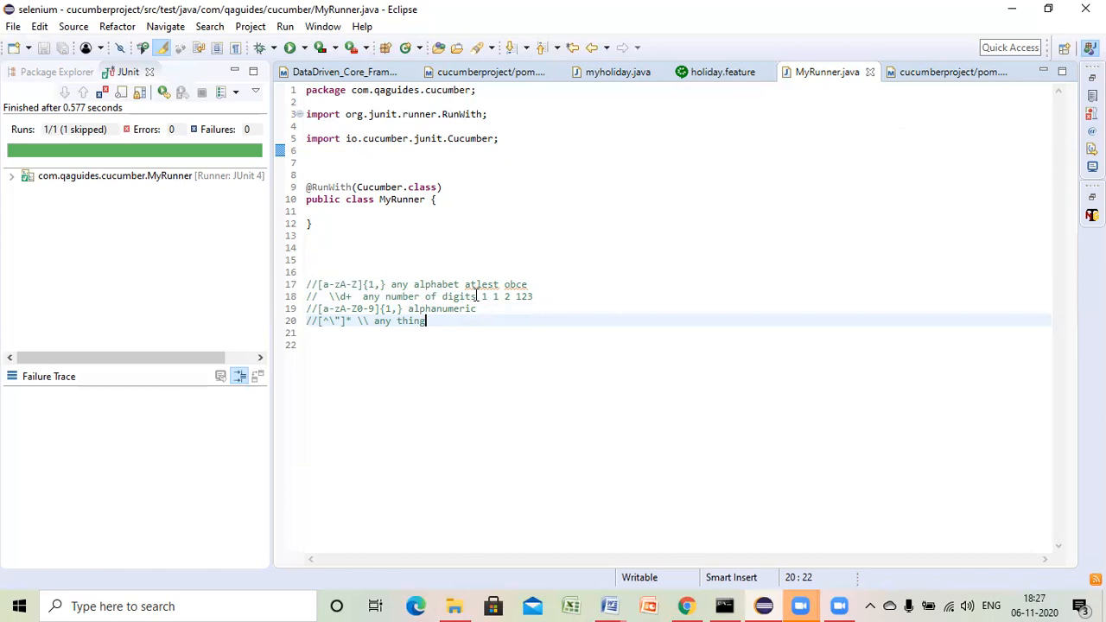
pyautogui.moveTo(951, 72)
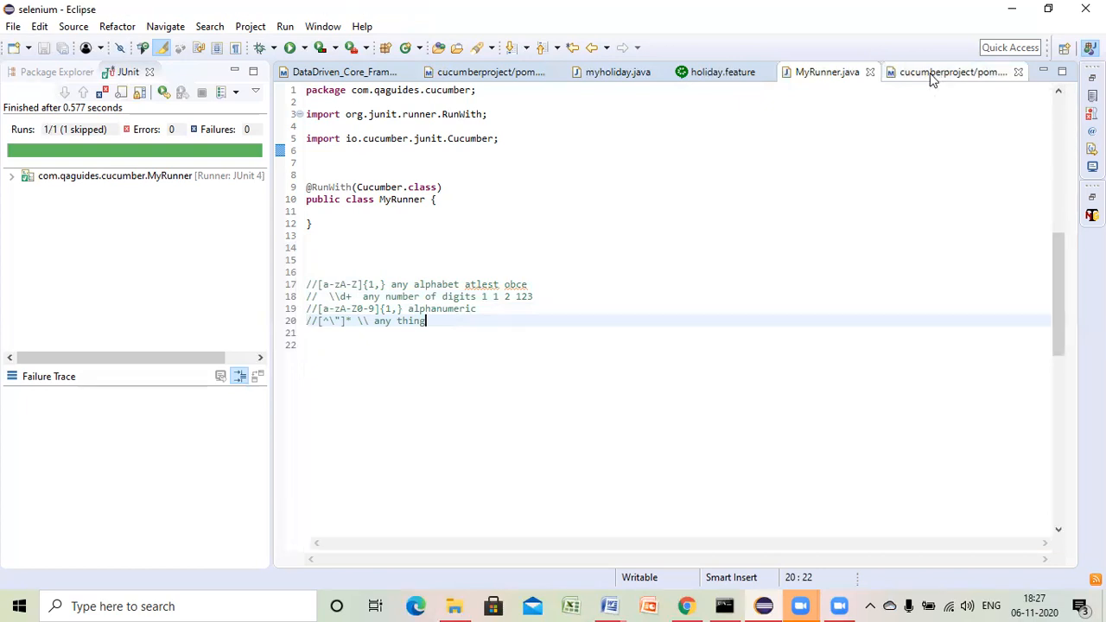
# - Close the duplicate cucumberproject pom.xml editor tab
pyautogui.click(951, 72)
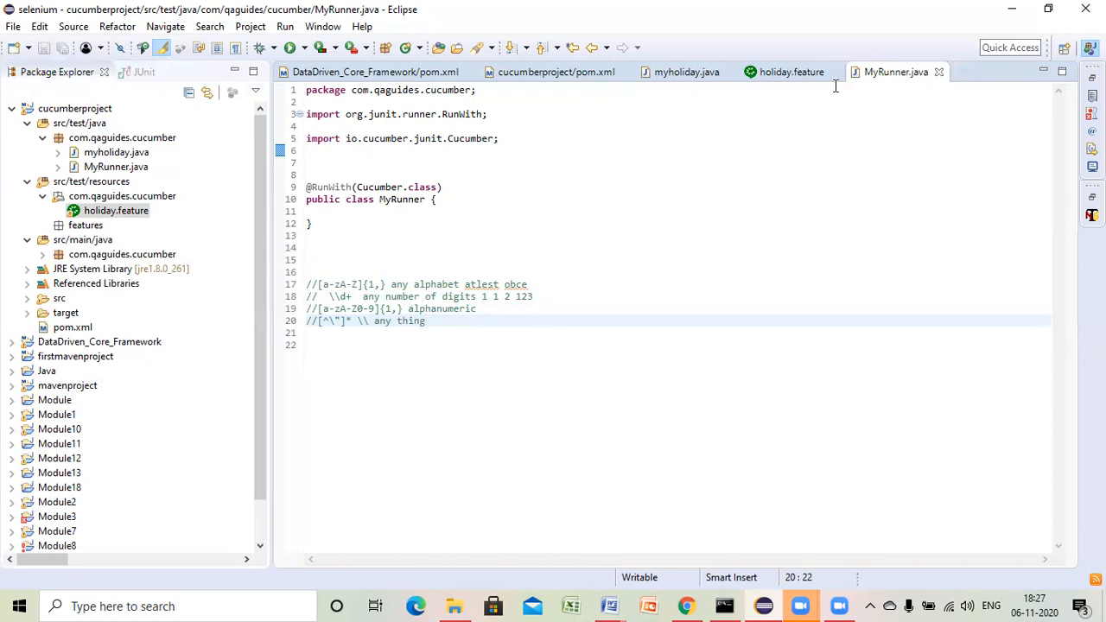
pyautogui.moveTo(790, 72)
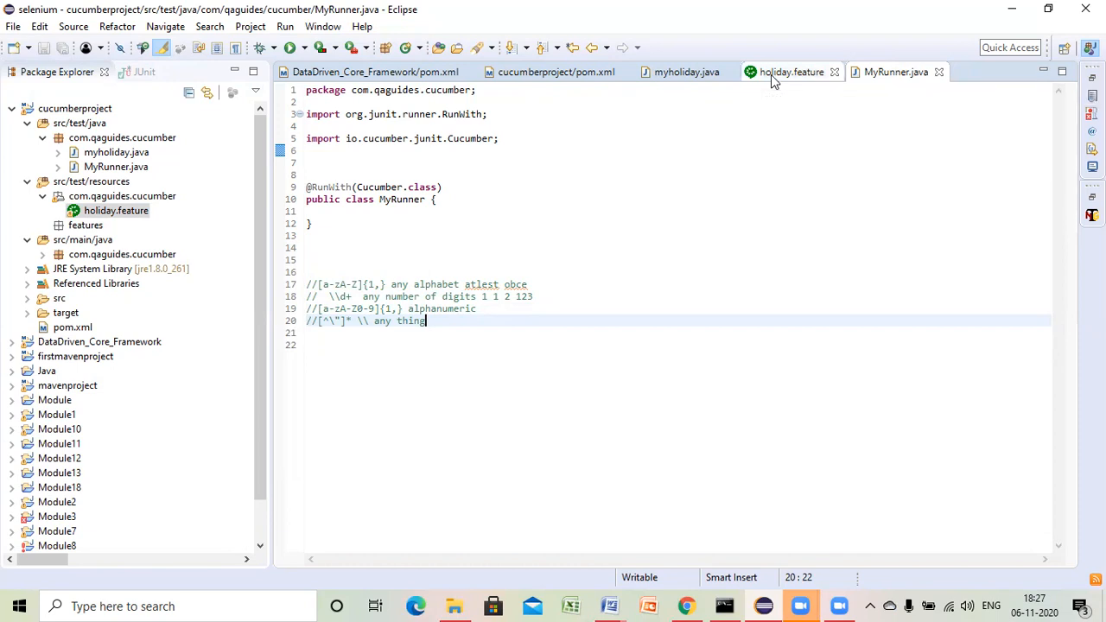
# - Open holiday.feature and select the city name Moscow in the Given step
pyautogui.click(790, 71)
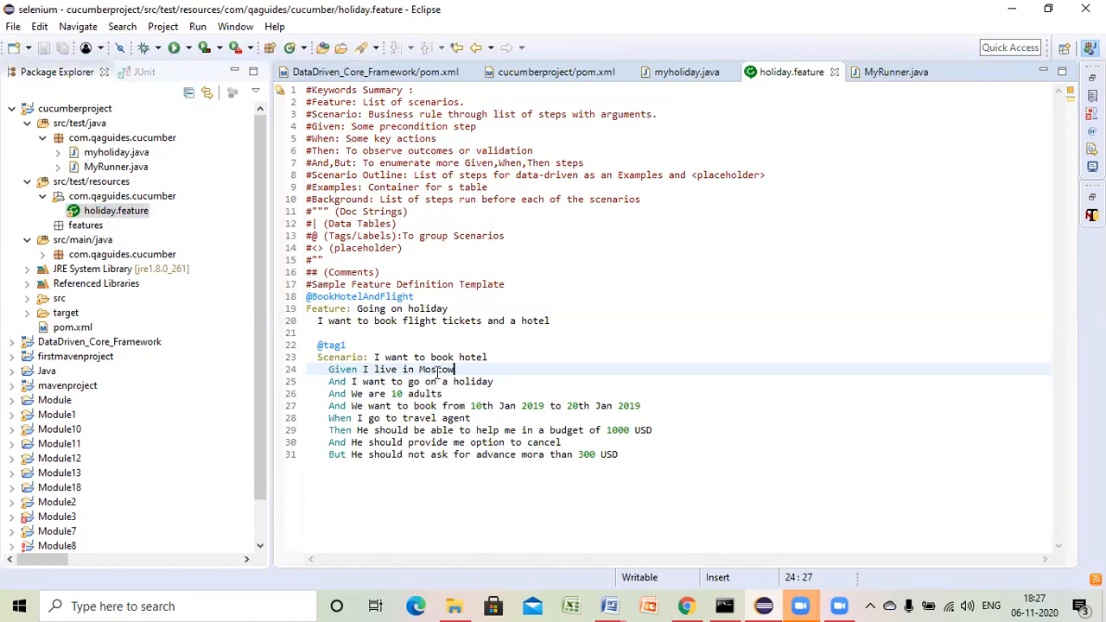
pyautogui.doubleClick(436, 369)
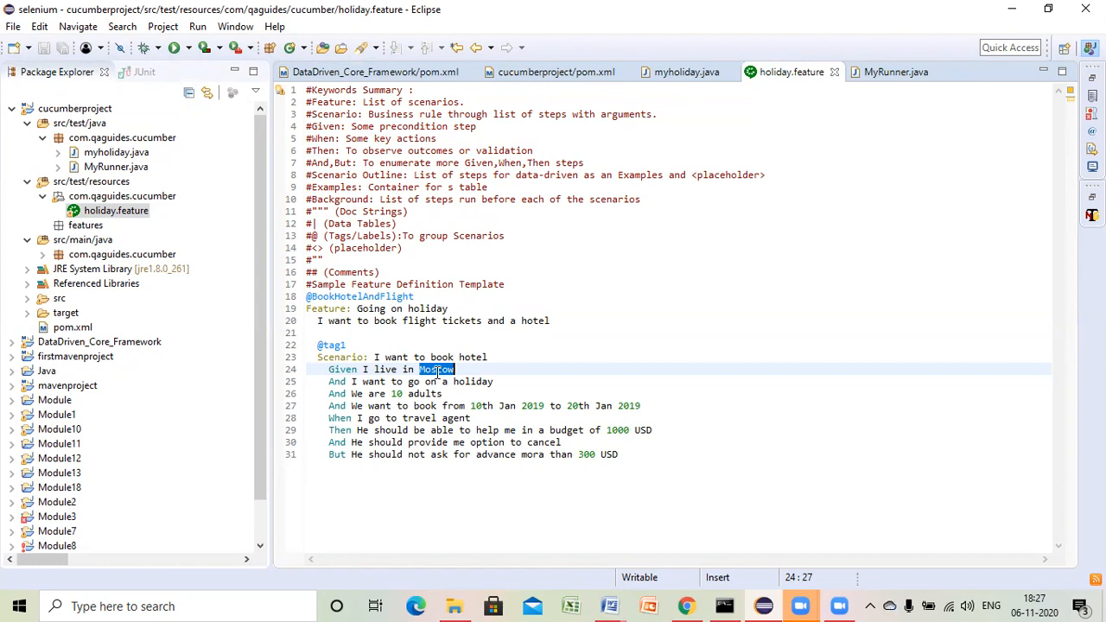
pyautogui.moveTo(880, 52)
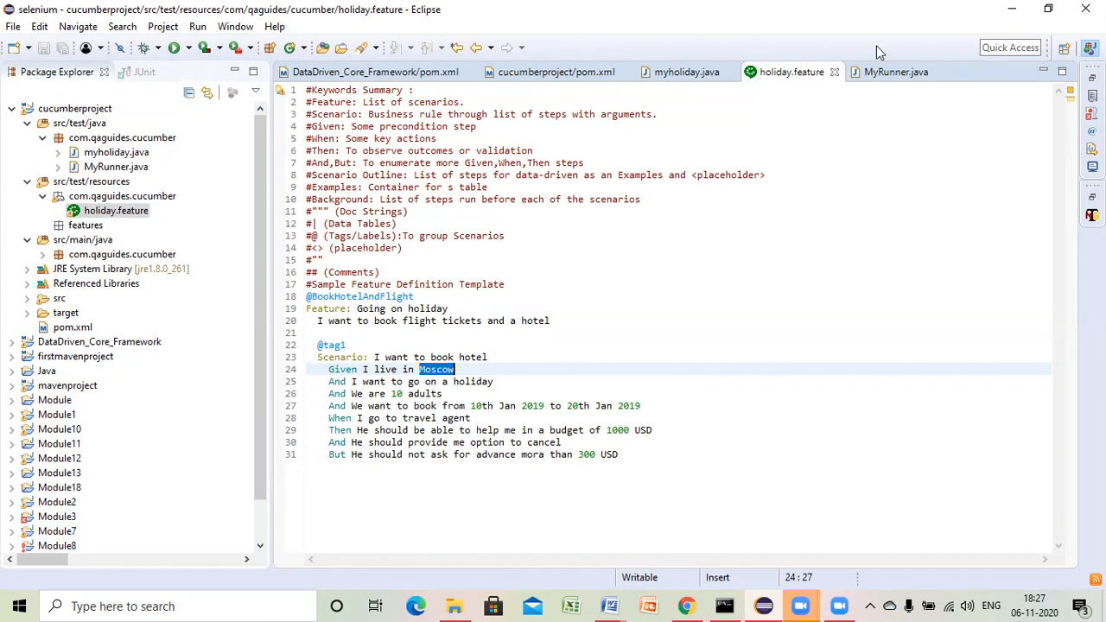
pyautogui.click(687, 71)
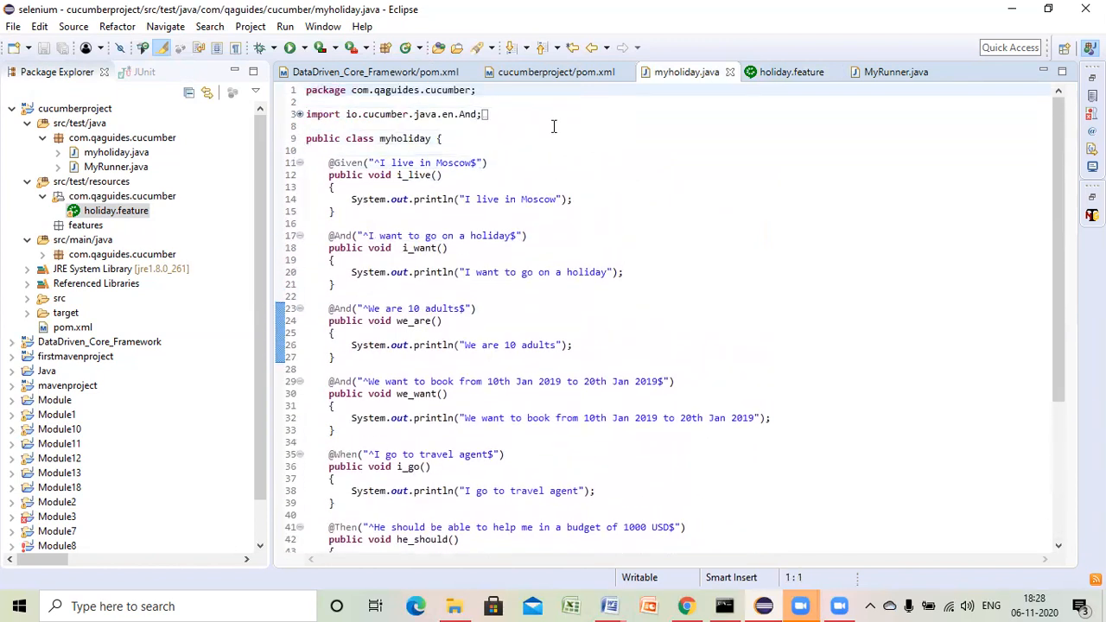
pyautogui.doubleClick(454, 162)
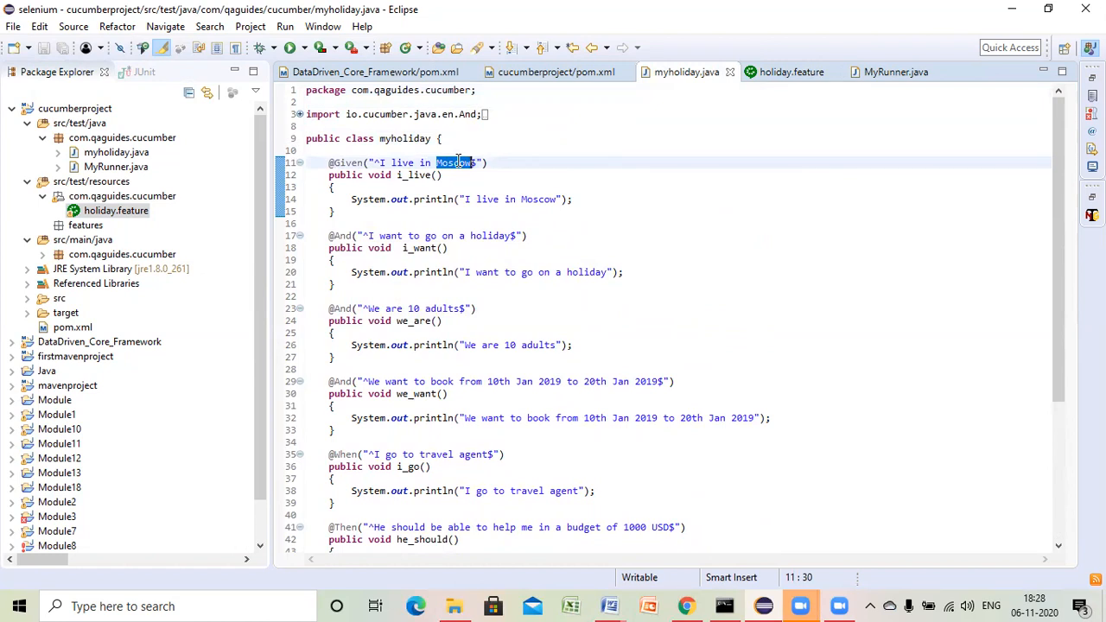
pyautogui.press('Delete')
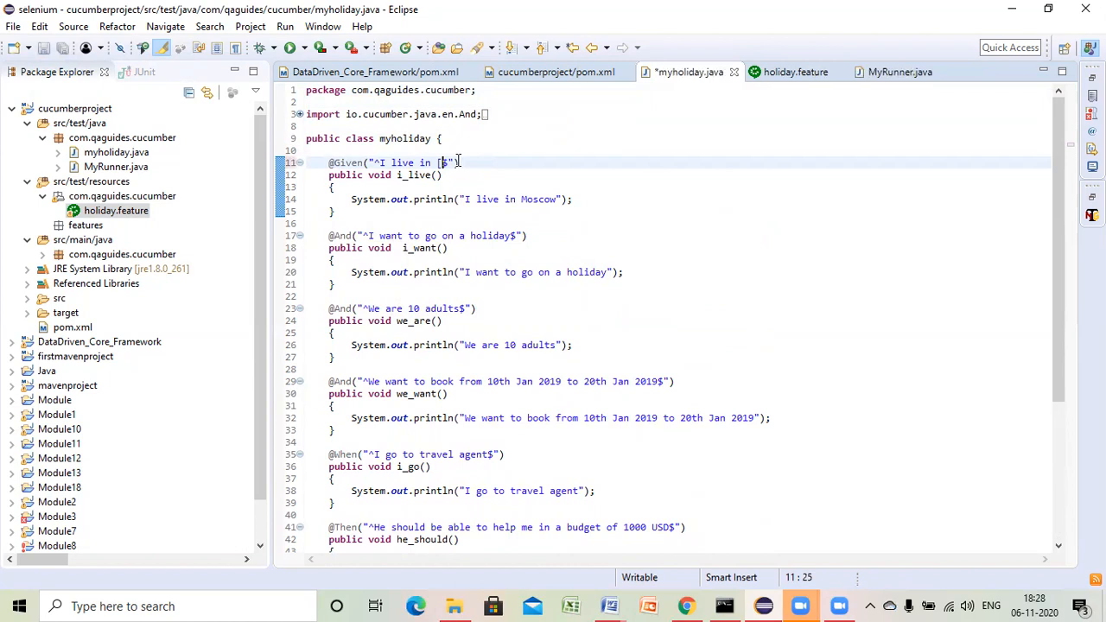
pyautogui.write('a-')
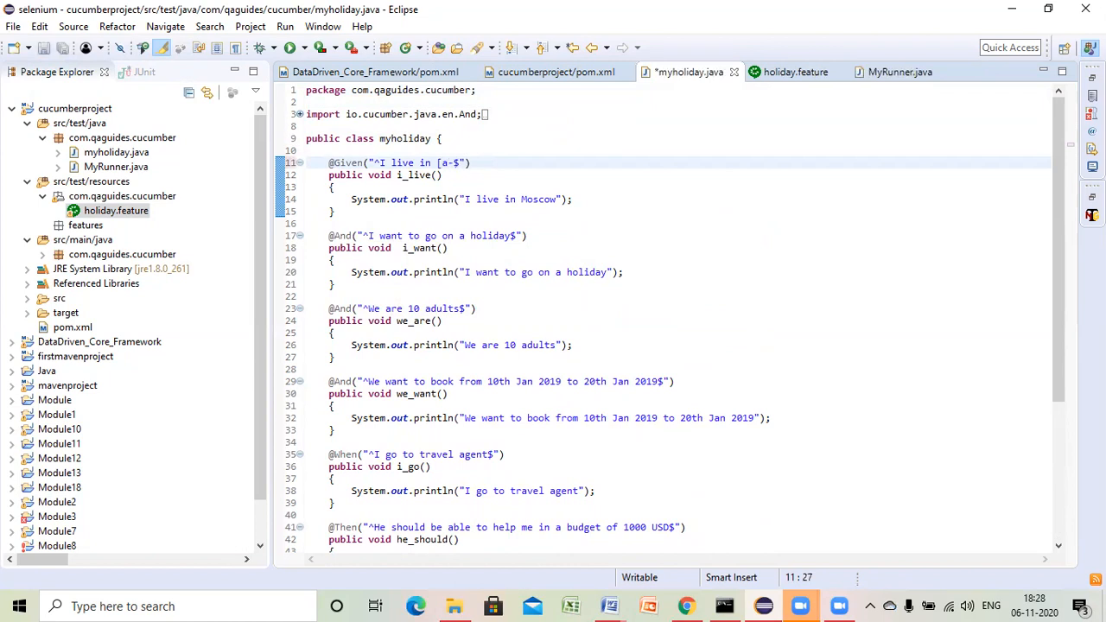
pyautogui.write('zA-')
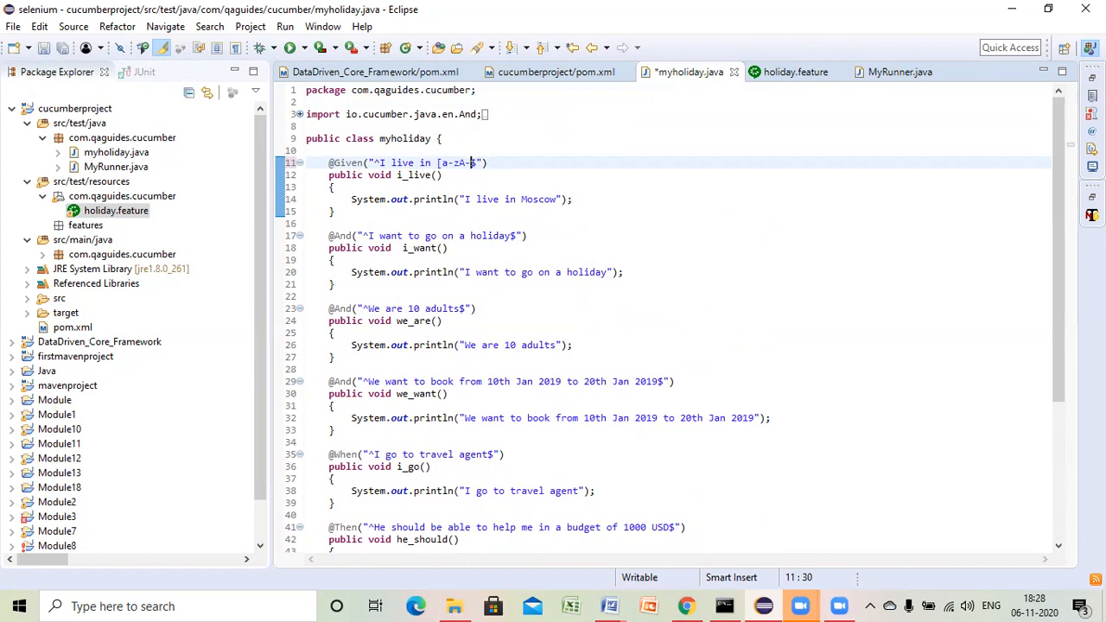
pyautogui.write('Z$')
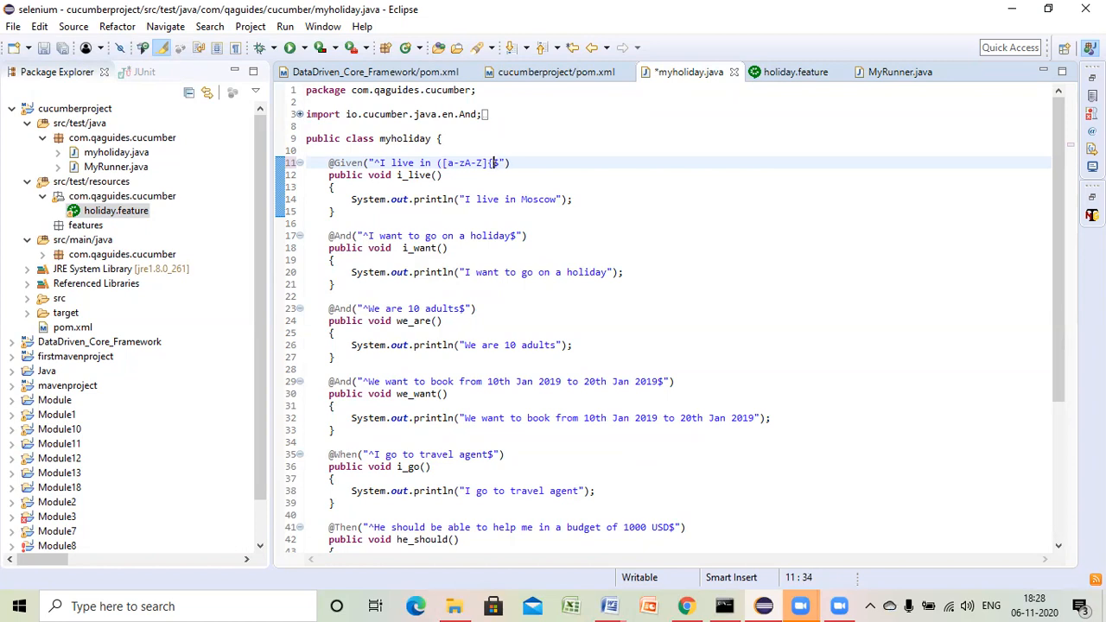
pyautogui.write('1,})')
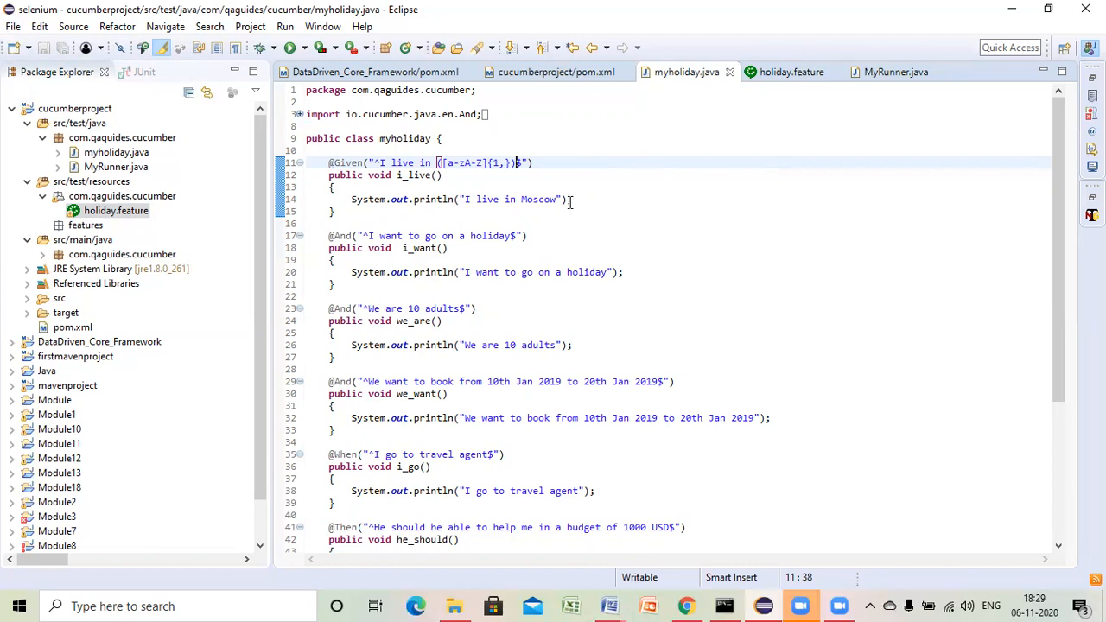
pyautogui.moveTo(499, 213)
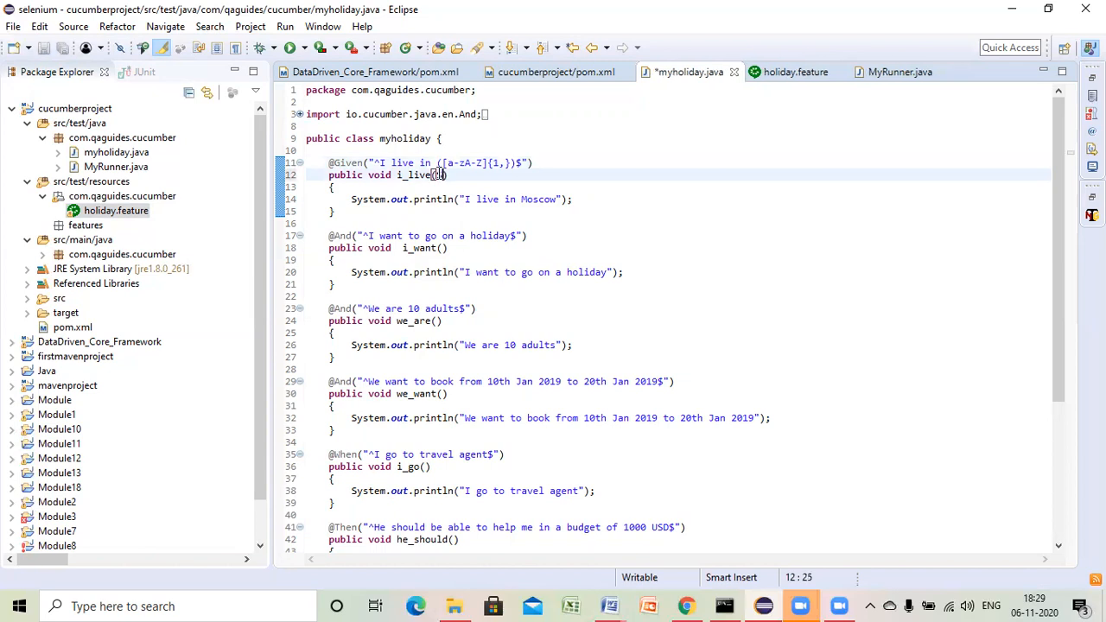
# - Give i_live a String cityName parameter, save, and append cityName to the println message
pyautogui.write('String')
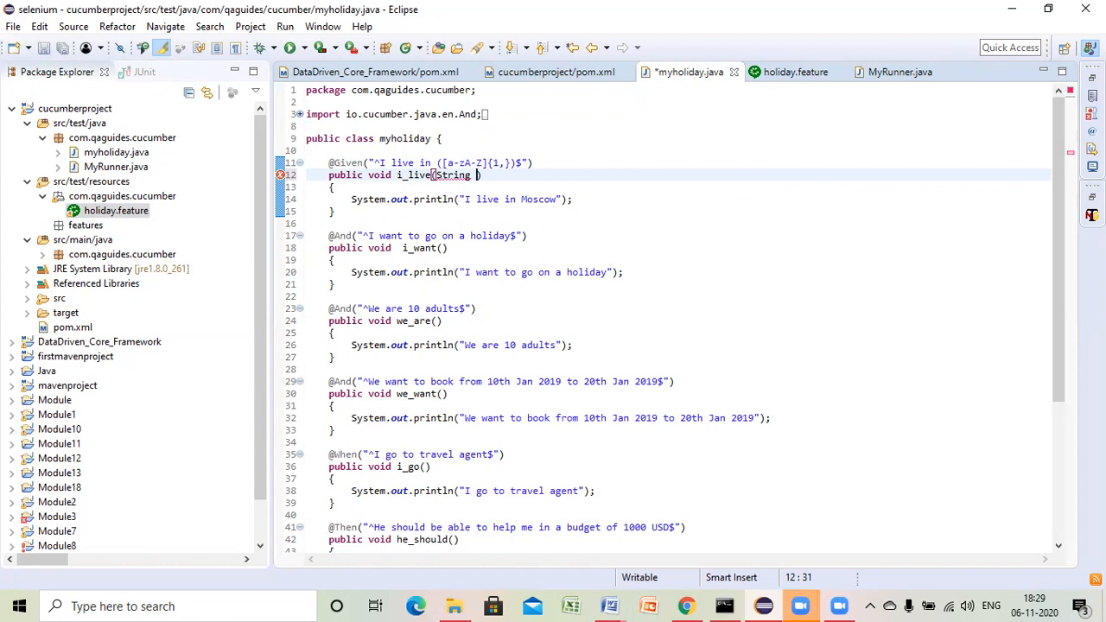
pyautogui.write('cith)')
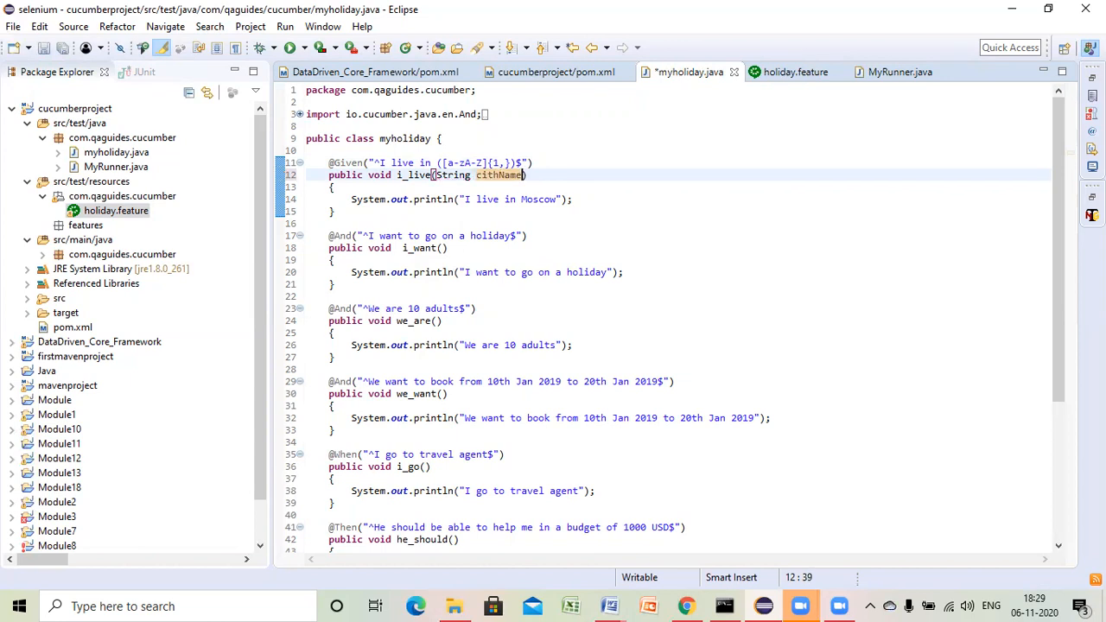
pyautogui.press('ctrl+s')
pyautogui.write('y')
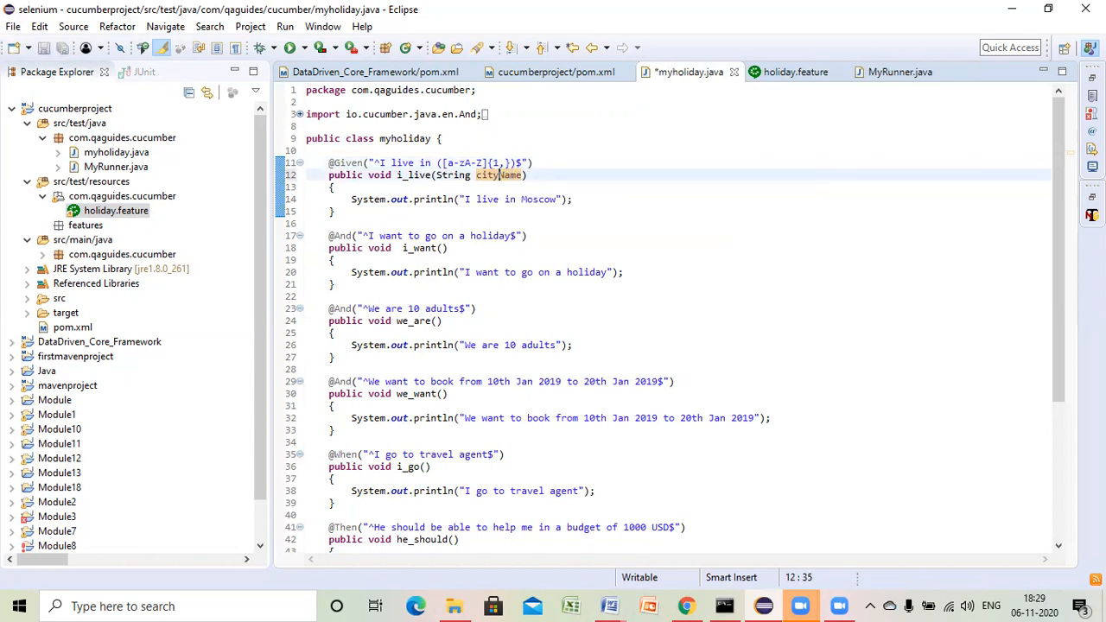
pyautogui.press('ctrl+s')
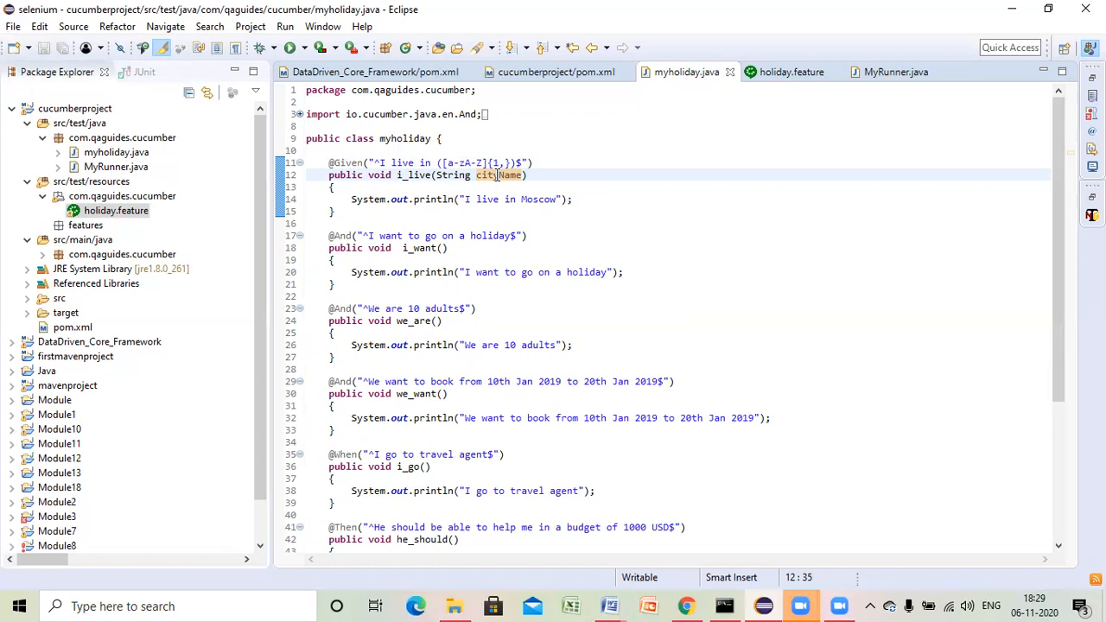
pyautogui.click(609, 163)
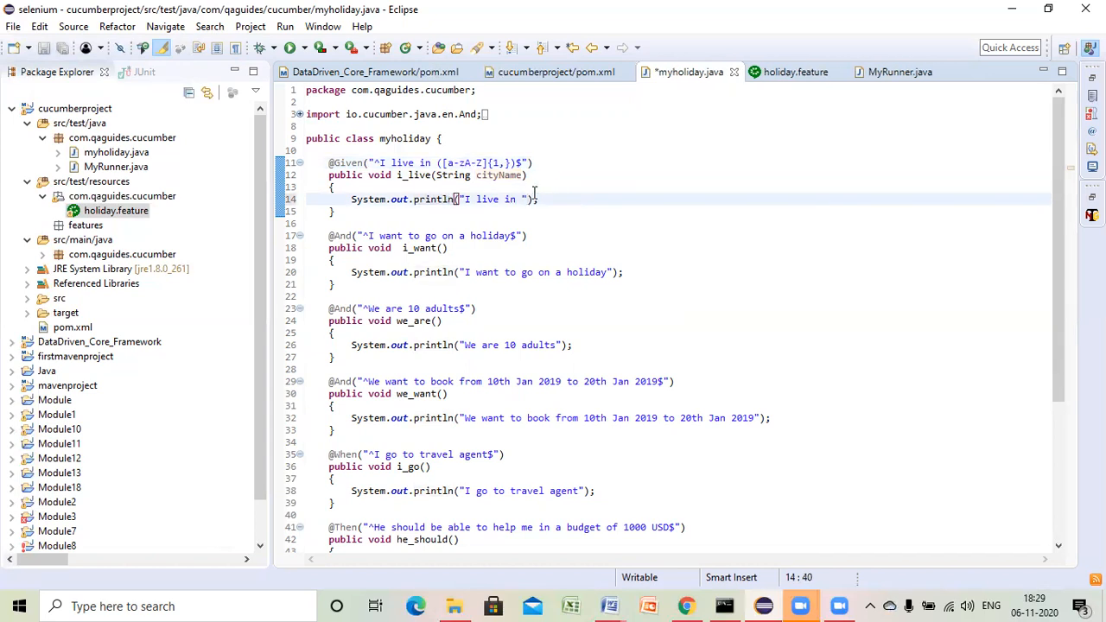
pyautogui.write('+ci')
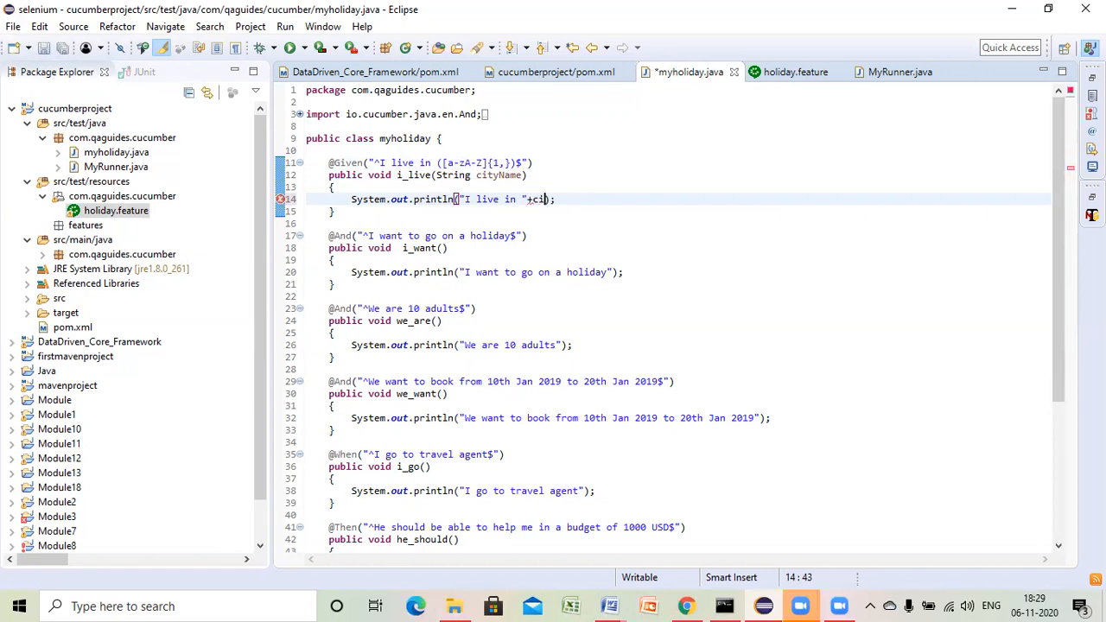
pyautogui.write('tyName')
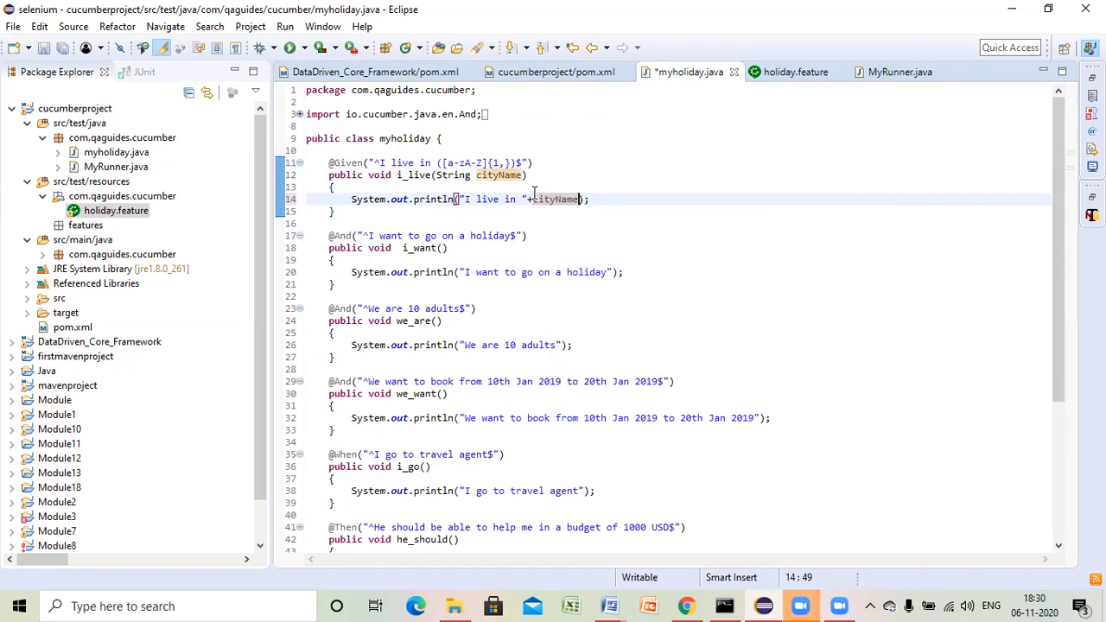
# - Save myholiday.java, change the feature's city to London, and save holiday.feature
pyautogui.click(795, 72)
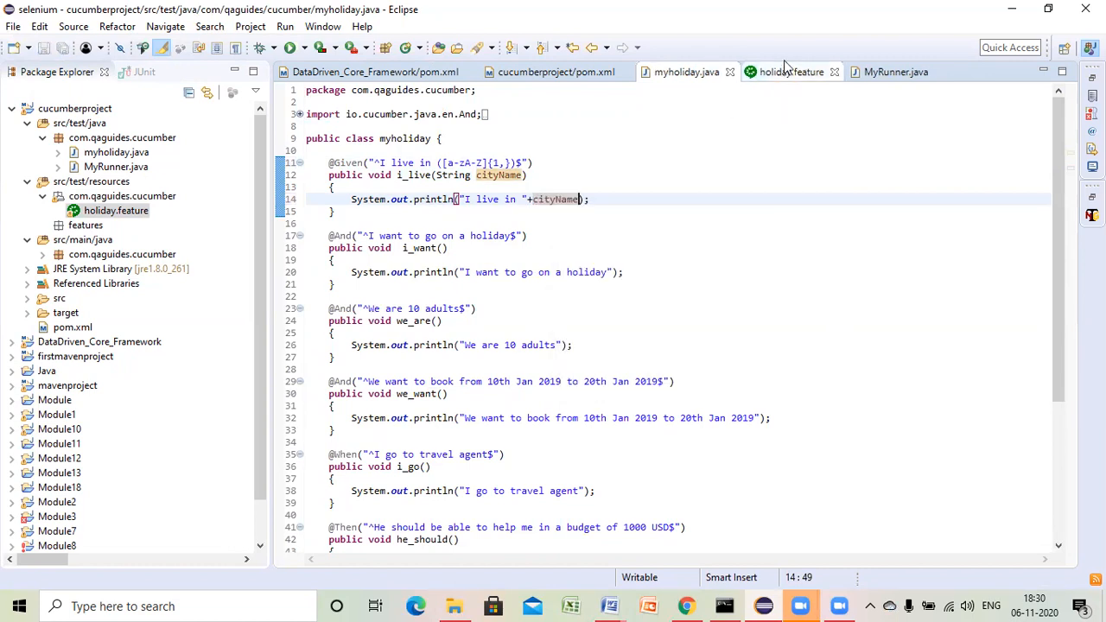
pyautogui.click(791, 72)
pyautogui.write('Given I live in Lon')
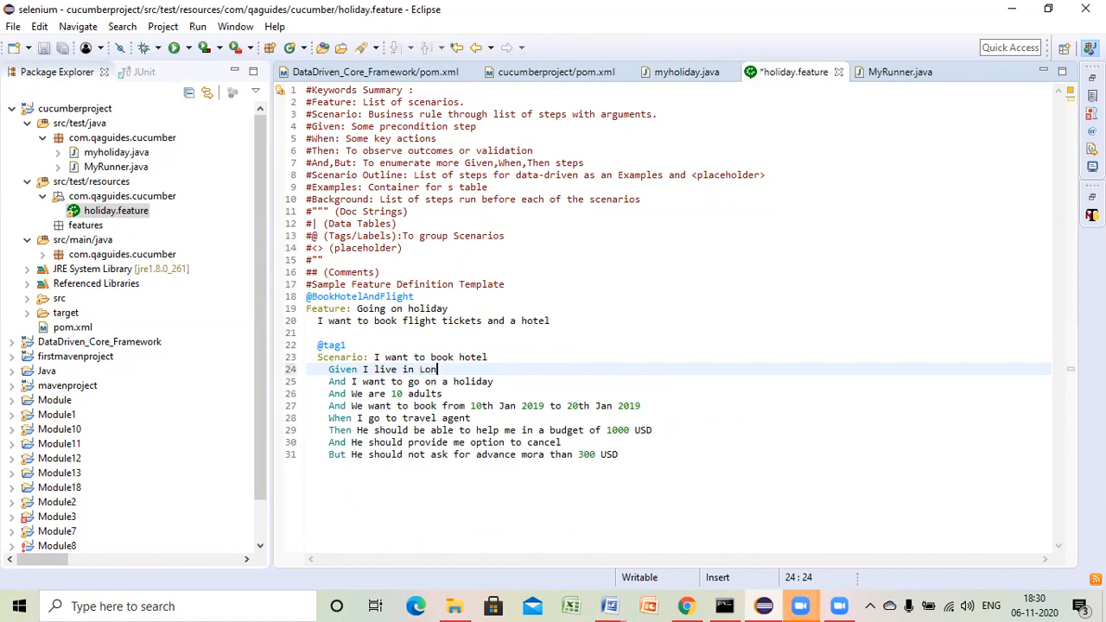
pyautogui.write('don')
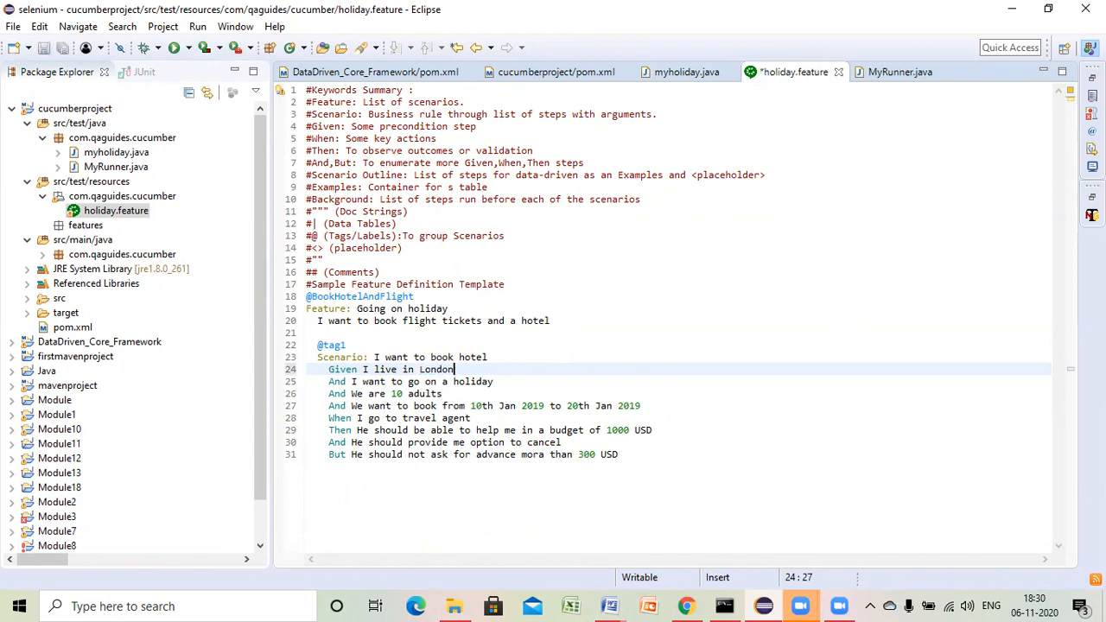
pyautogui.press('ctrl+s')
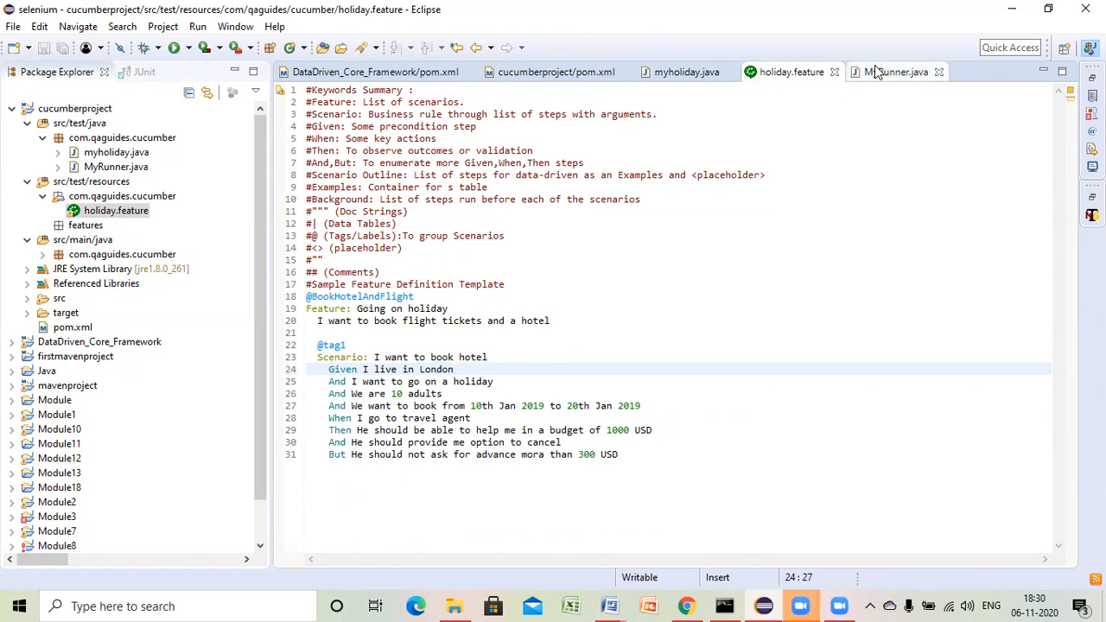
# - Run MyRunner as a JUnit test, passing 1/1 and printing 'I live in London'
pyautogui.click(897, 72)
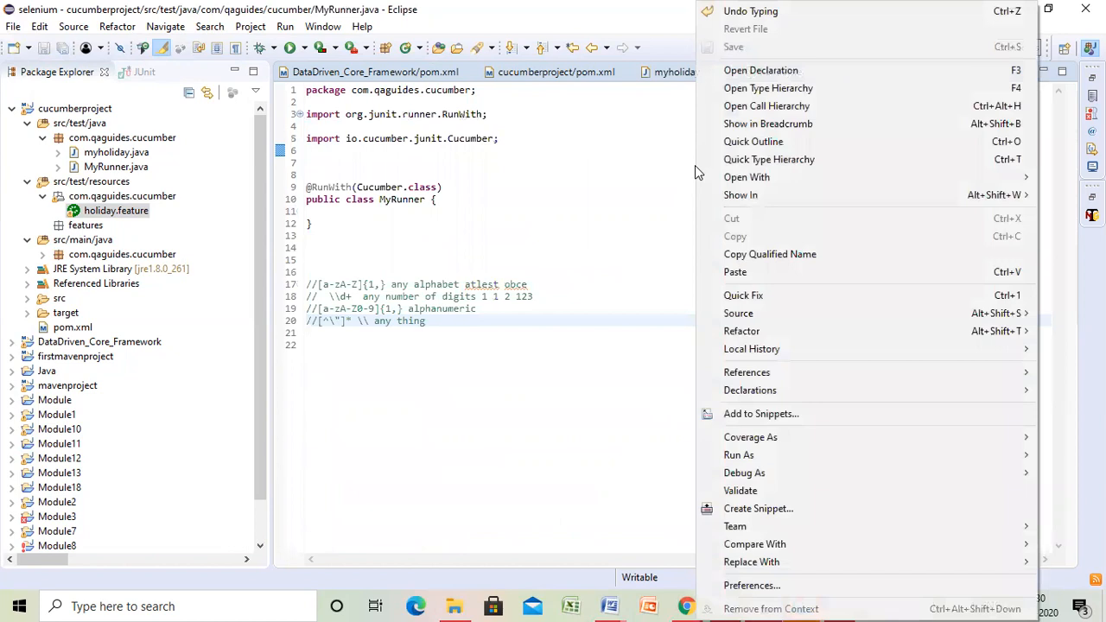
pyautogui.moveTo(750, 437)
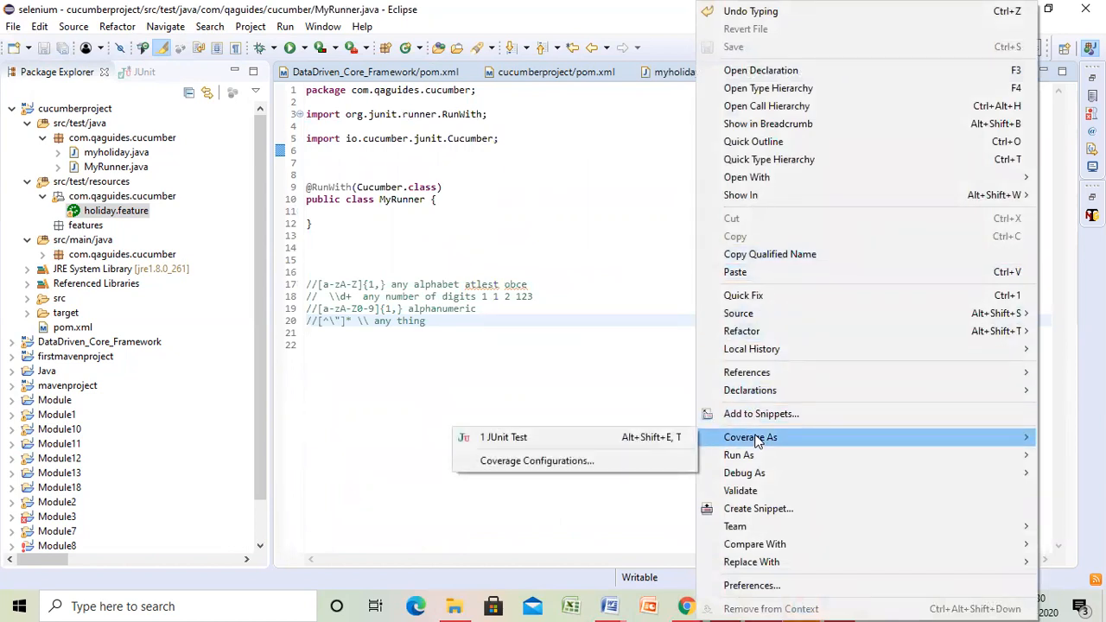
pyautogui.moveTo(739, 455)
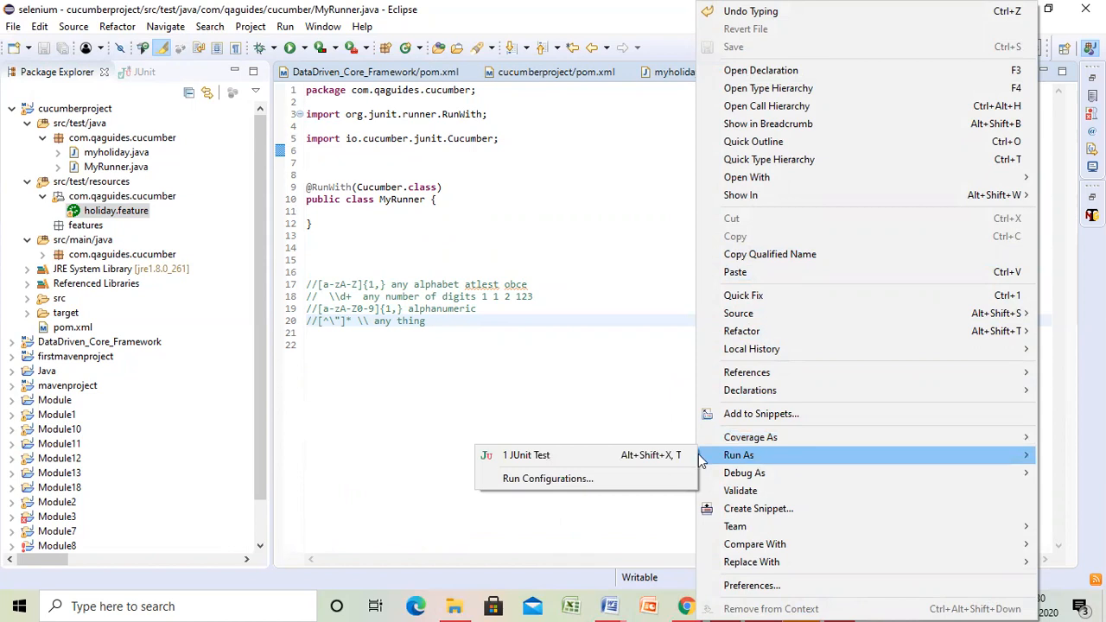
pyautogui.click(526, 455)
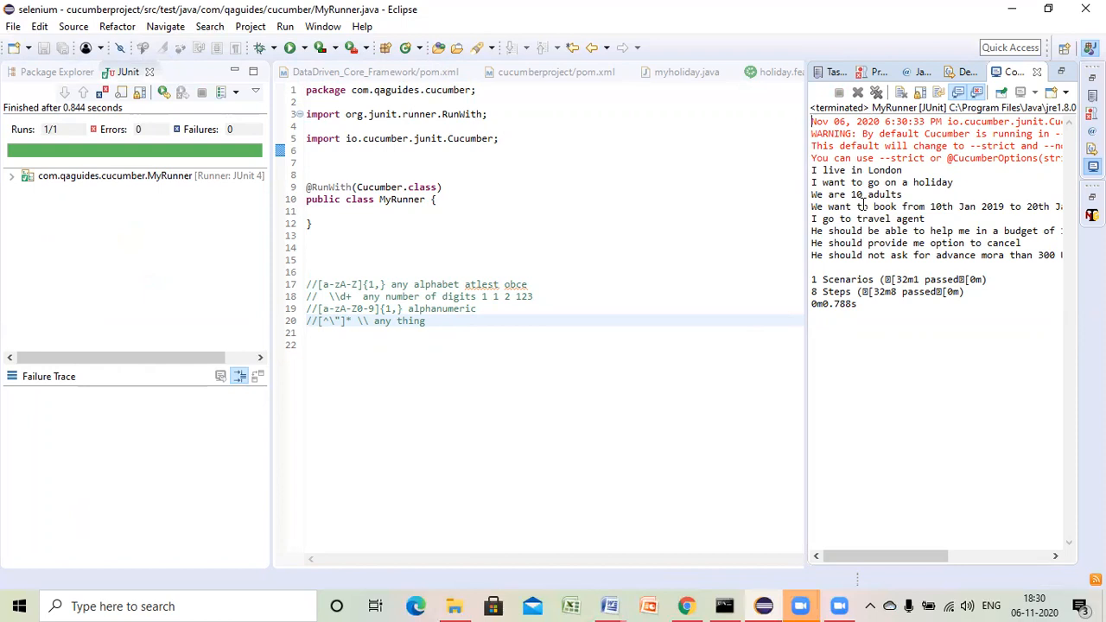
pyautogui.moveTo(864, 194)
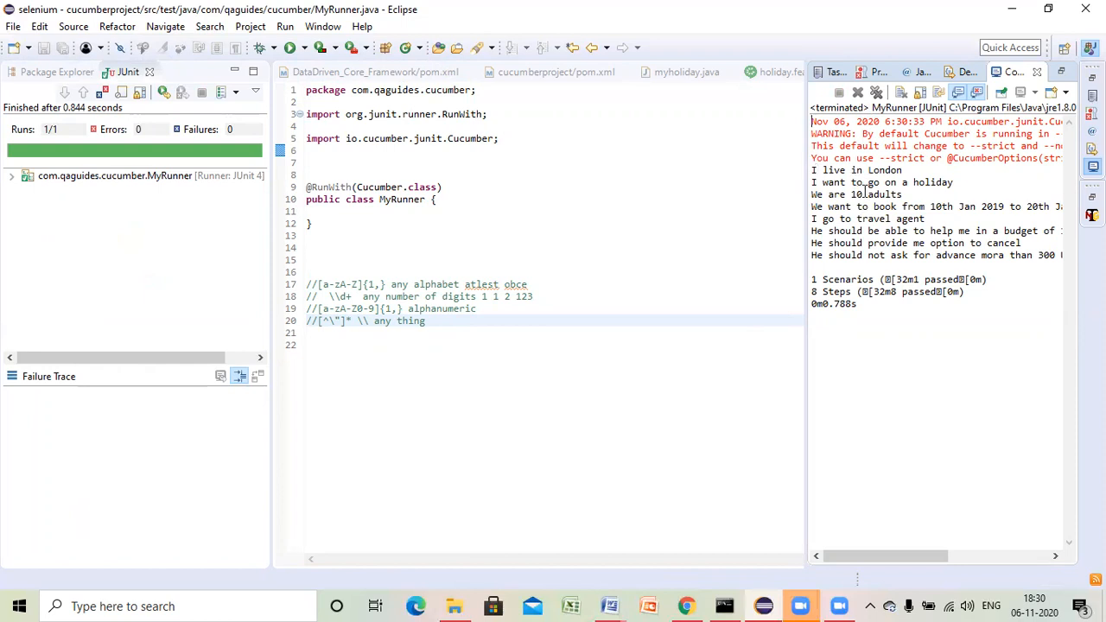
pyautogui.moveTo(852, 192)
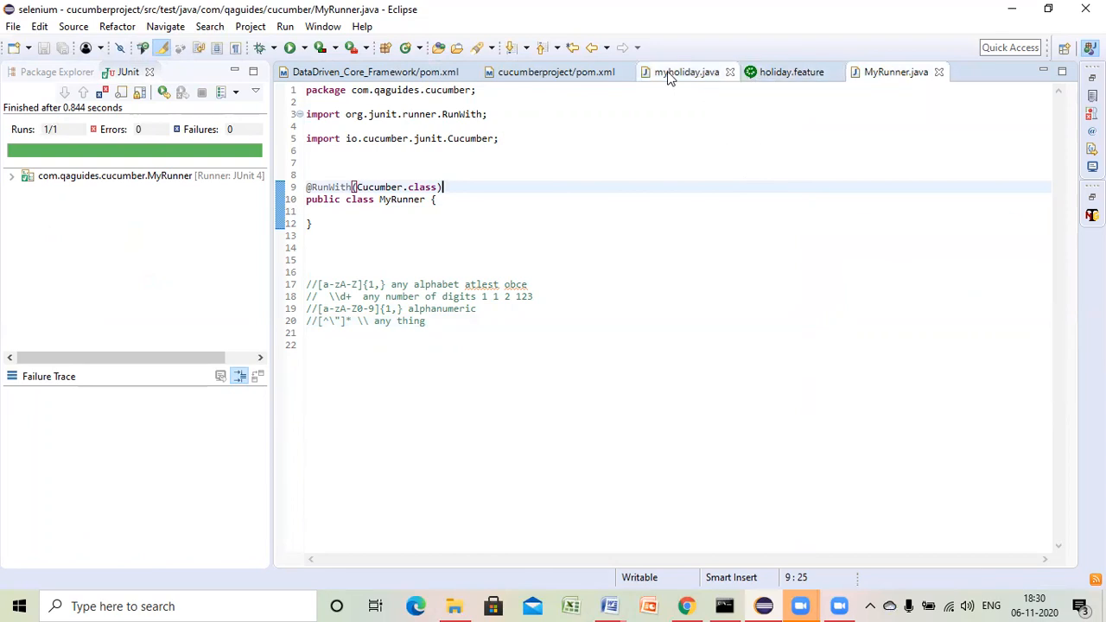
# - Change the adults step pattern from 10 to \d+ and add an int adults parameter
pyautogui.click(686, 72)
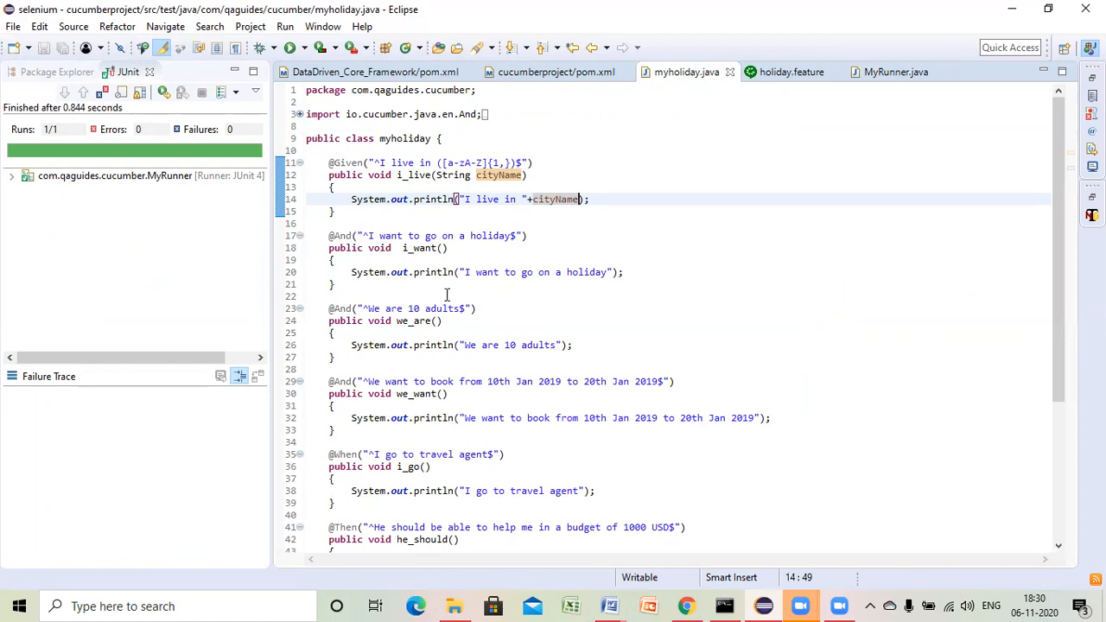
pyautogui.doubleClick(412, 309)
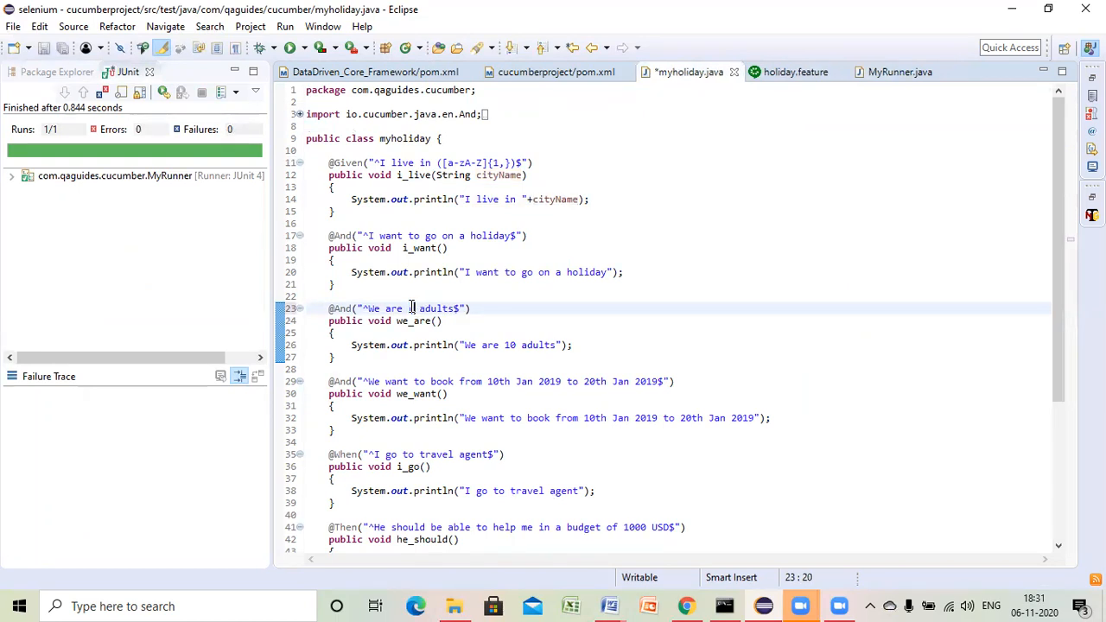
pyautogui.write('\\\\')
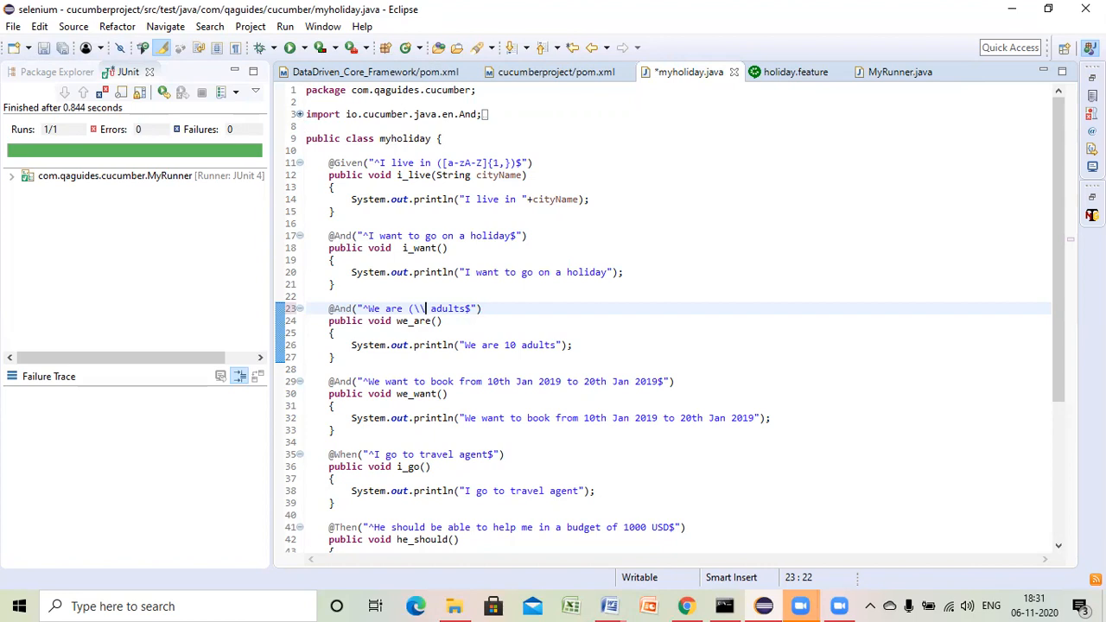
pyautogui.write('d')
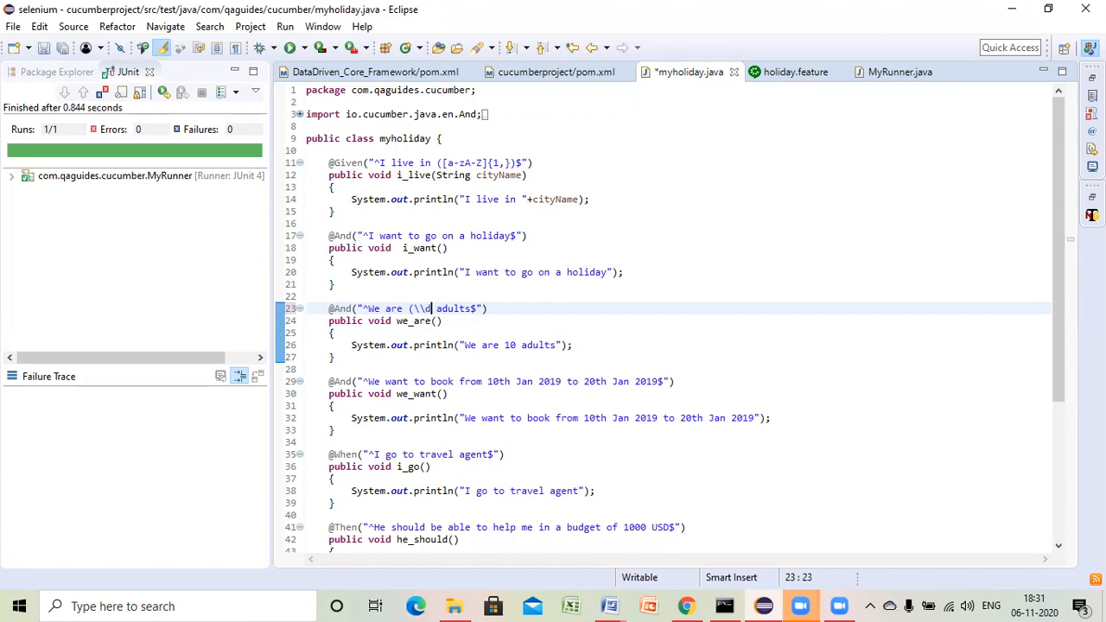
pyautogui.write('+)')
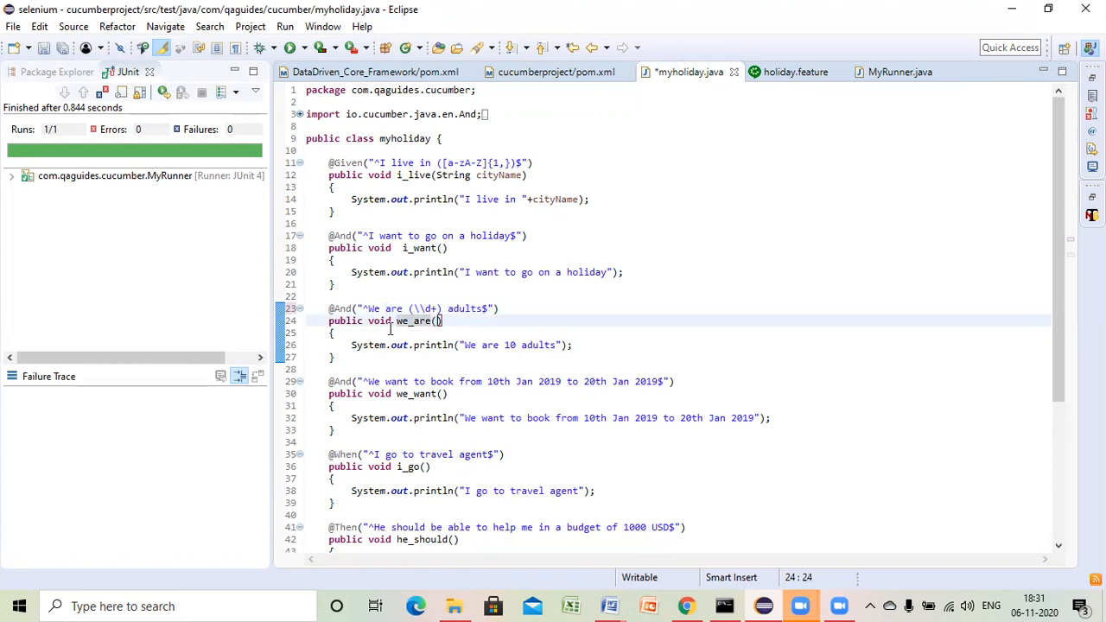
pyautogui.write('int')
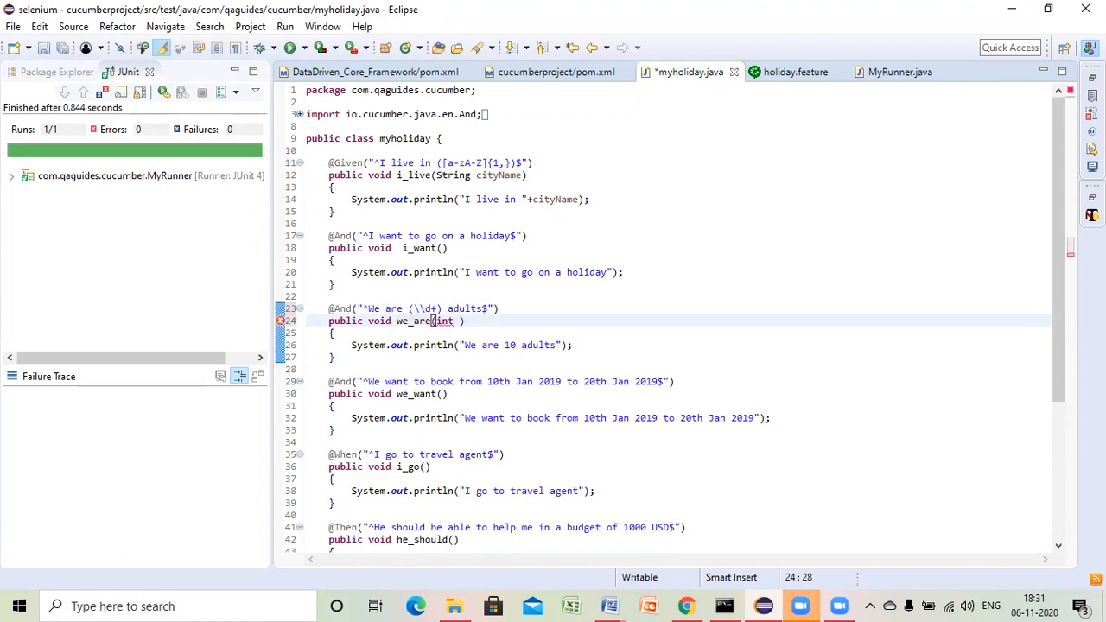
pyautogui.write('adults')
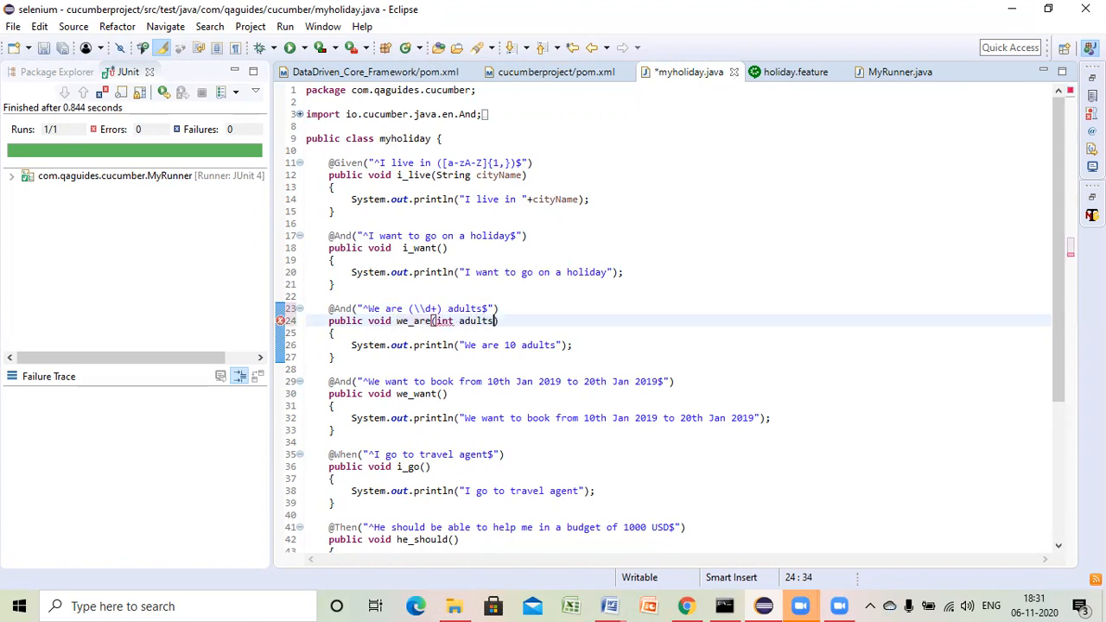
# - Replace the hardcoded 10 in the We are message with + adults
pyautogui.doubleClick(475, 321)
pyautogui.write('"')
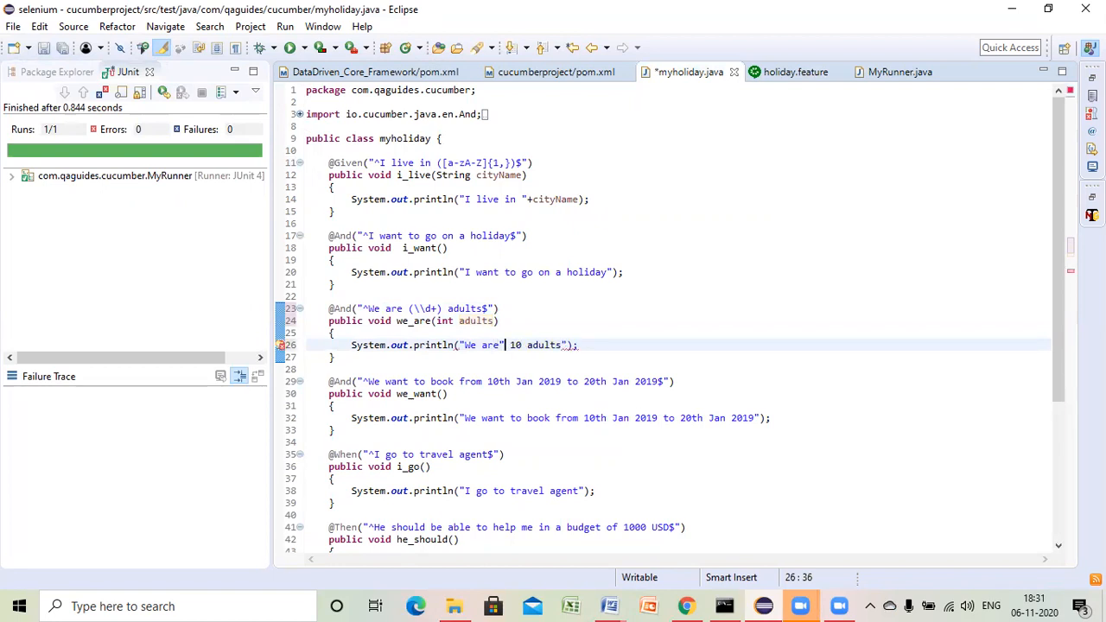
pyautogui.write('+')
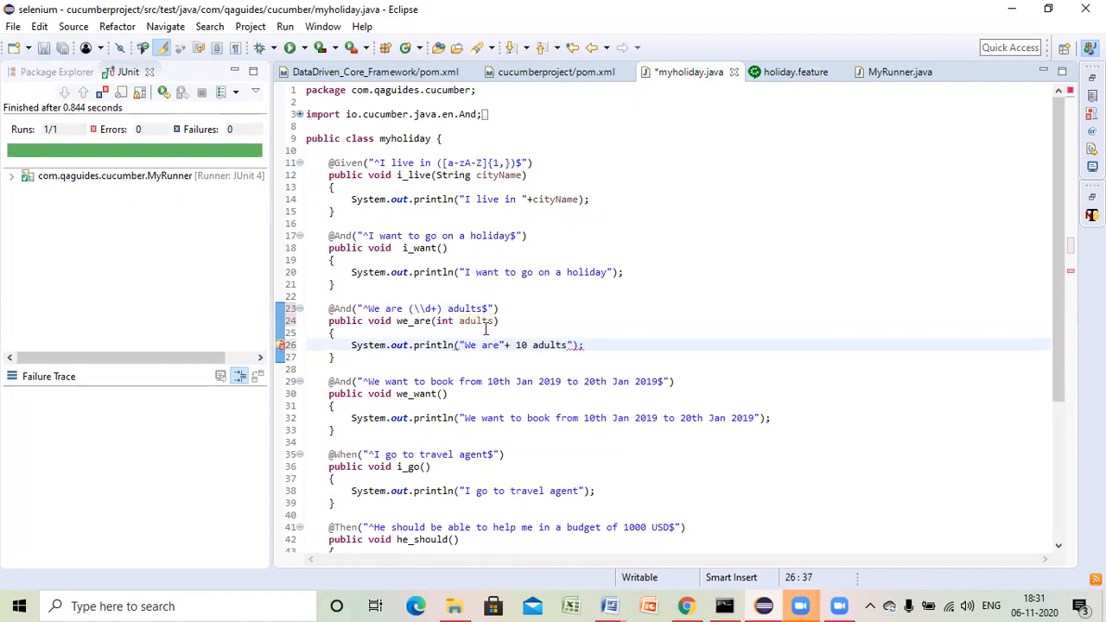
pyautogui.doubleClick(476, 320)
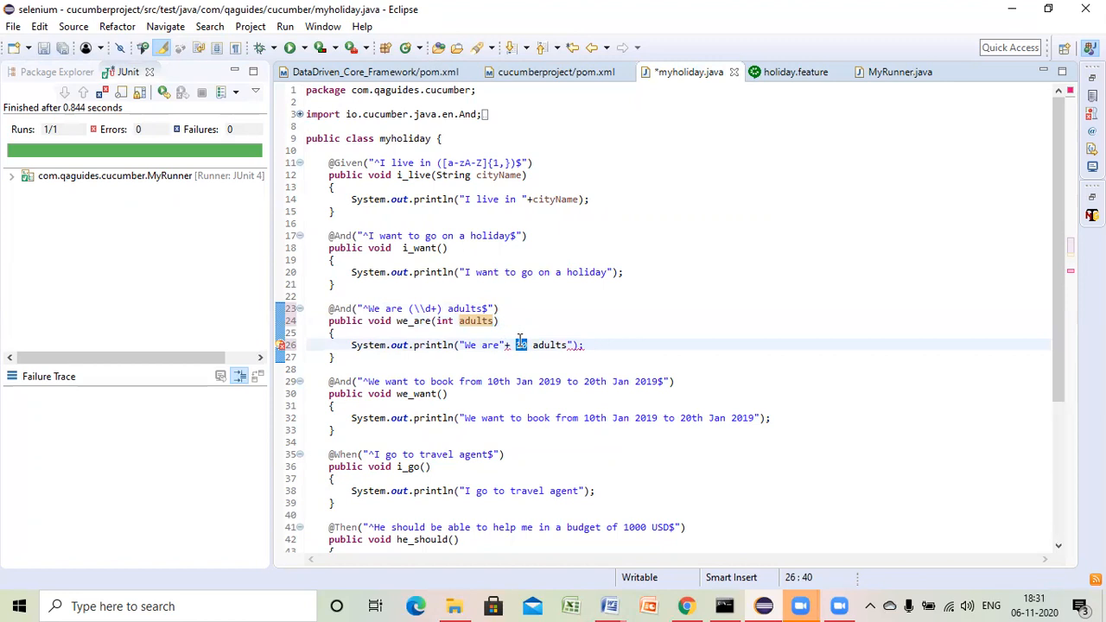
pyautogui.write('adults')
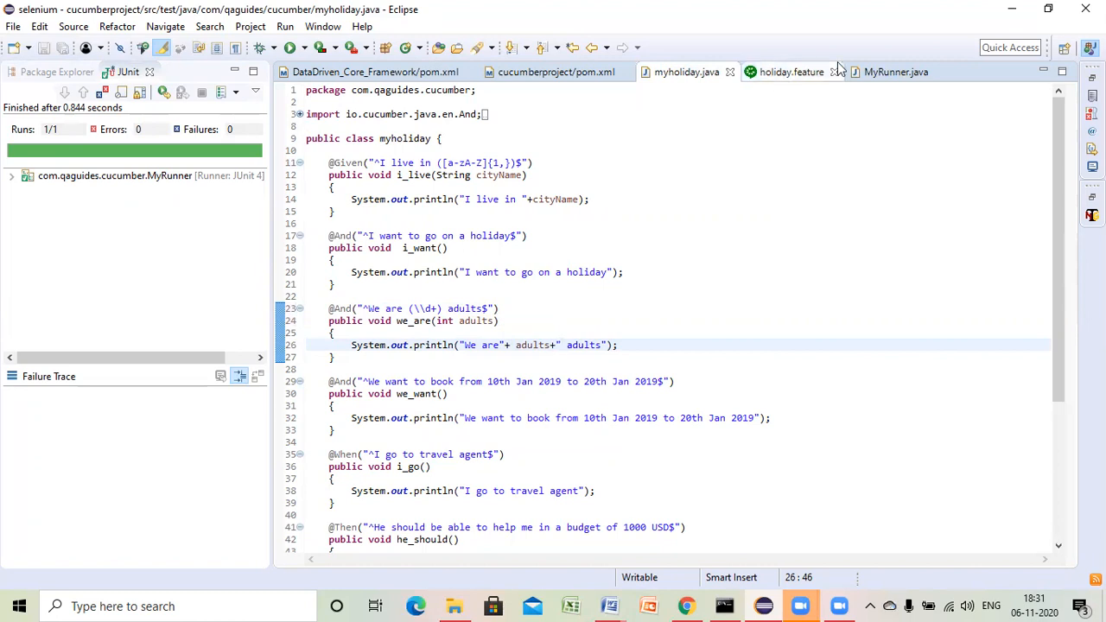
# - Run MyRunner as a JUnit test, passing 1 scenario and 8 steps
pyautogui.click(897, 72)
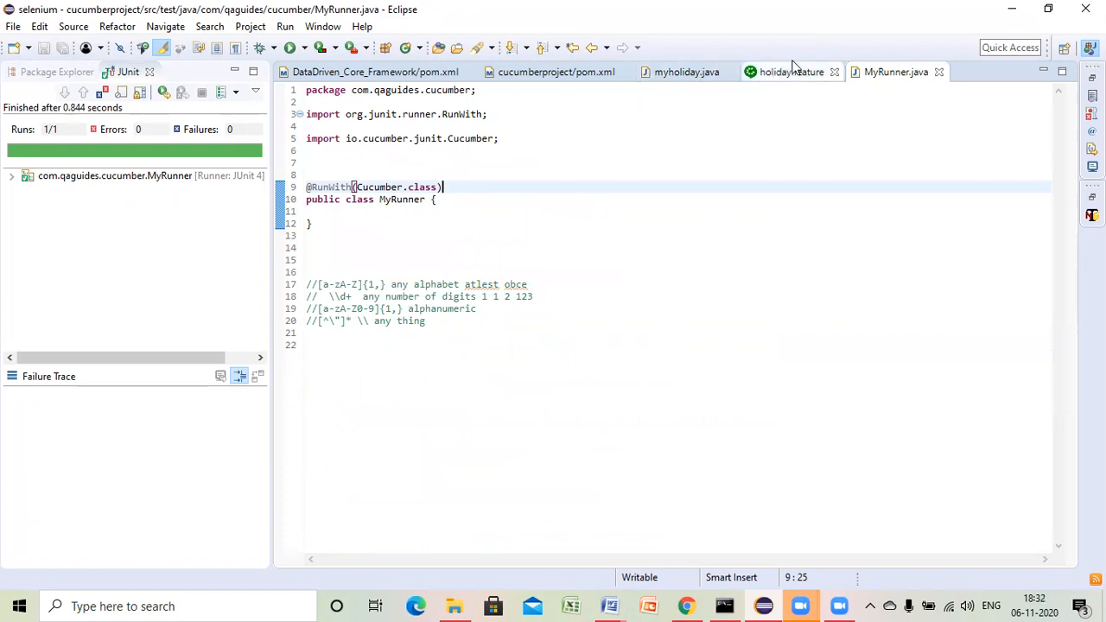
pyautogui.click(789, 72)
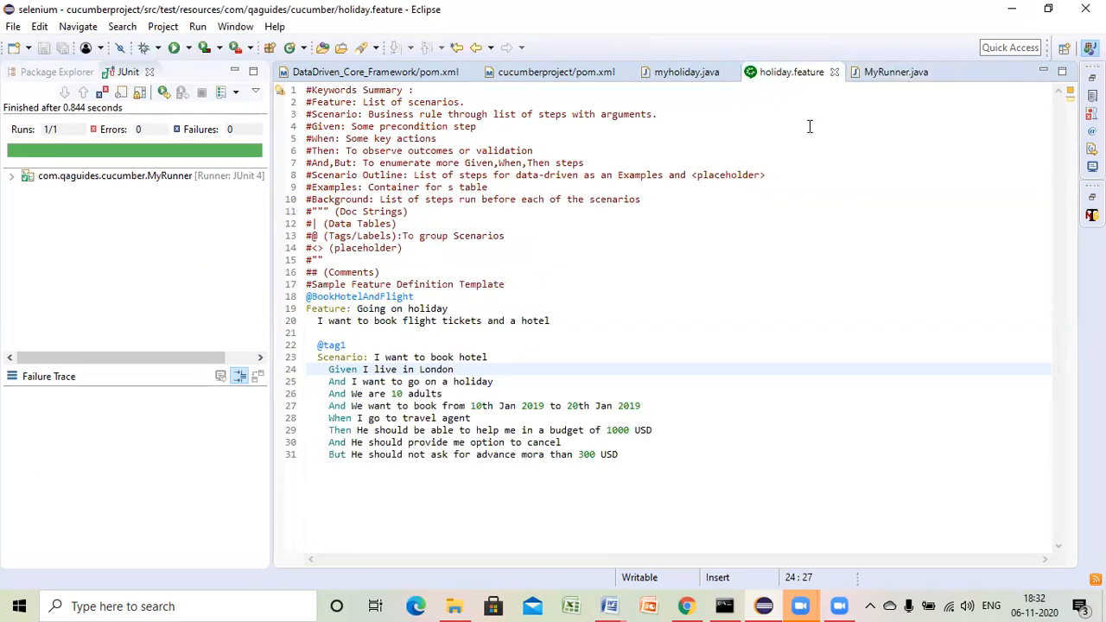
pyautogui.click(894, 72)
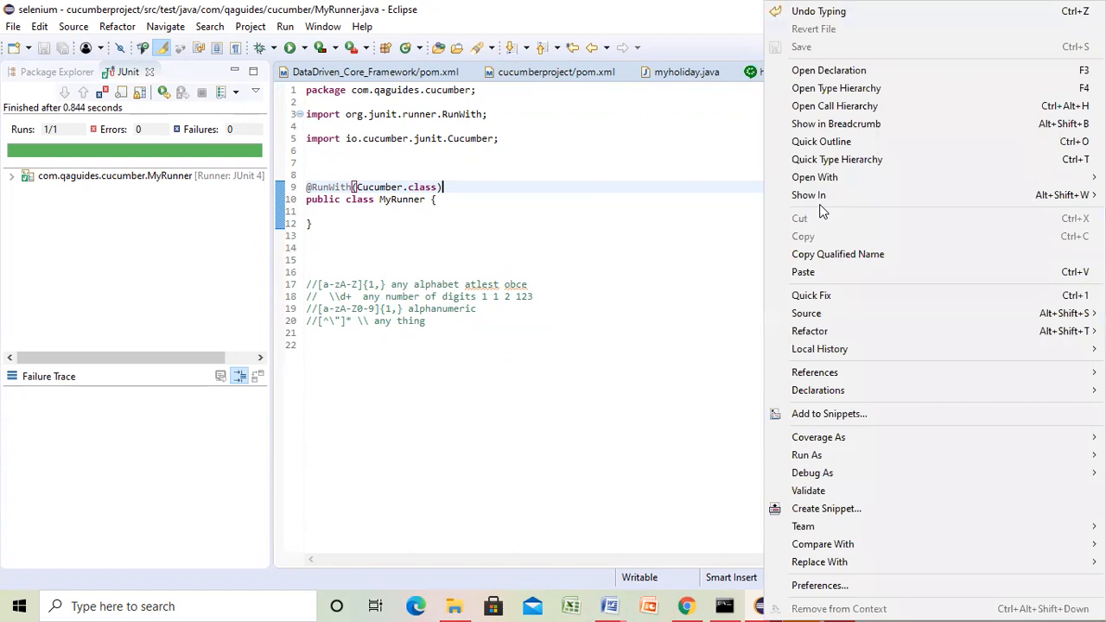
pyautogui.moveTo(806, 455)
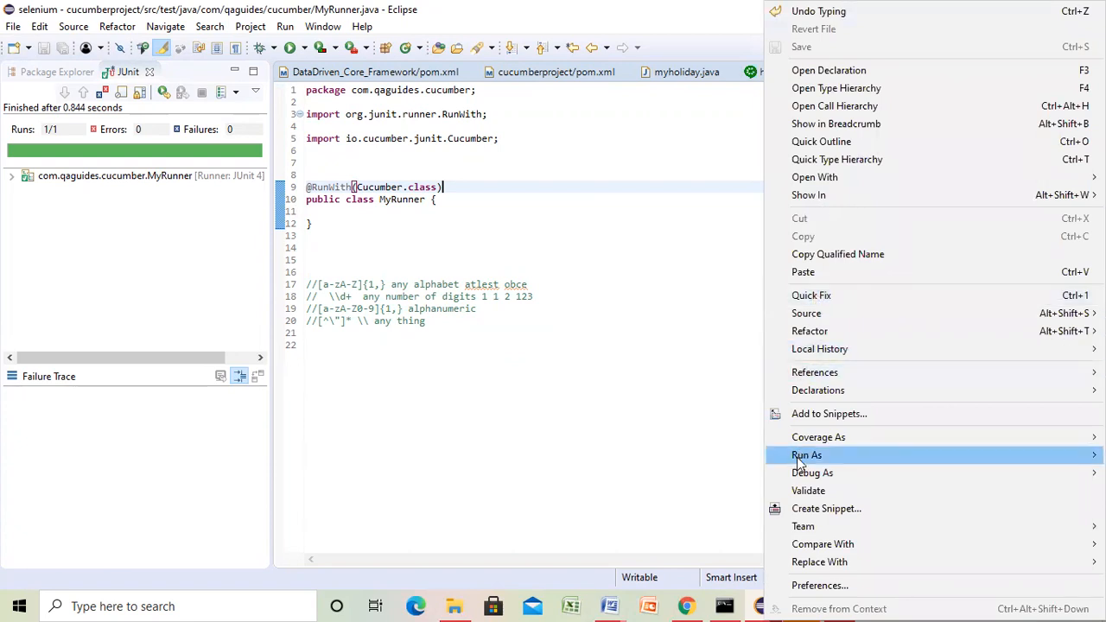
pyautogui.moveTo(806, 455)
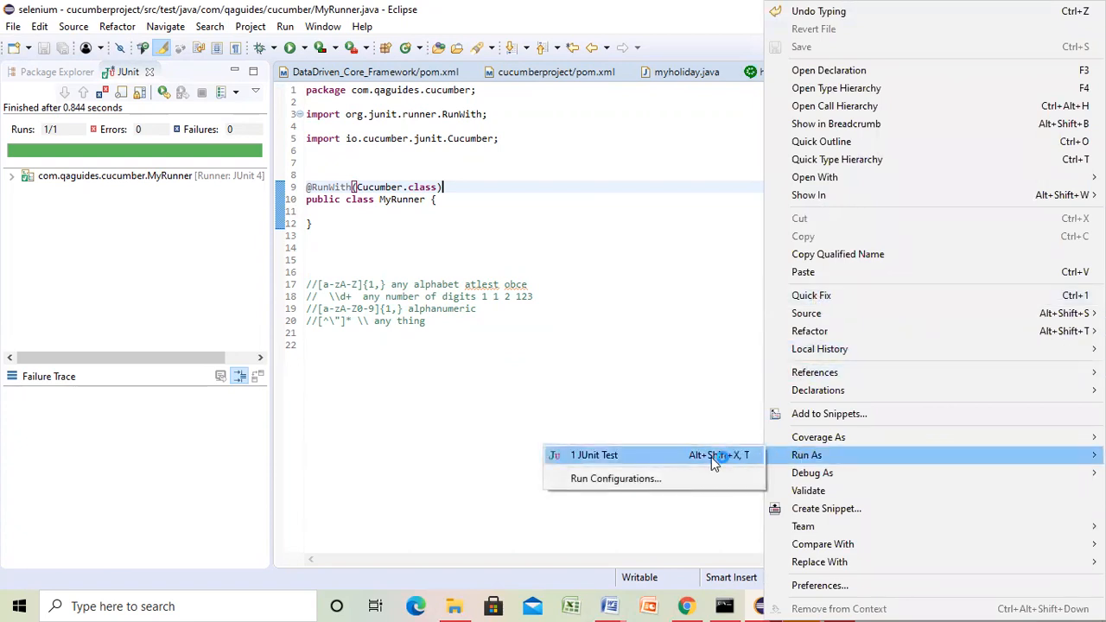
pyautogui.click(594, 455)
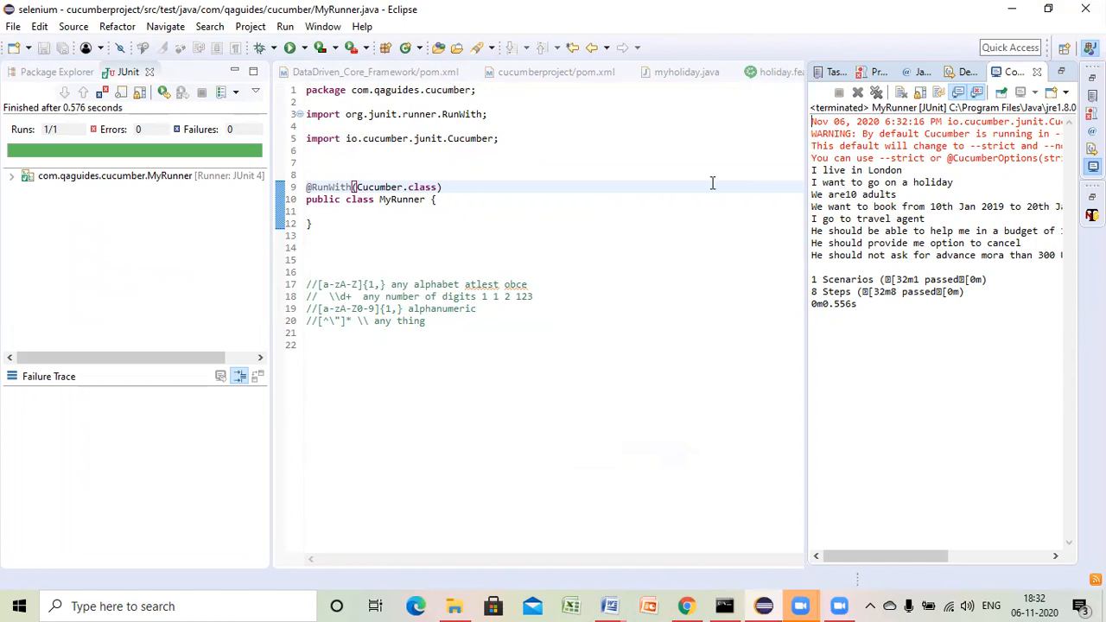
pyautogui.click(896, 72)
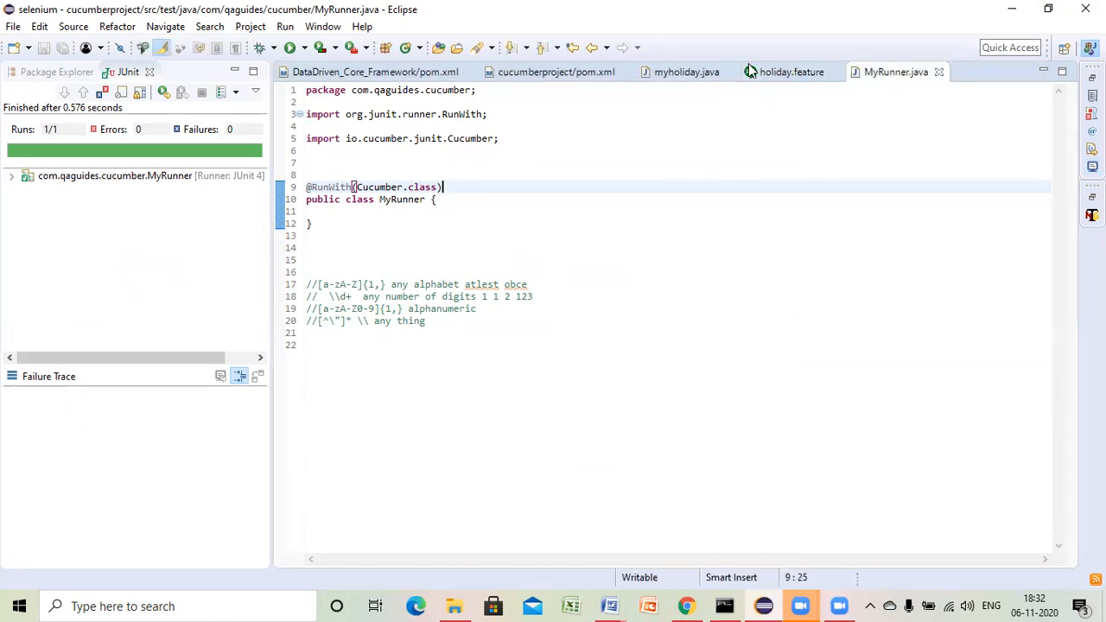
pyautogui.click(791, 72)
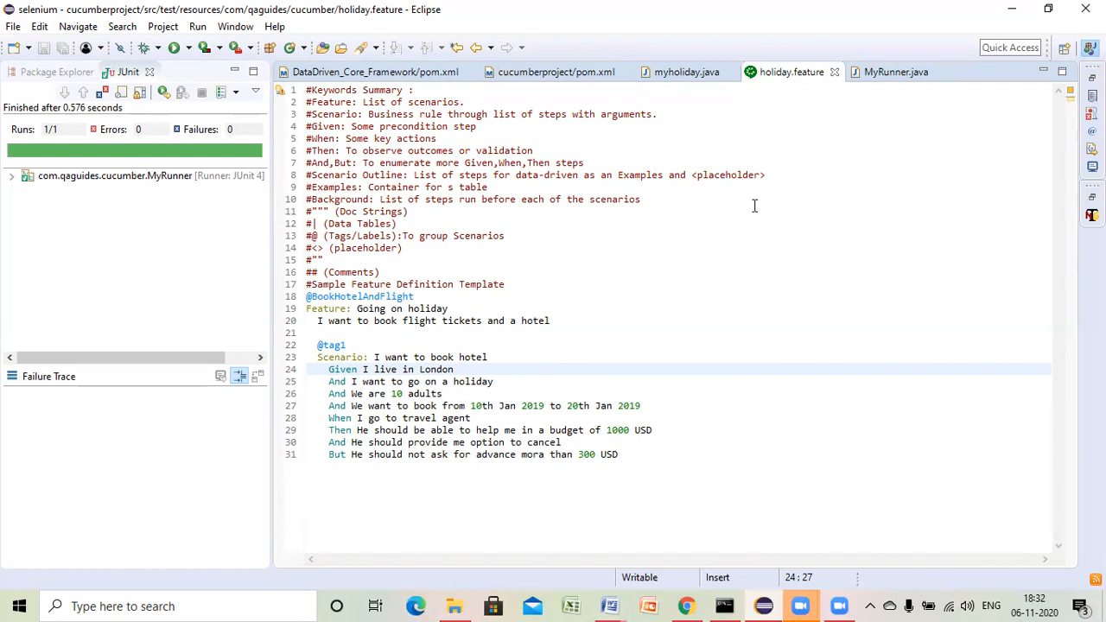
pyautogui.moveTo(687, 72)
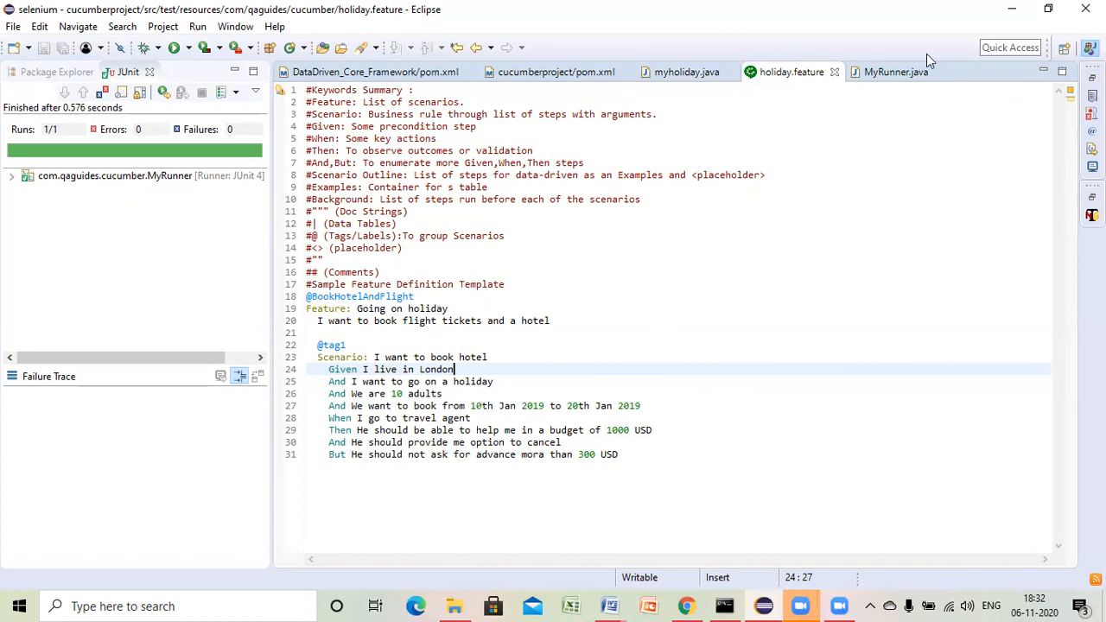
pyautogui.moveTo(579, 399)
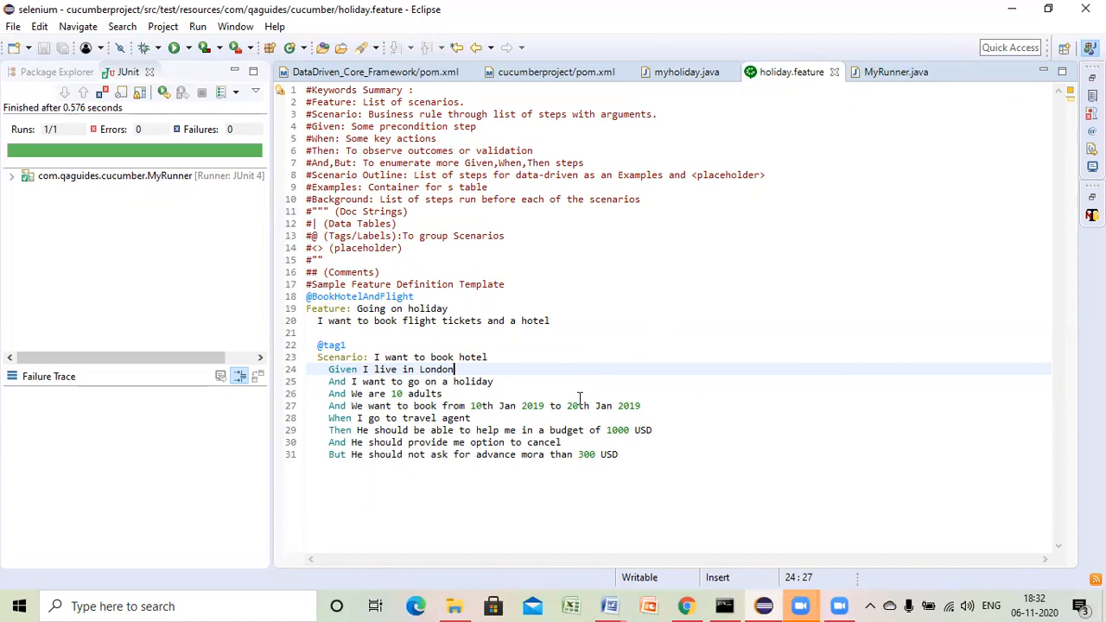
pyautogui.moveTo(687, 72)
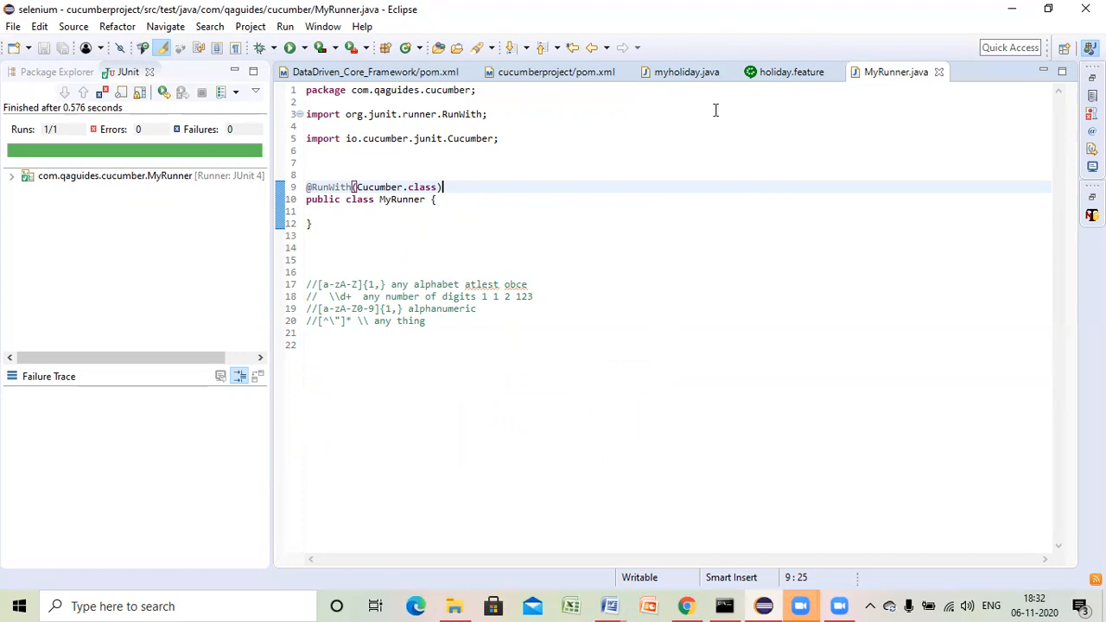
# - Replace the fixed from date 10th Jan 2019 in the booking regex with ([^\"]*)
pyautogui.click(683, 72)
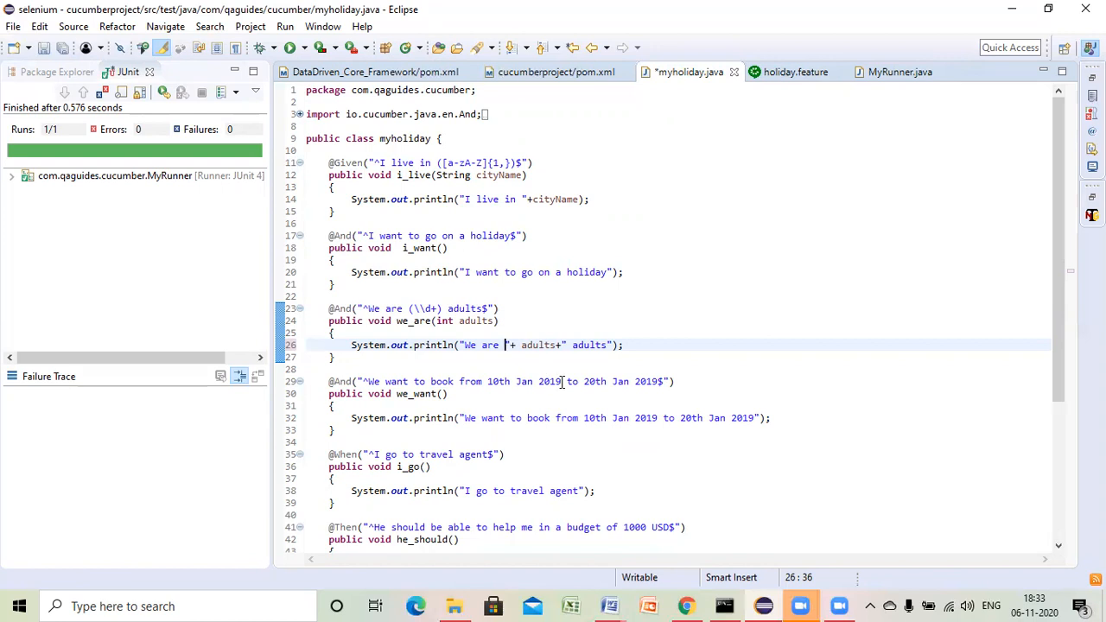
pyautogui.click(560, 382)
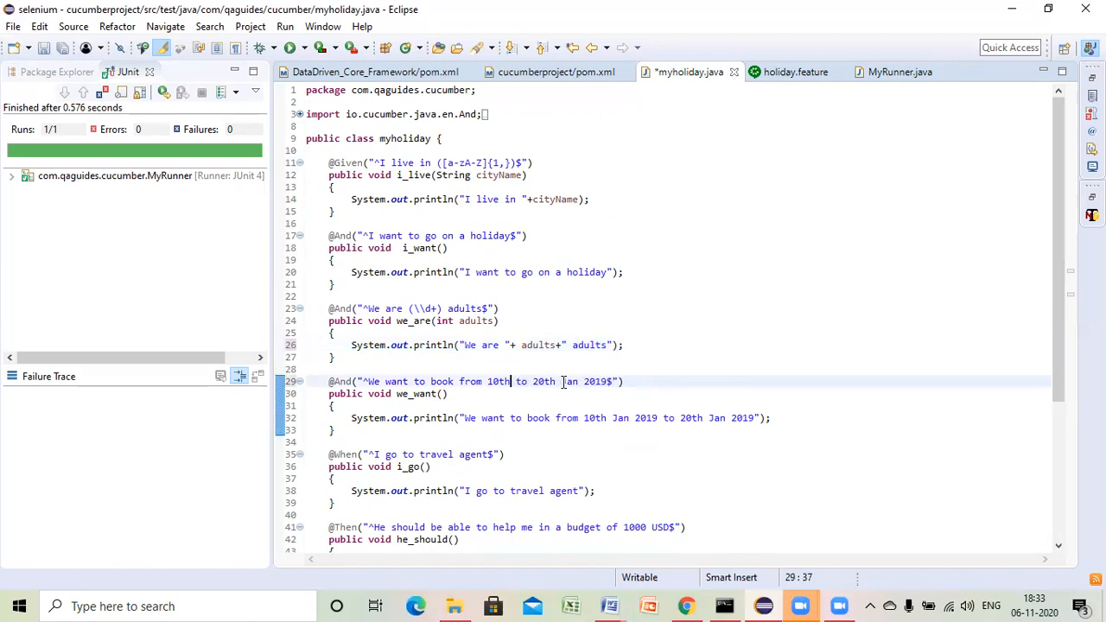
pyautogui.press('BackSpace')
pyautogui.write('(')
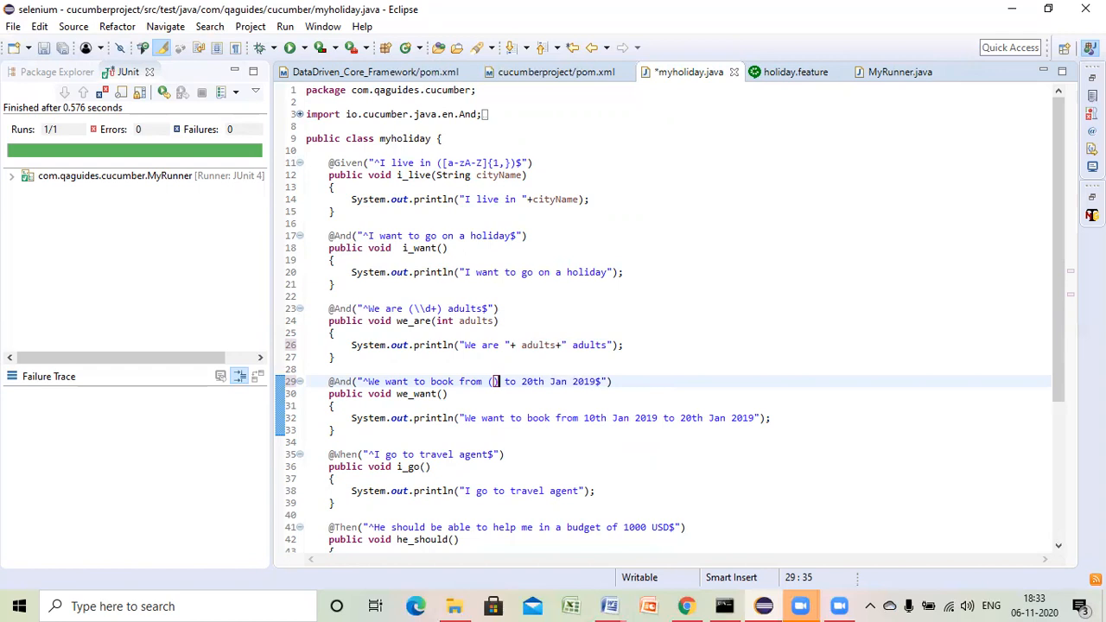
pyautogui.write(']')
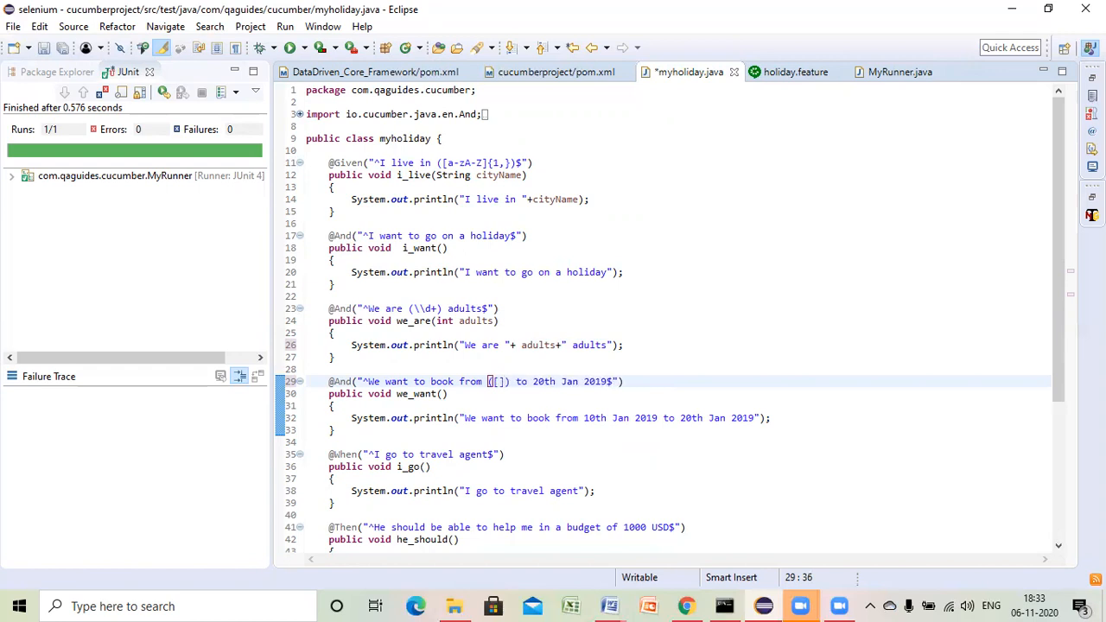
pyautogui.press('BackSpace')
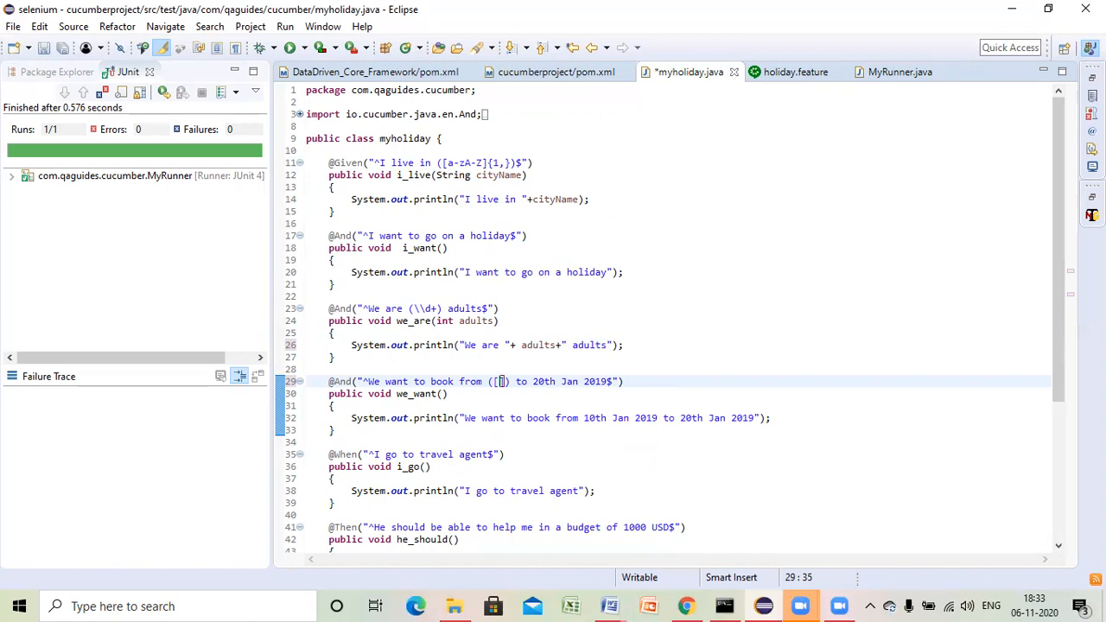
pyautogui.write('^')
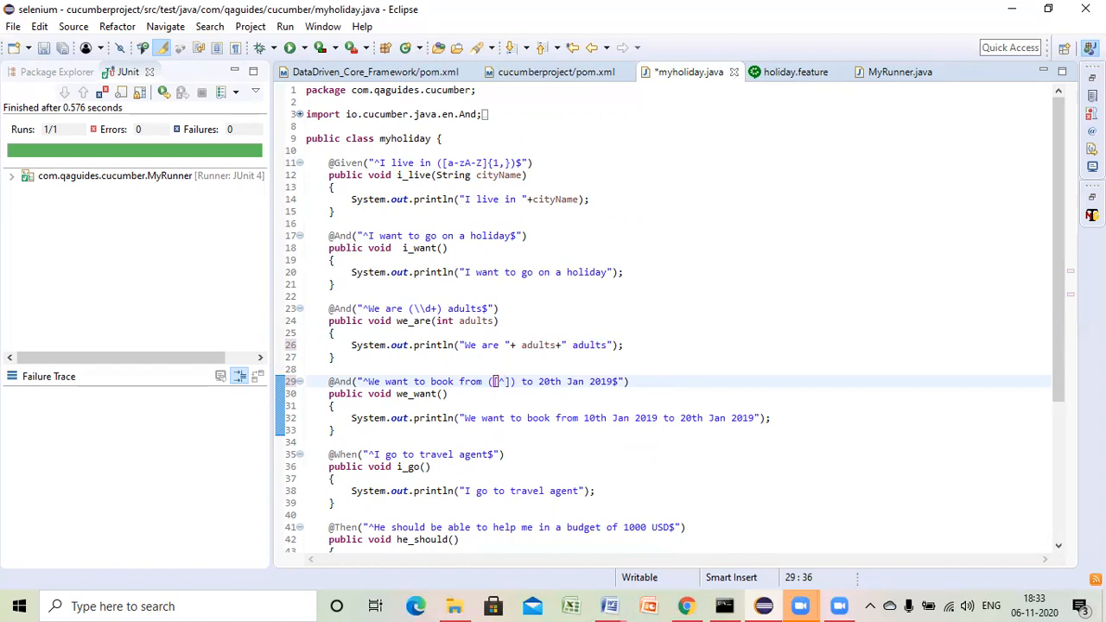
pyautogui.write('\\')
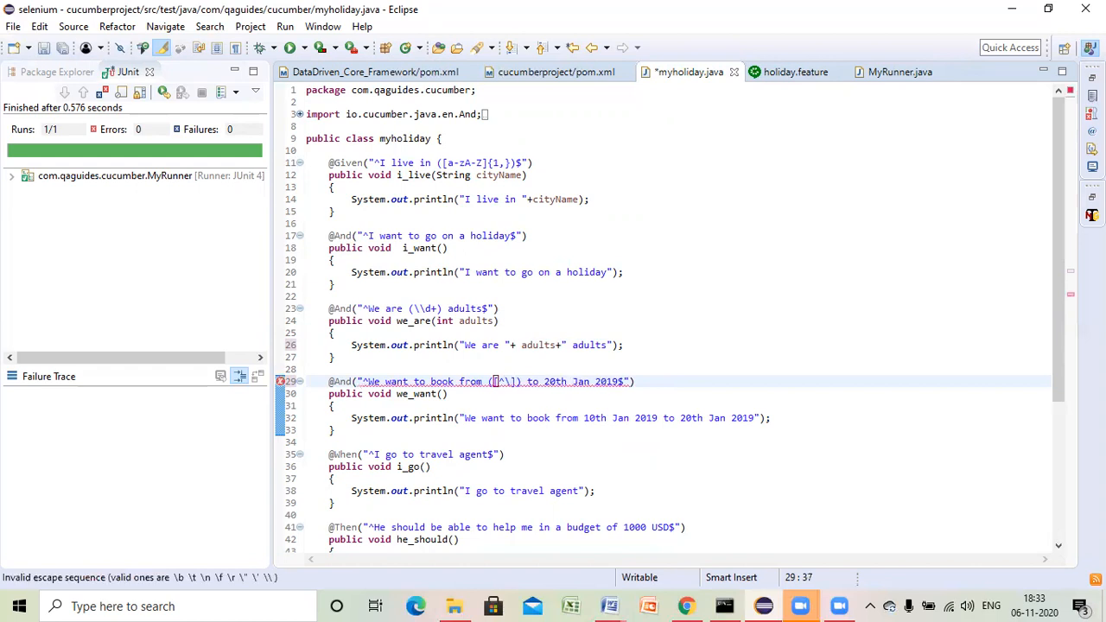
pyautogui.write('\\')
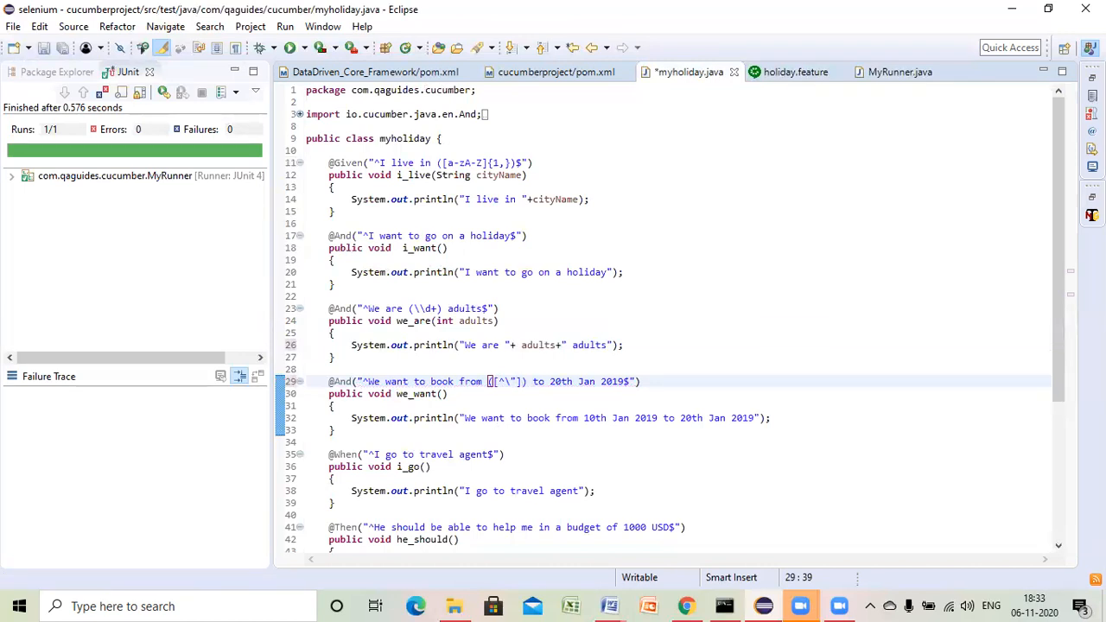
pyautogui.write('*')
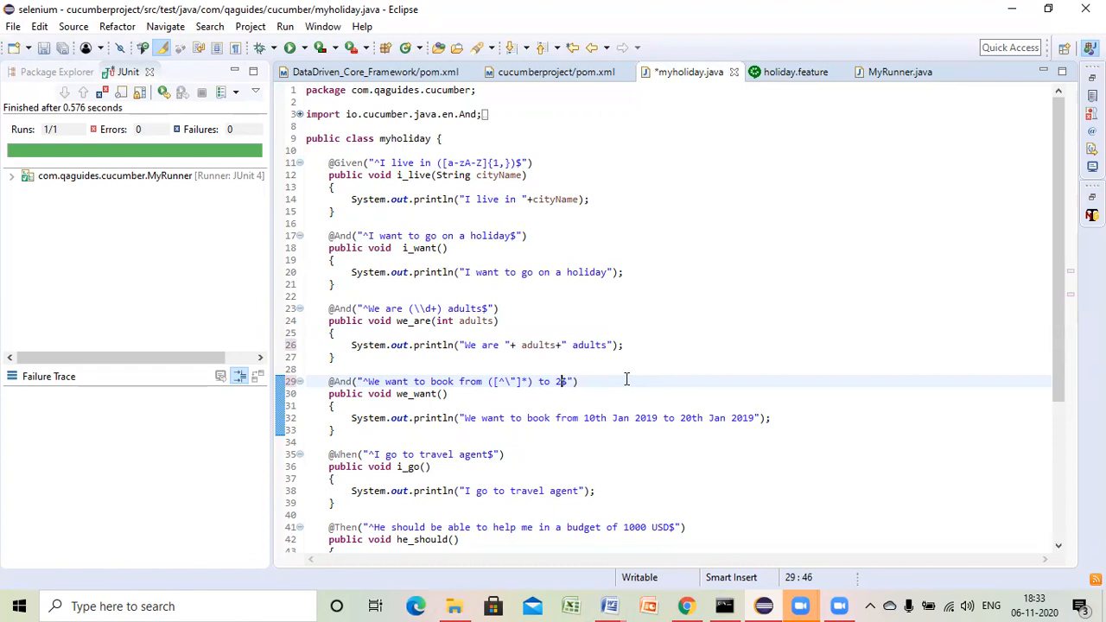
# - Capture the to date with ([^\"]*), add String fromdate and todate parameters, and save
pyautogui.press('BackSpace')
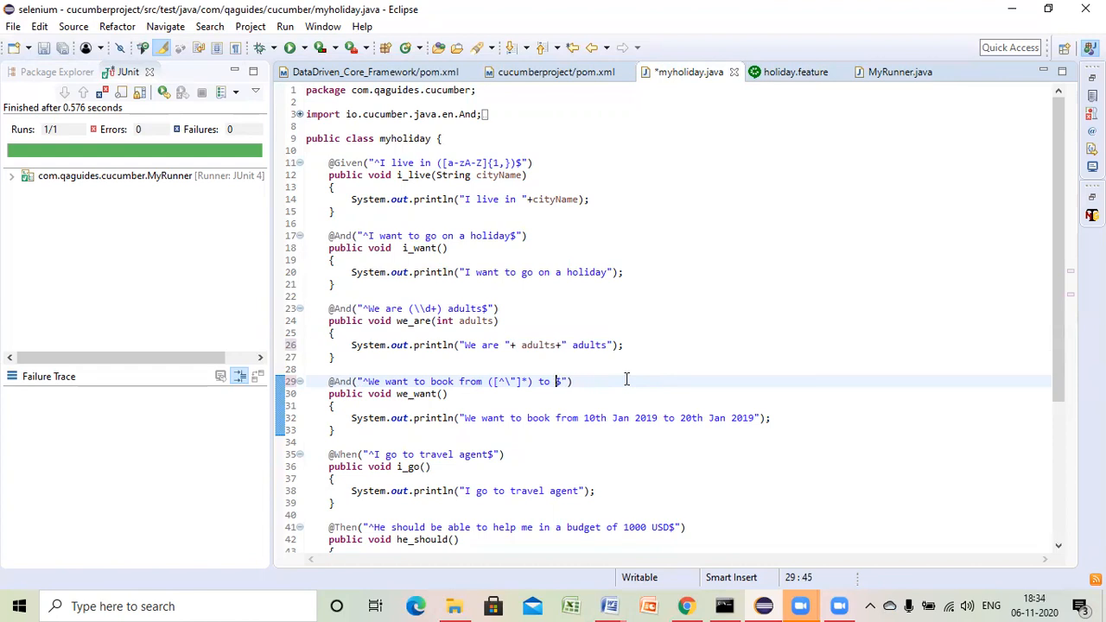
pyautogui.write('[^\\\\"]*)$')
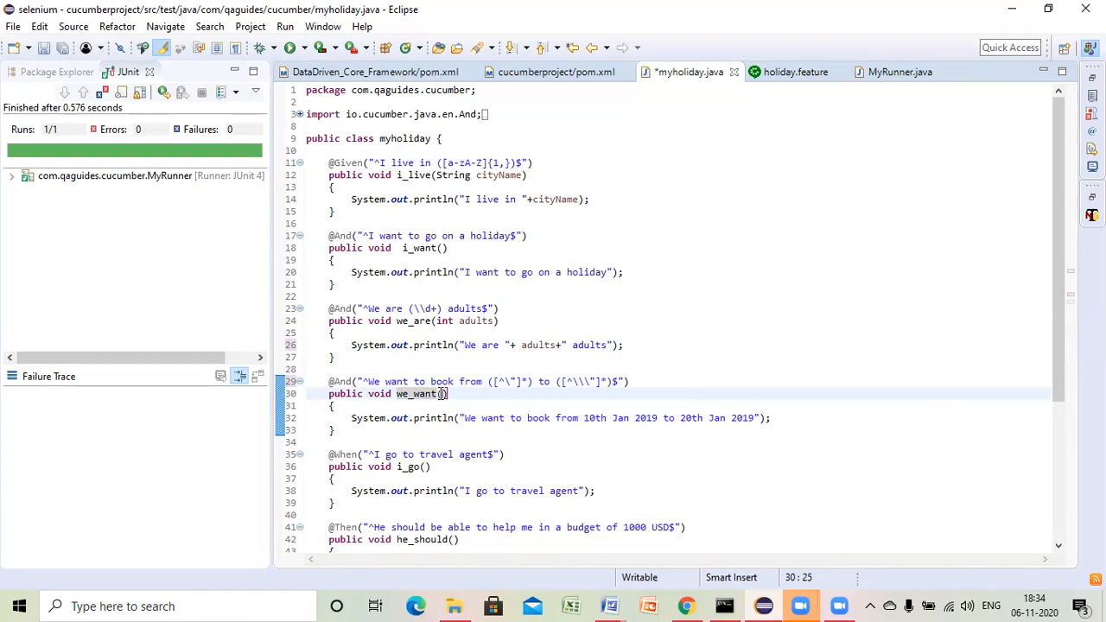
pyautogui.write('String')
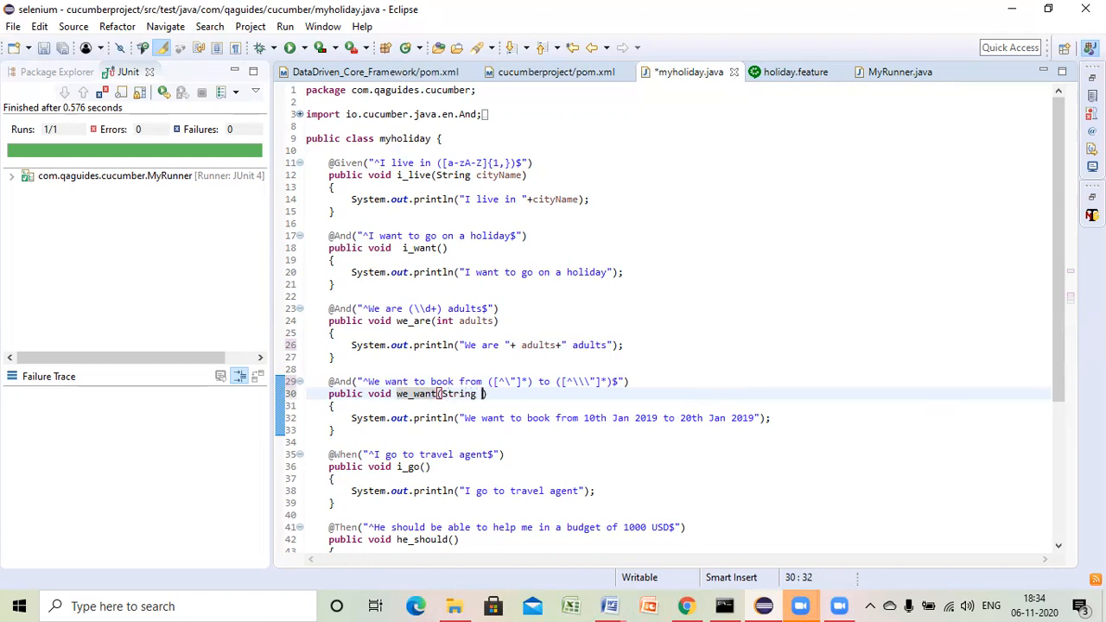
pyautogui.write('fromfa')
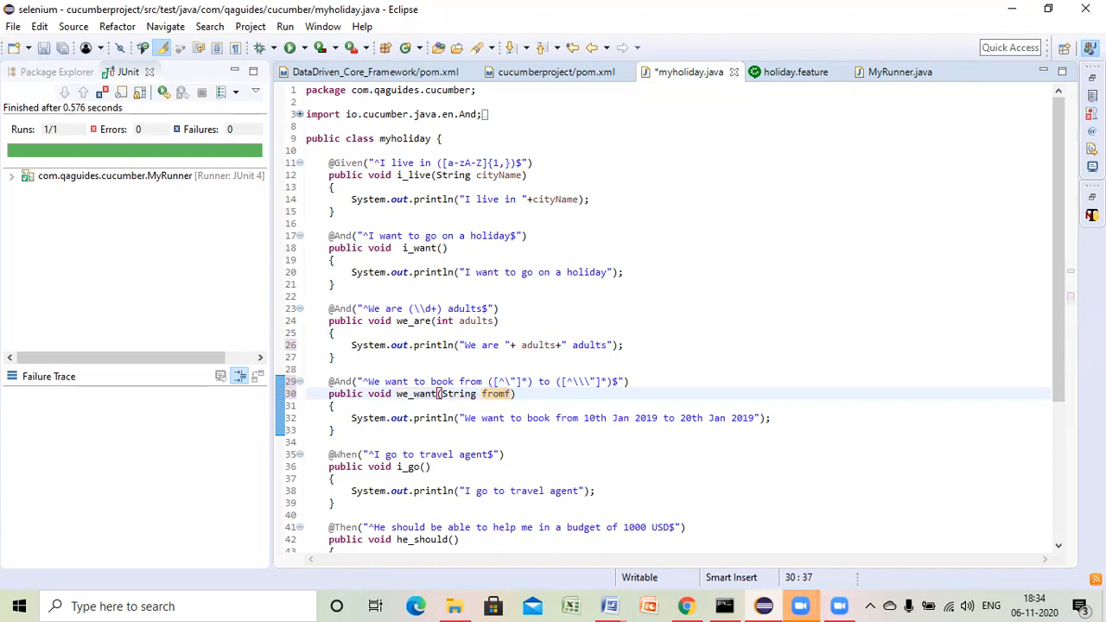
pyautogui.write('date')
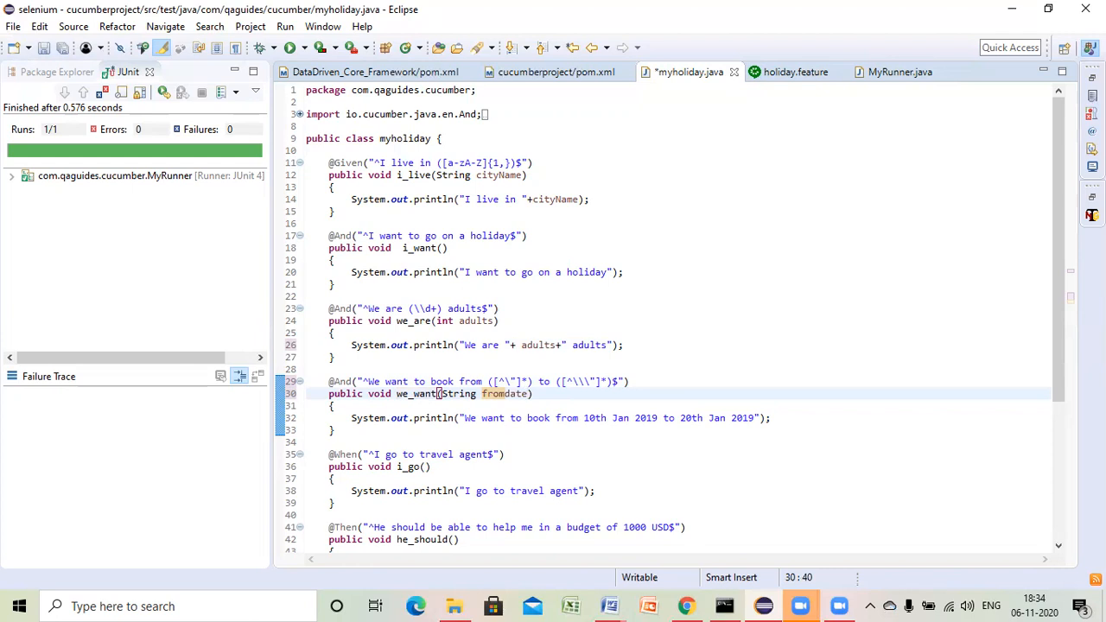
pyautogui.write(', String')
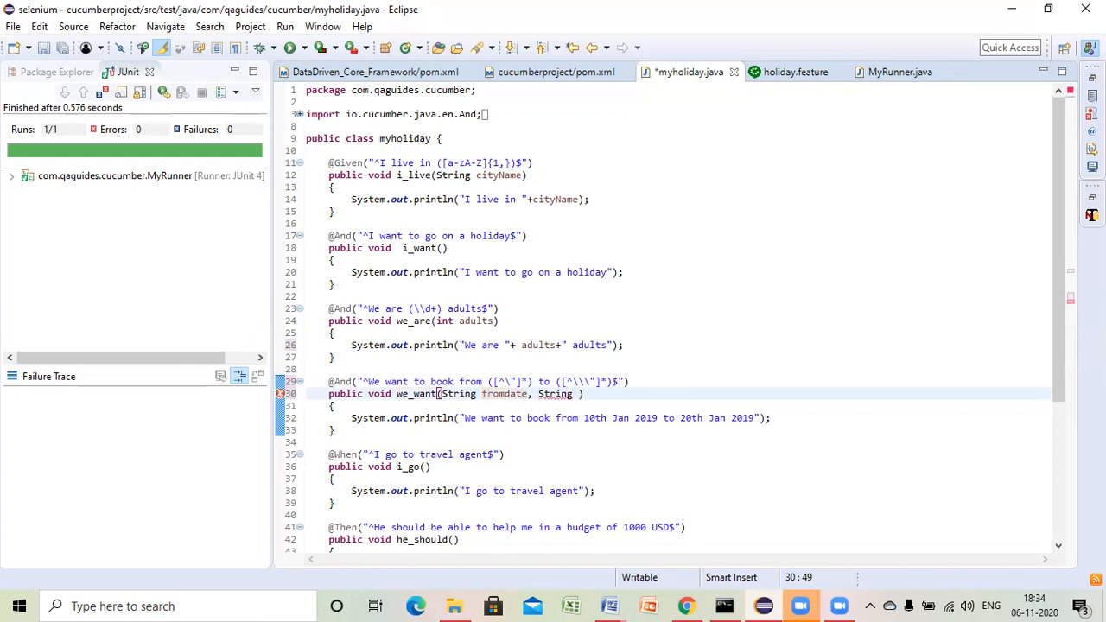
pyautogui.write('todate')
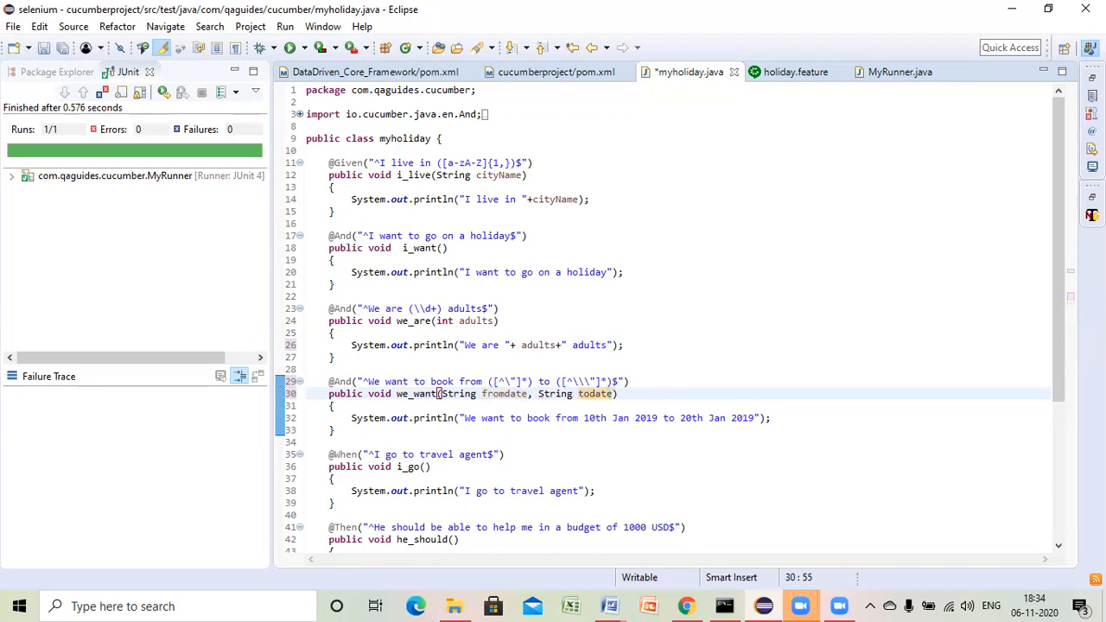
pyautogui.press('ctrl+s')
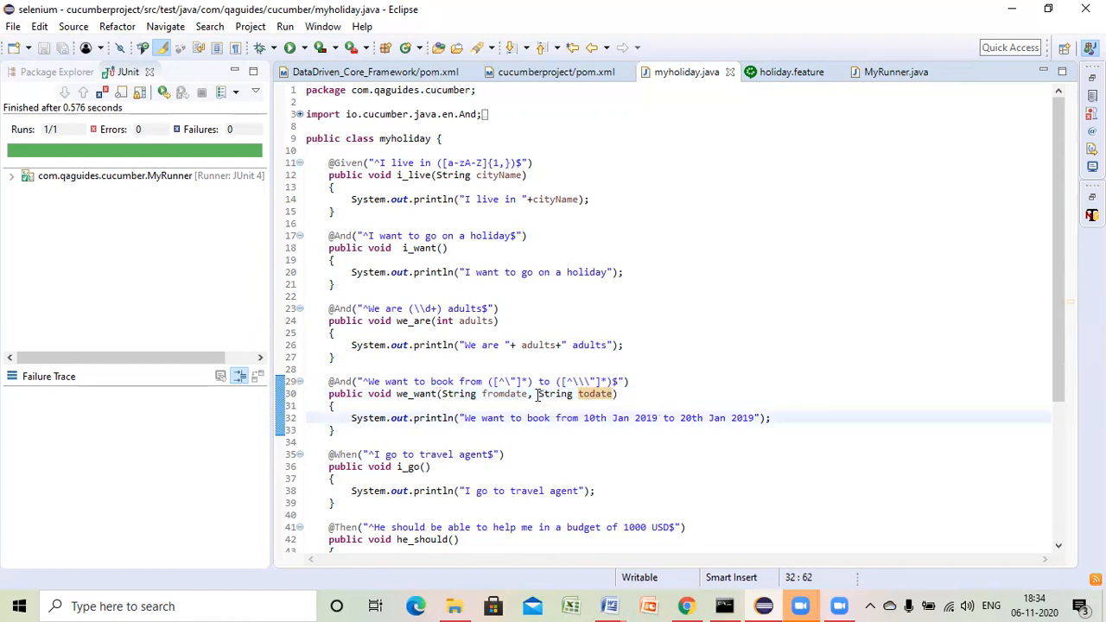
# - Print fromdate and todate in the booking message instead of hard-coded dates, and save
pyautogui.doubleClick(503, 393)
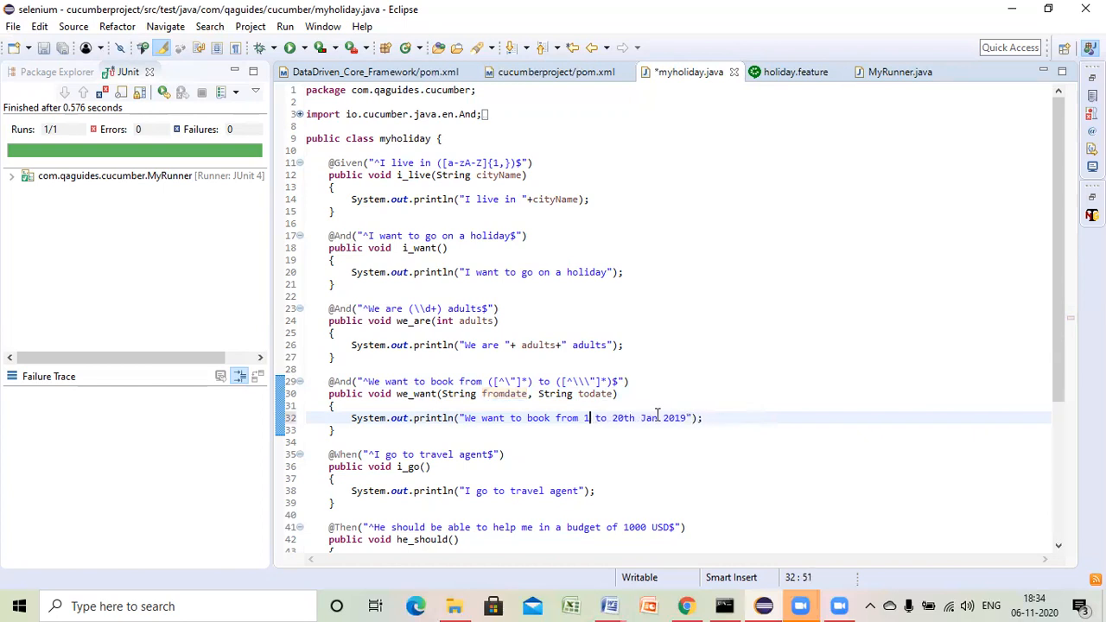
pyautogui.press('BackSpace')
pyautogui.write('"+')
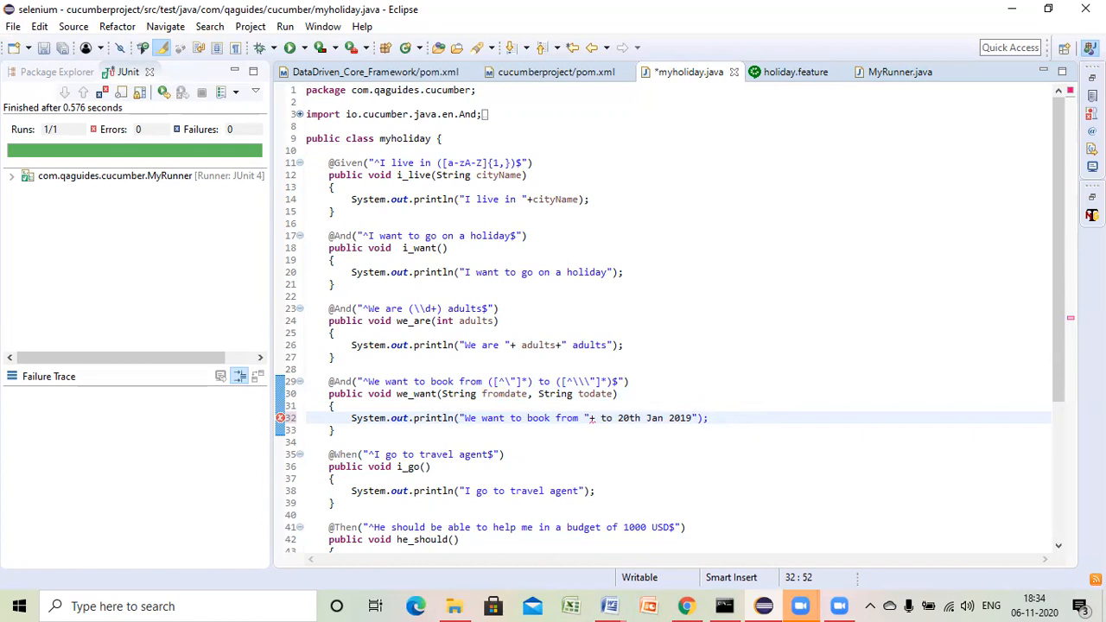
pyautogui.write('fromdate')
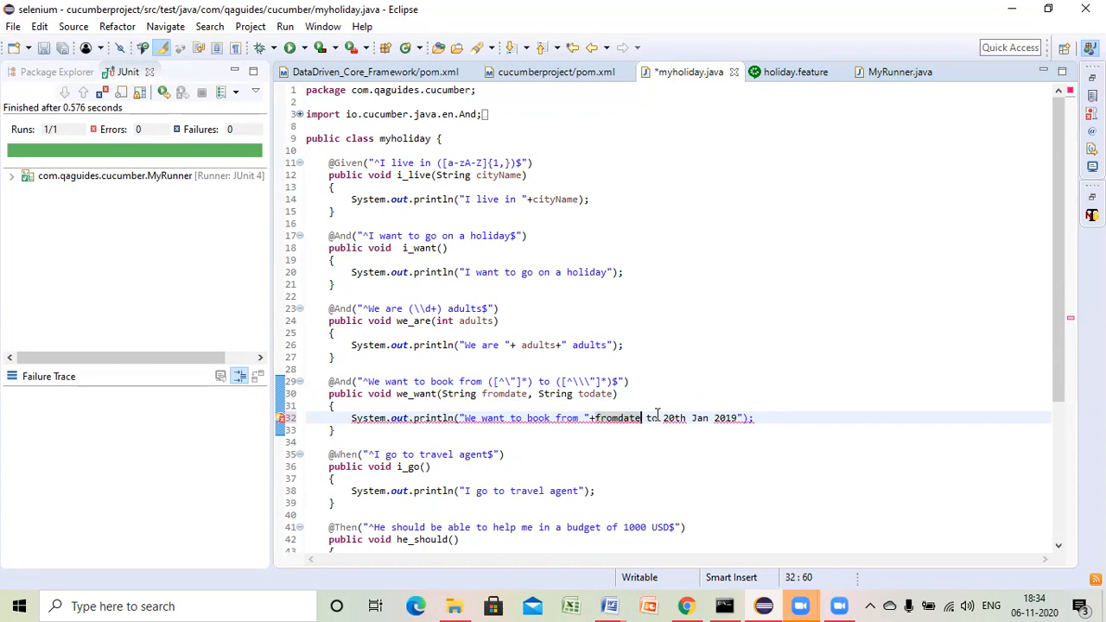
pyautogui.write('+')
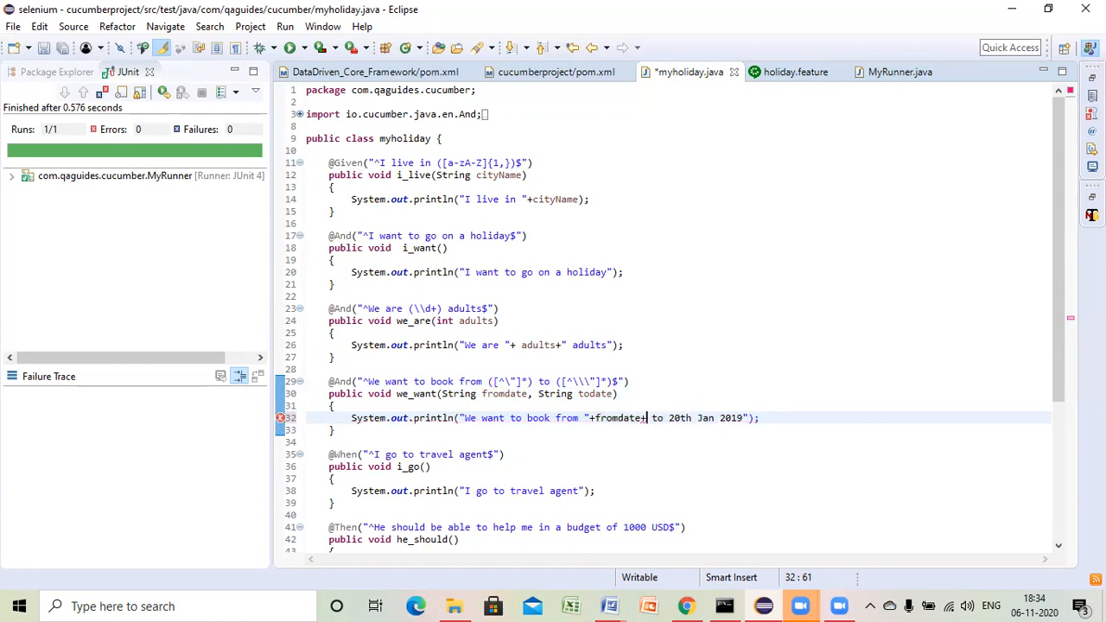
pyautogui.click(650, 418)
pyautogui.write('"')
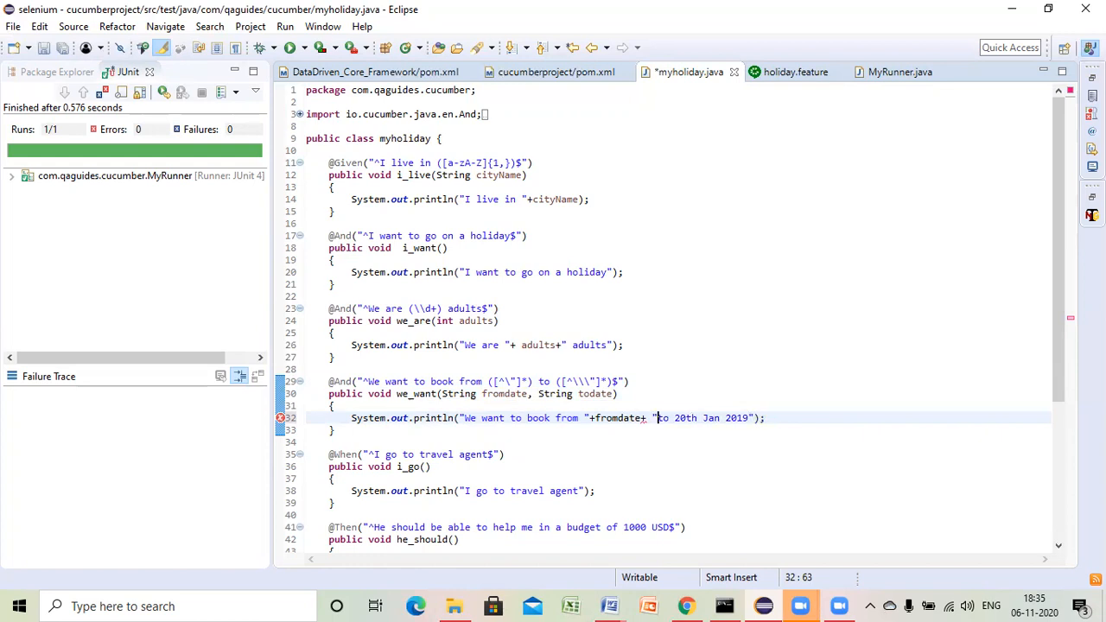
pyautogui.write('+')
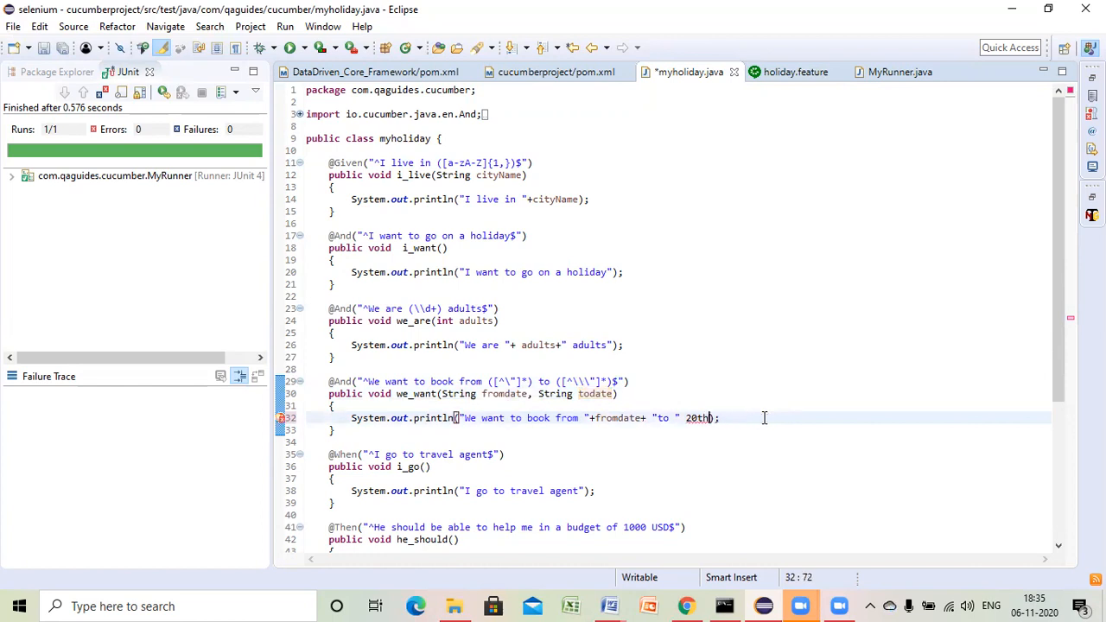
pyautogui.press('BackSpace')
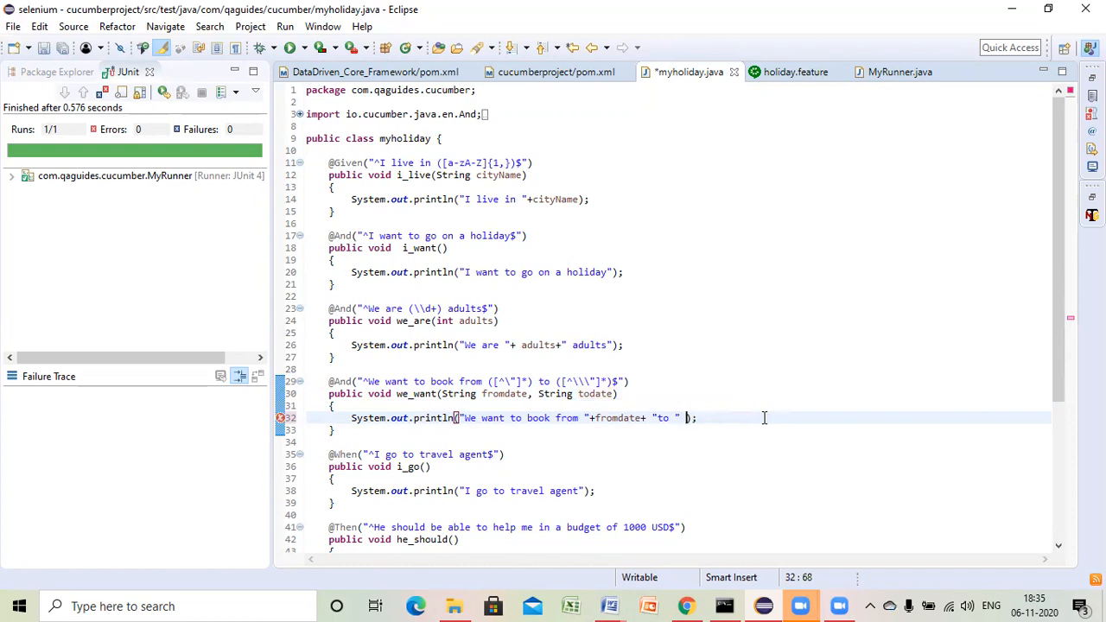
pyautogui.write('todate')
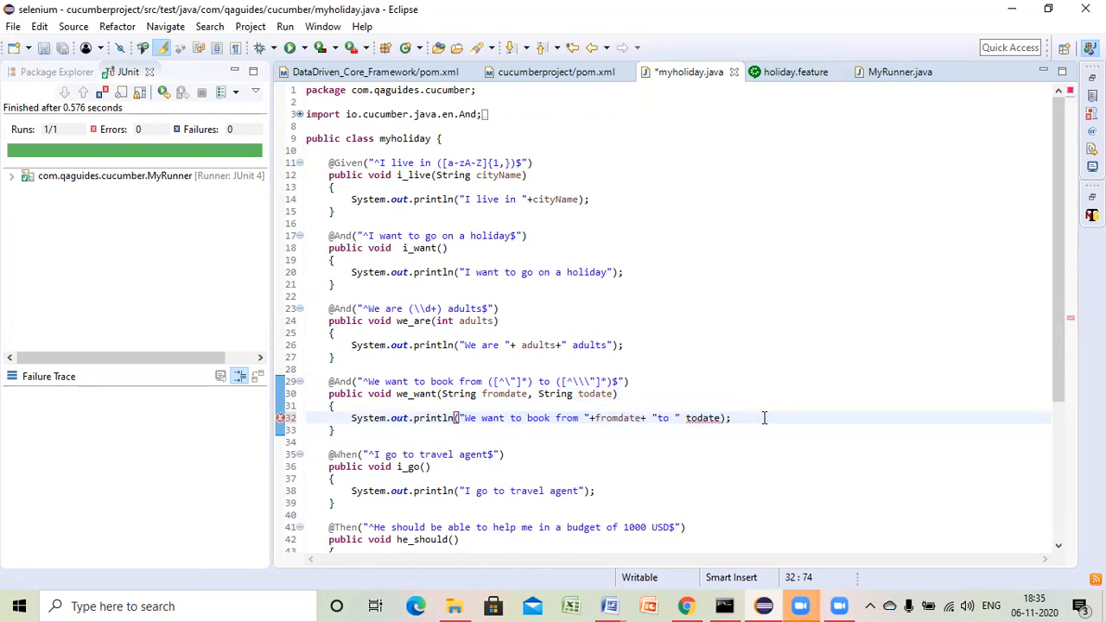
pyautogui.press('ctrl+s')
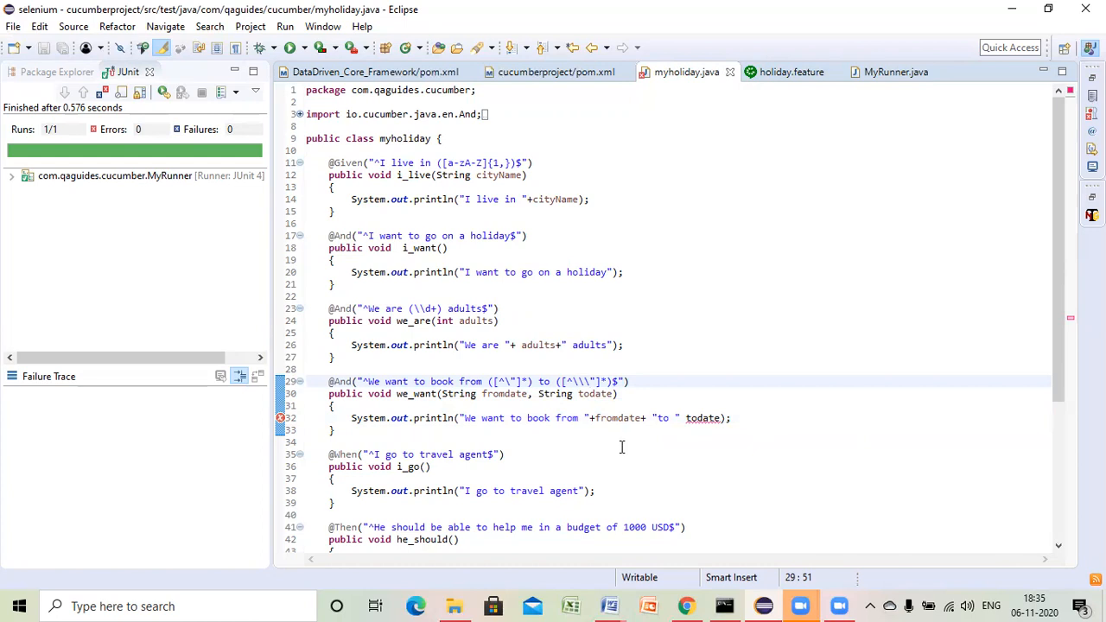
pyautogui.moveTo(648, 460)
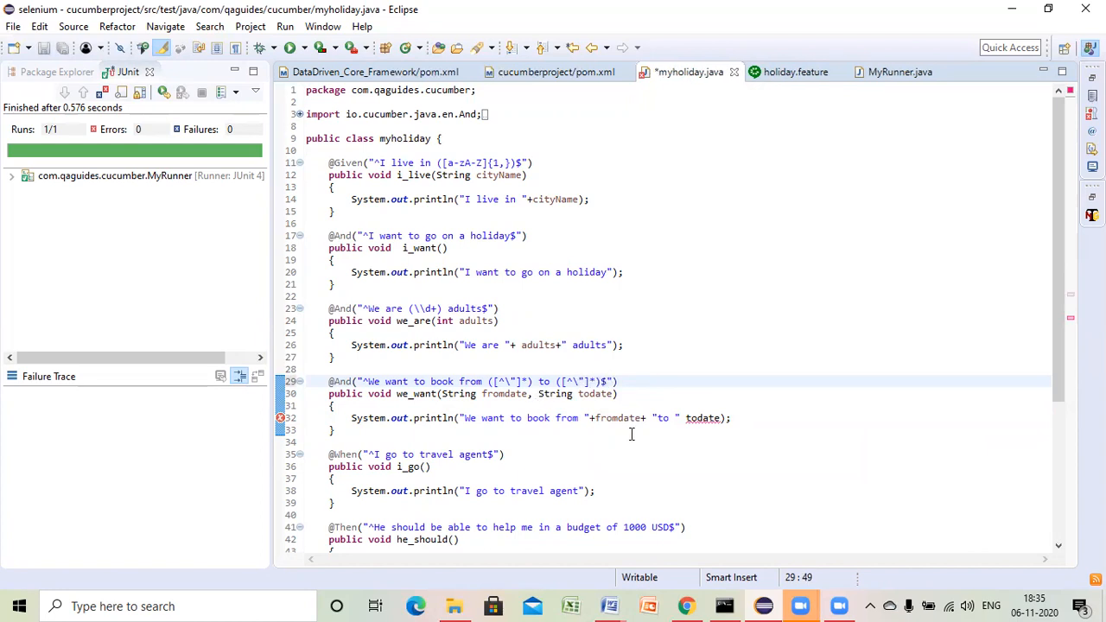
pyautogui.click(678, 418)
pyautogui.write('+')
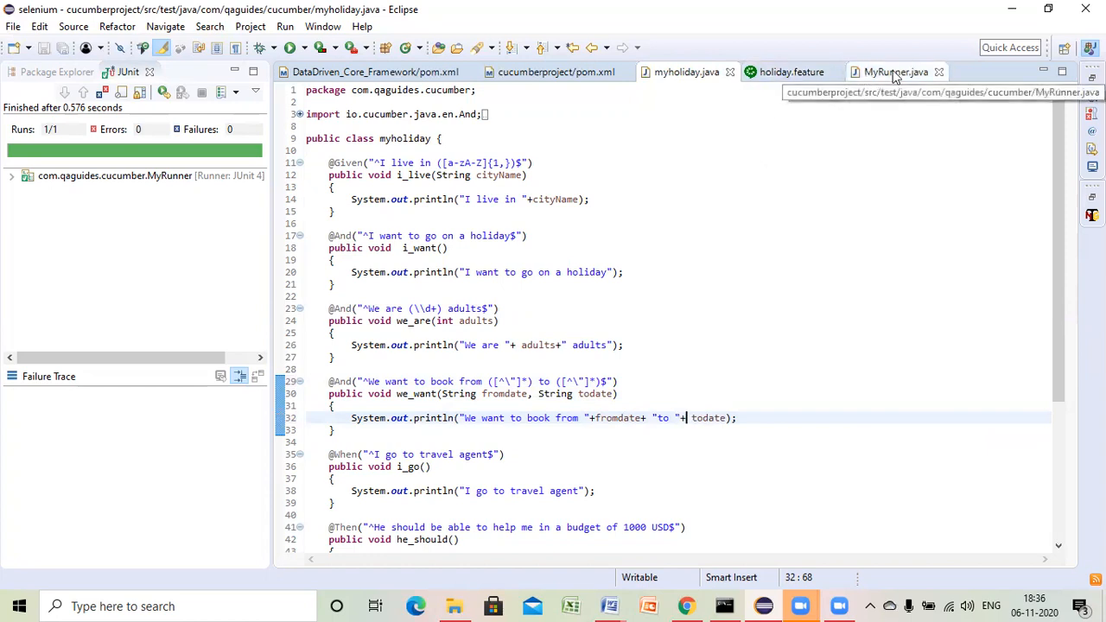
# - Rerun MyRunner as a JUnit test, passing 1 scenario and 8 steps
pyautogui.click(896, 72)
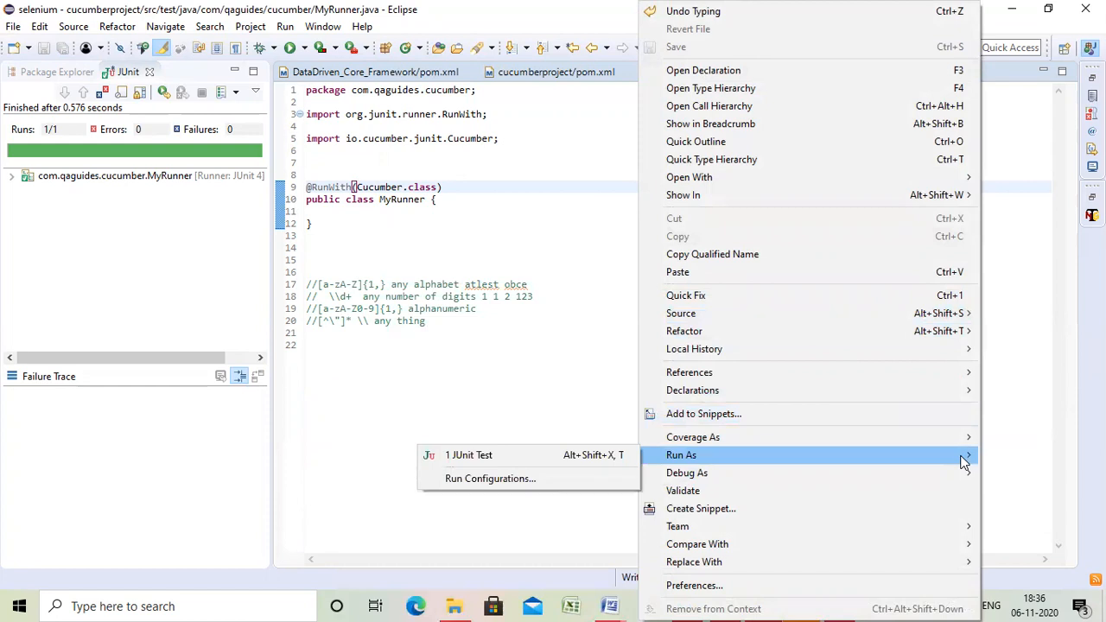
pyautogui.click(468, 454)
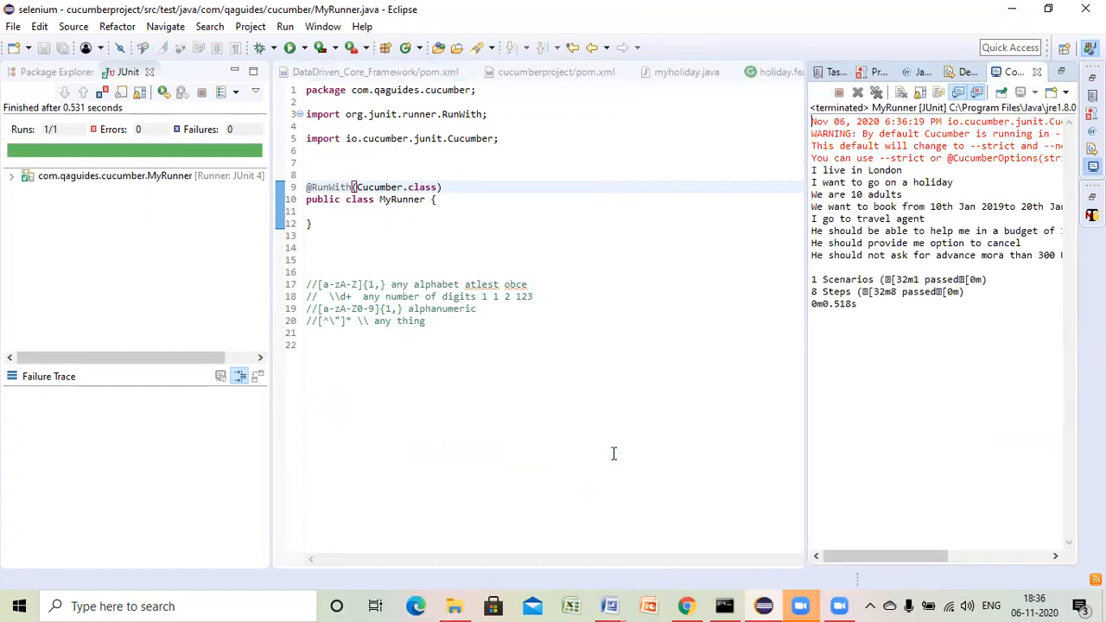
pyautogui.moveTo(989, 247)
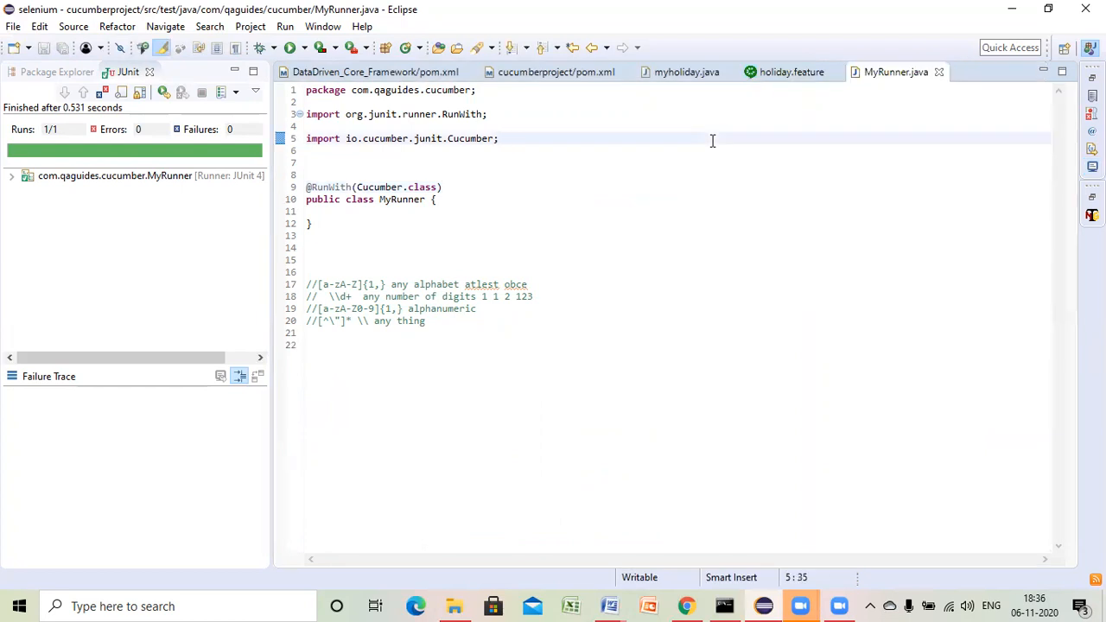
pyautogui.moveTo(687, 72)
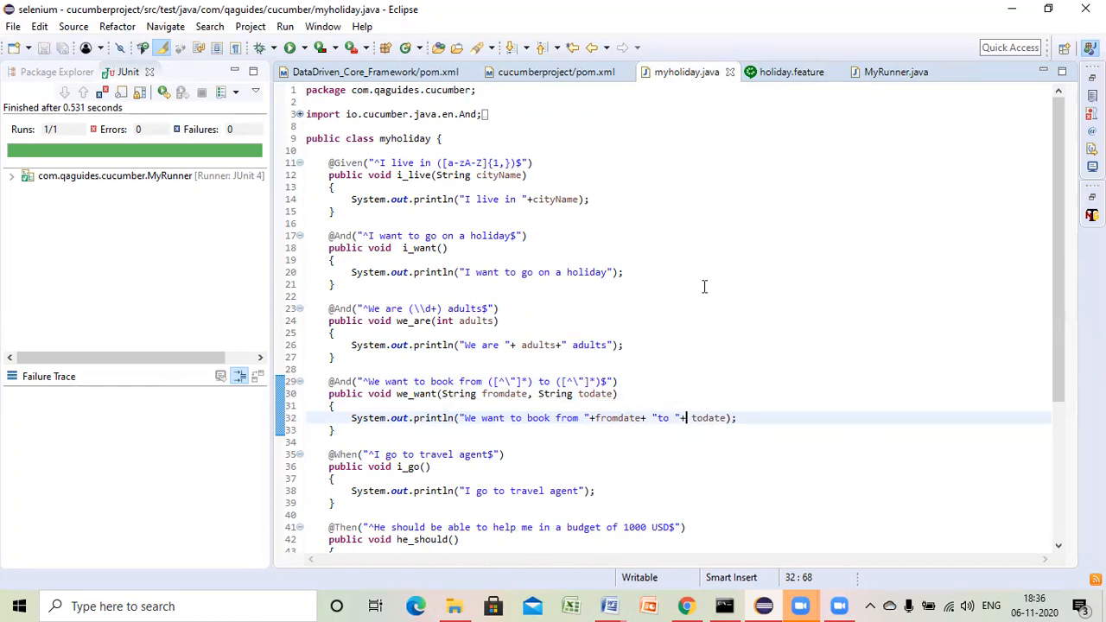
pyautogui.moveTo(629, 415)
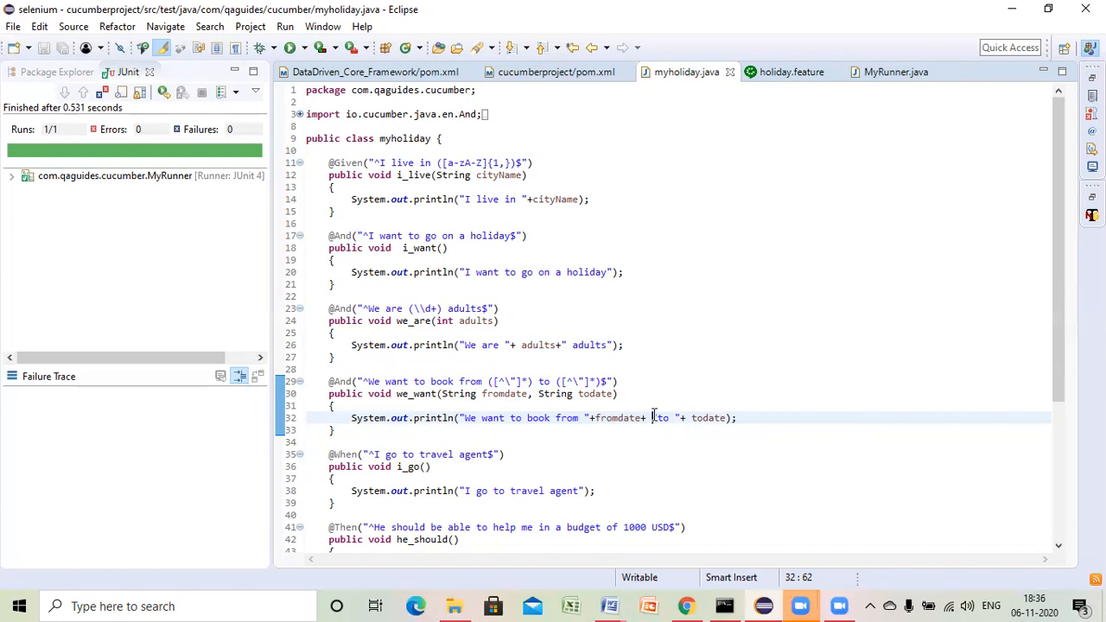
pyautogui.moveTo(657, 418)
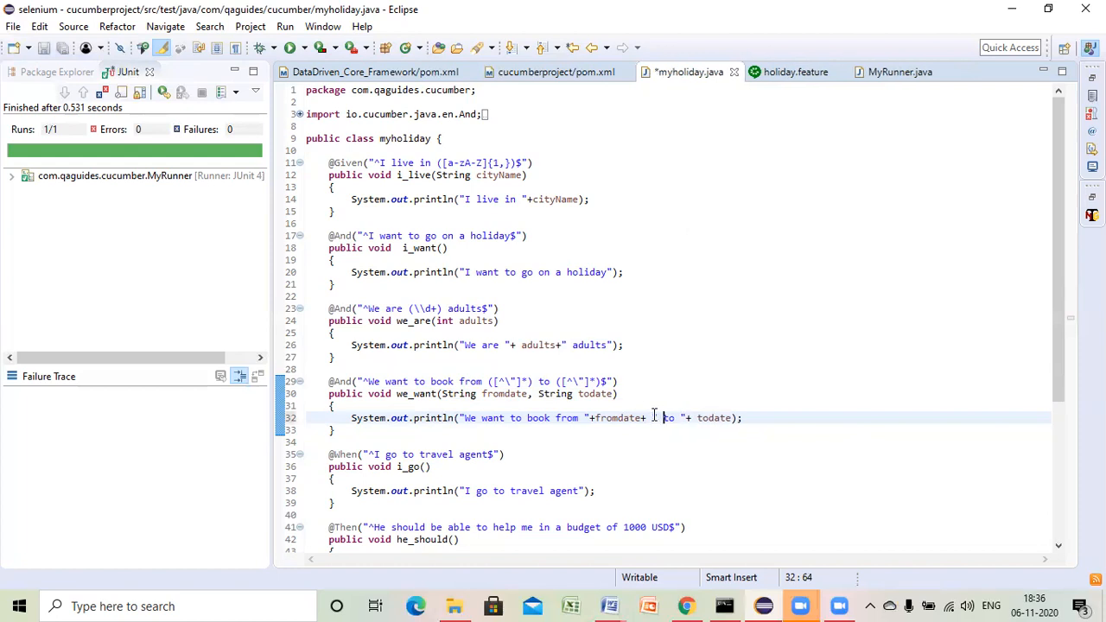
# - Save myholiday.java with a space added before 'to' in the booking message
pyautogui.press('ctrl+s')
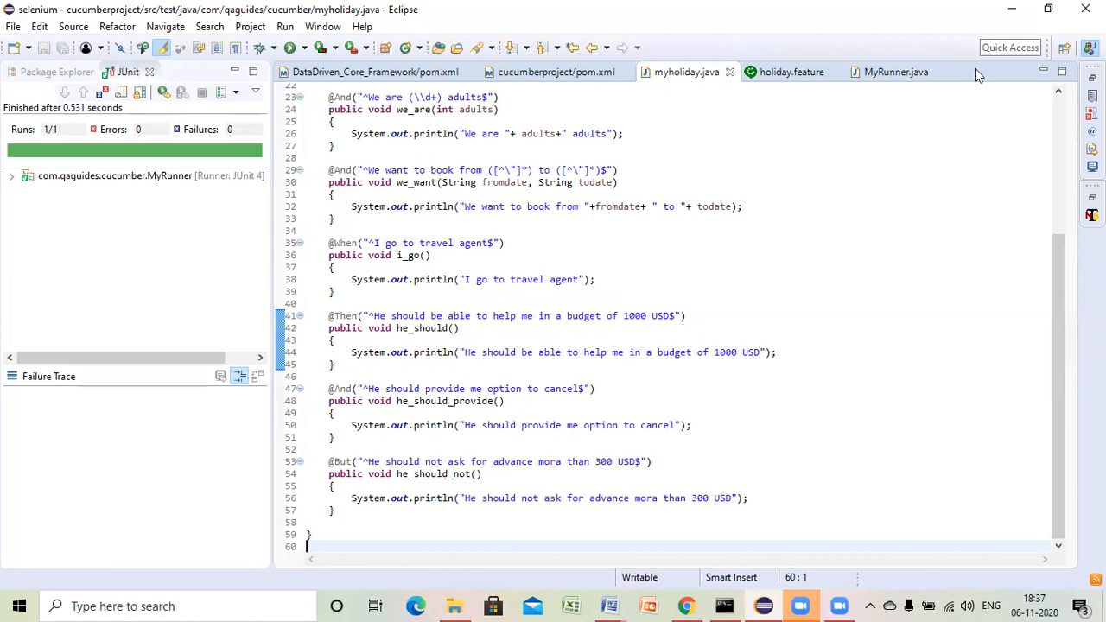
pyautogui.moveTo(1048, 8)
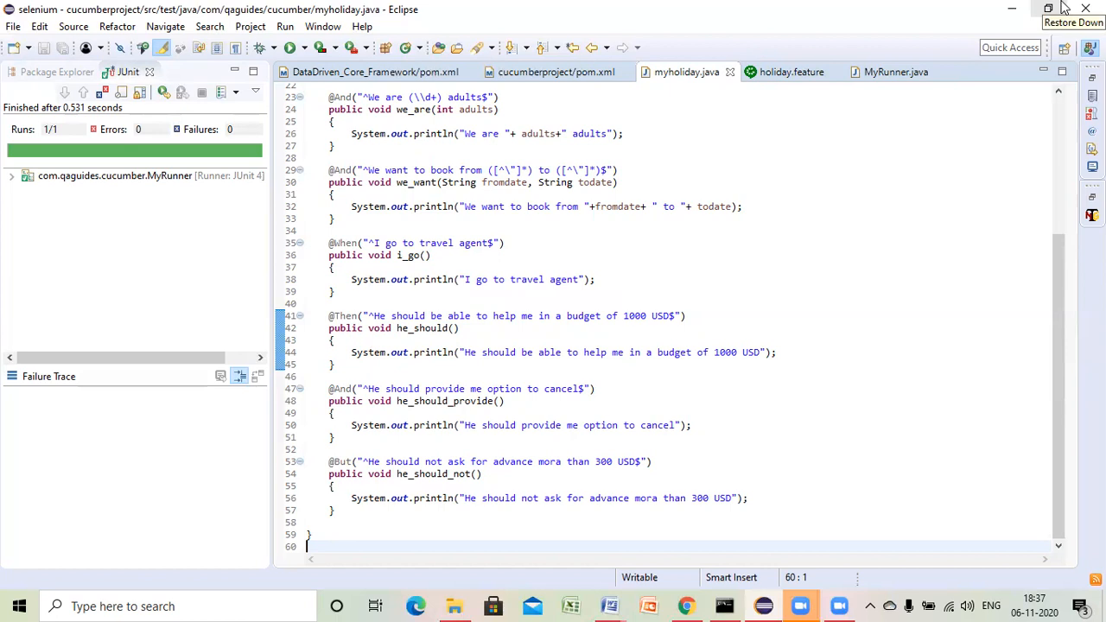
pyautogui.moveTo(1049, 9)
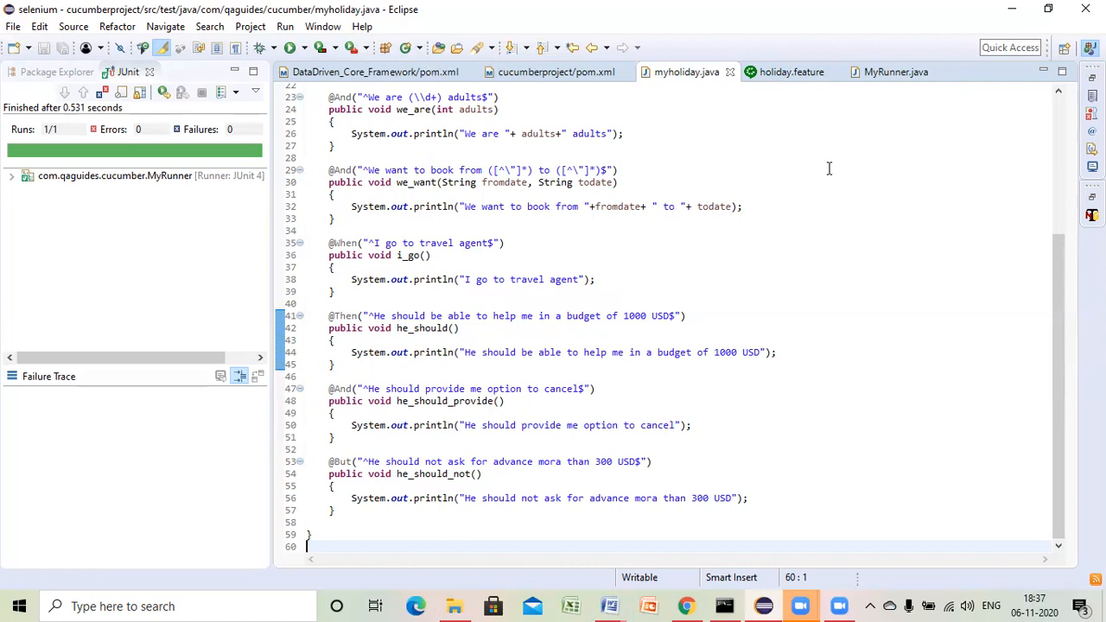
pyautogui.moveTo(957, 93)
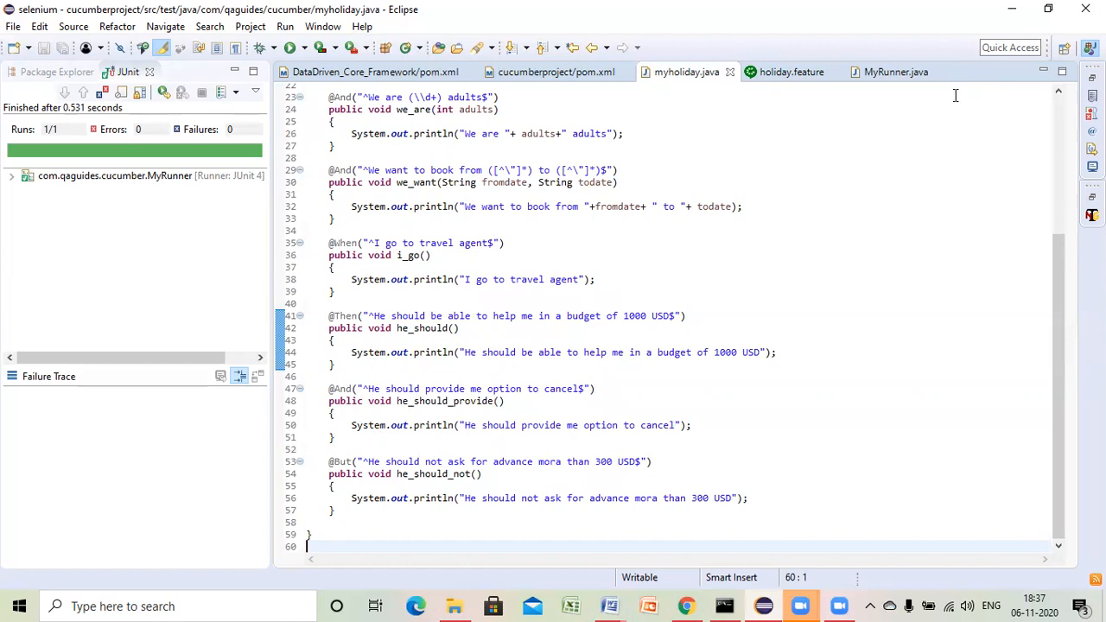
pyautogui.moveTo(889, 185)
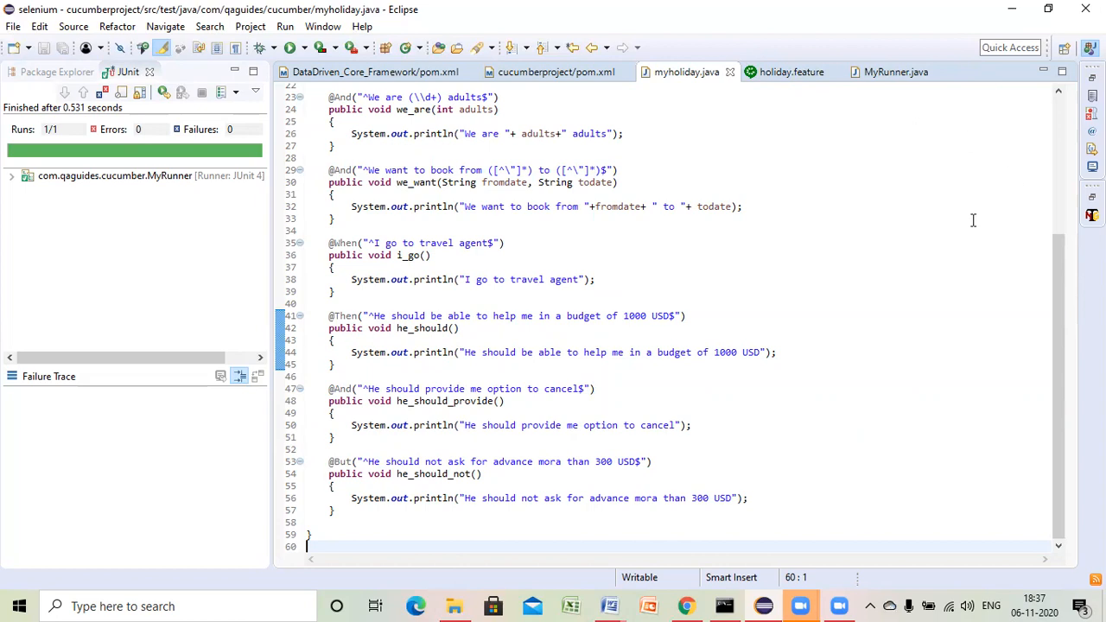
pyautogui.moveTo(761, 178)
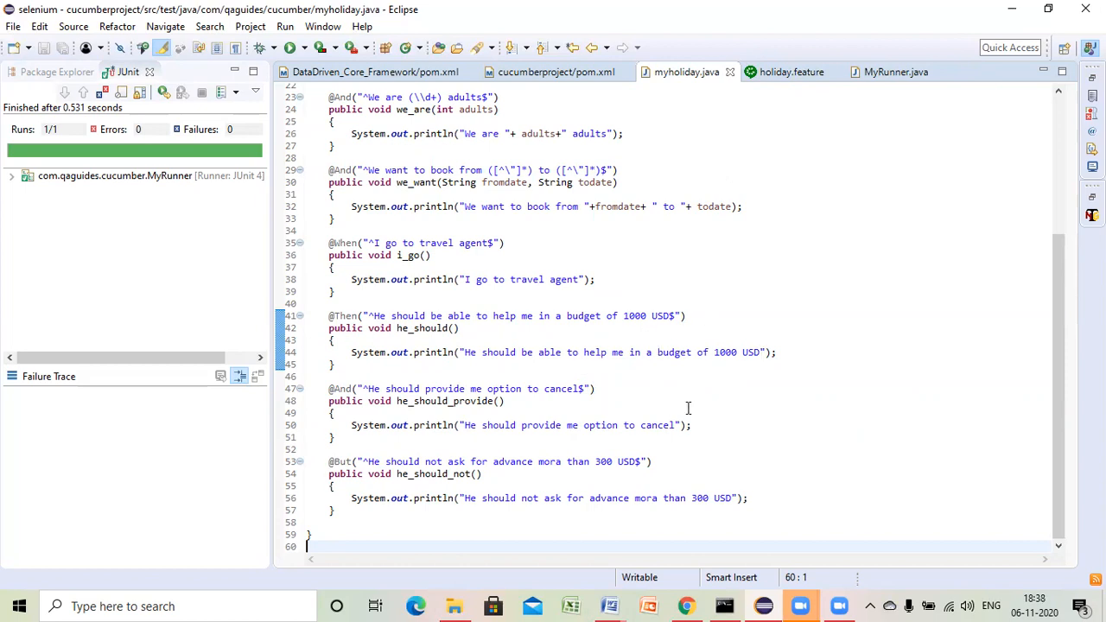
pyautogui.moveTo(902, 173)
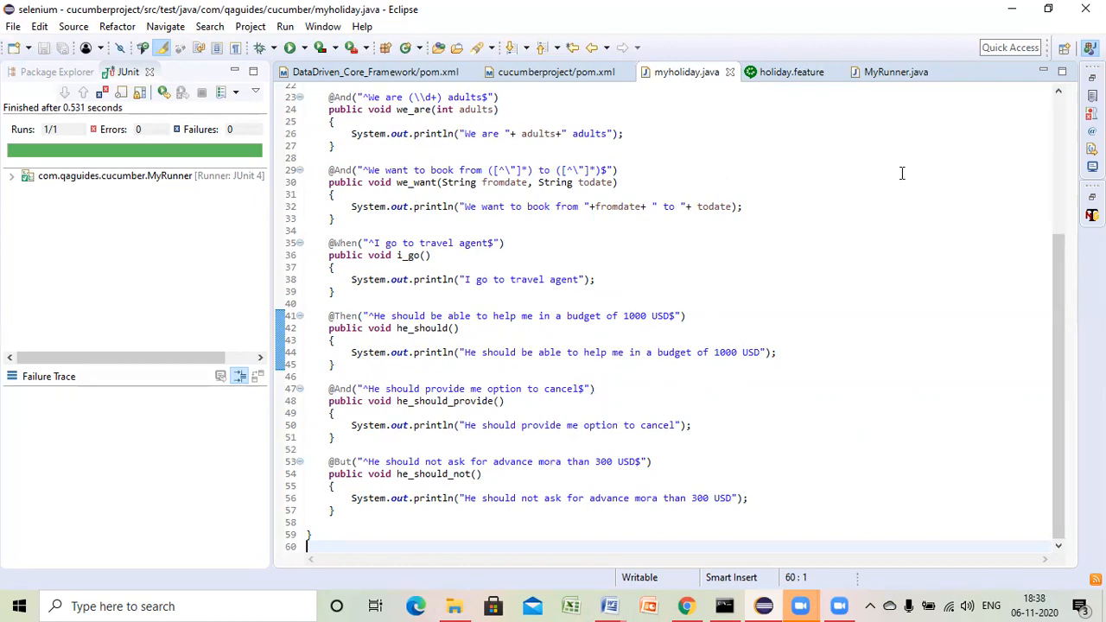